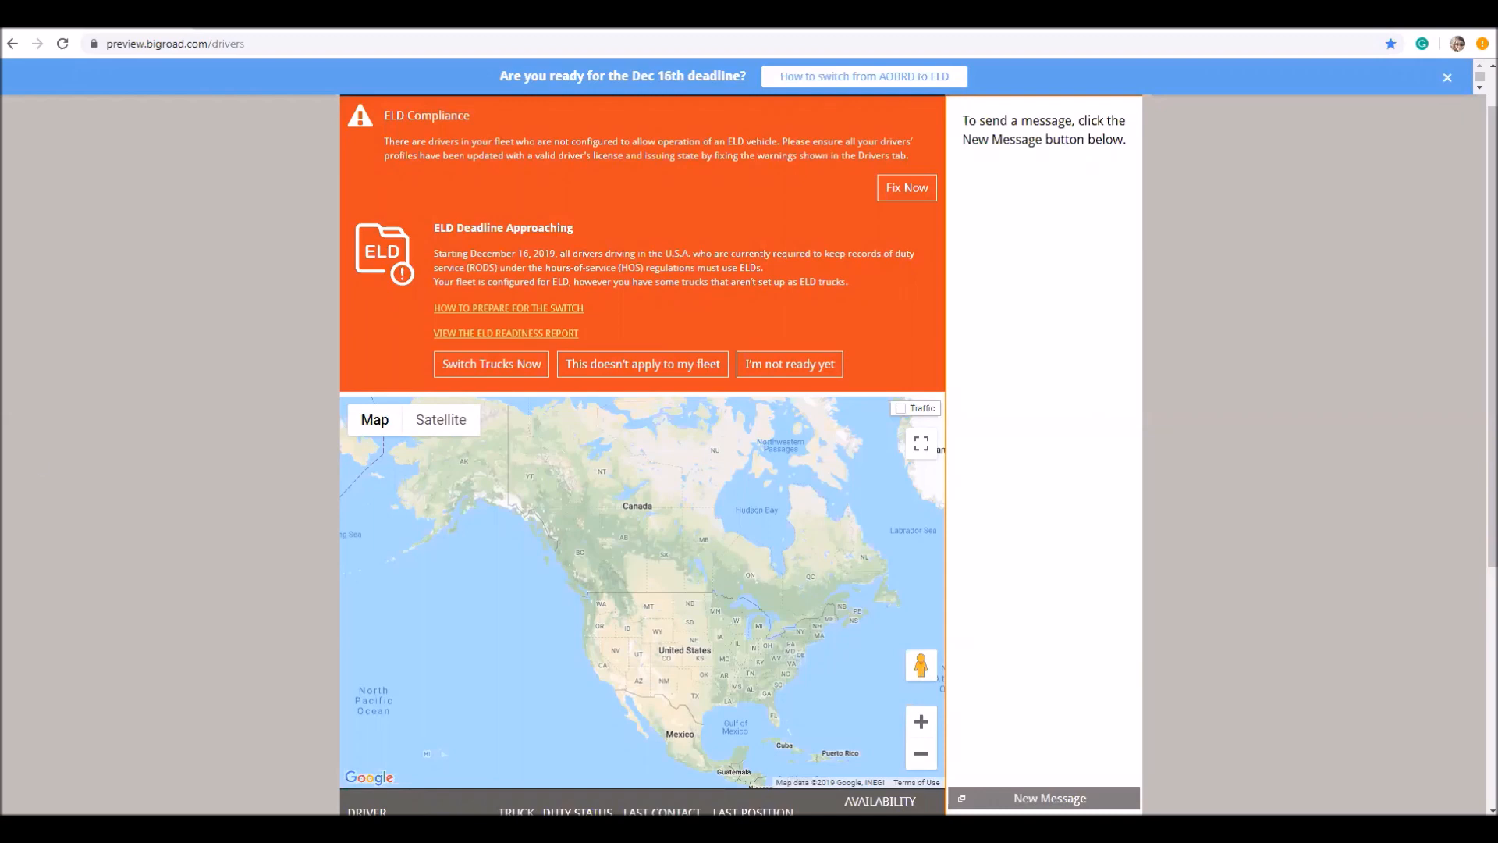
mouse_move(895, 317)
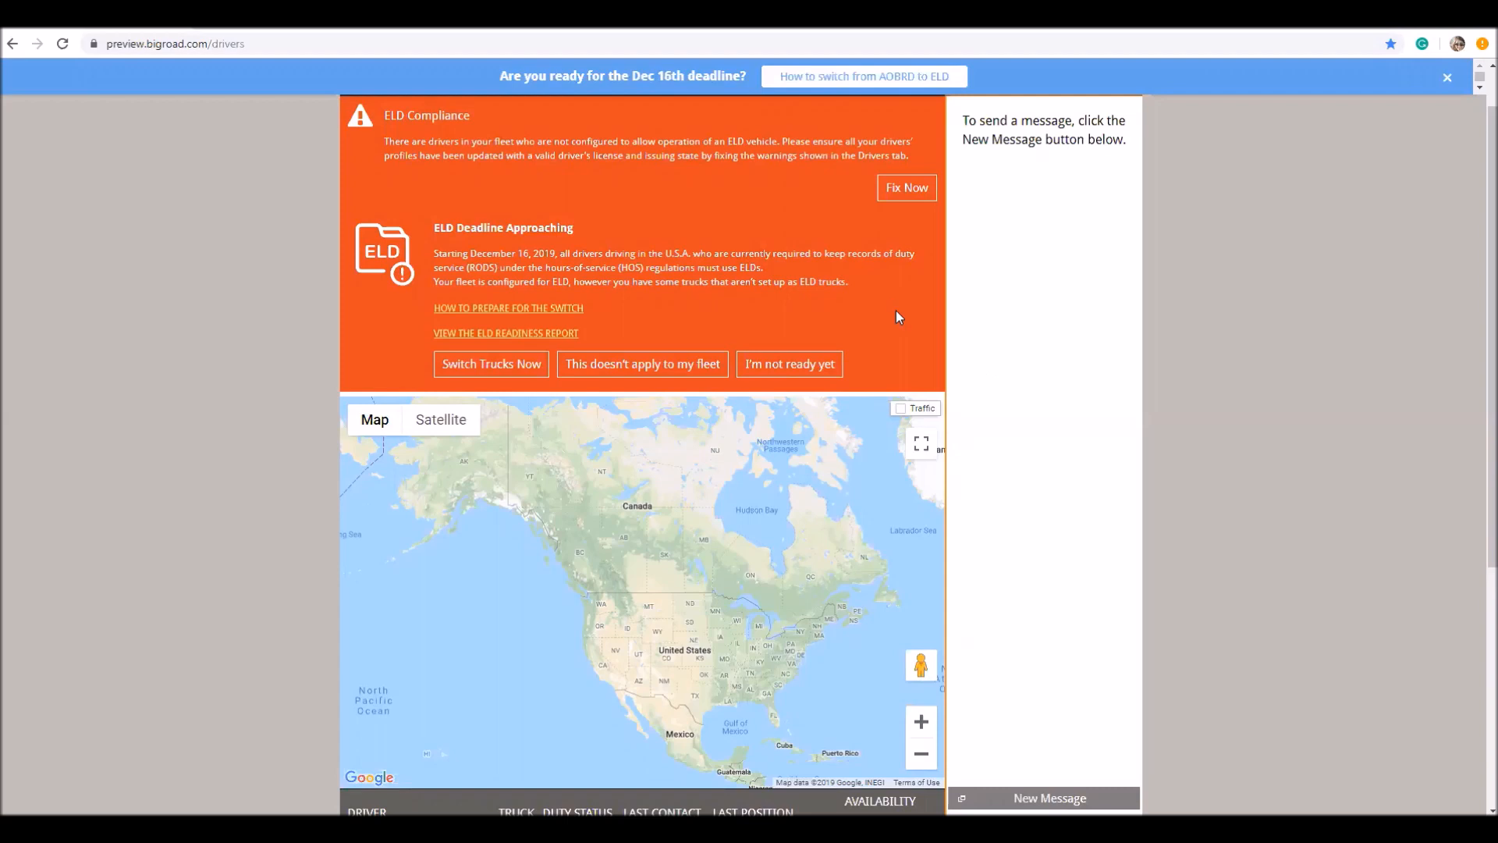
mouse_move(642, 364)
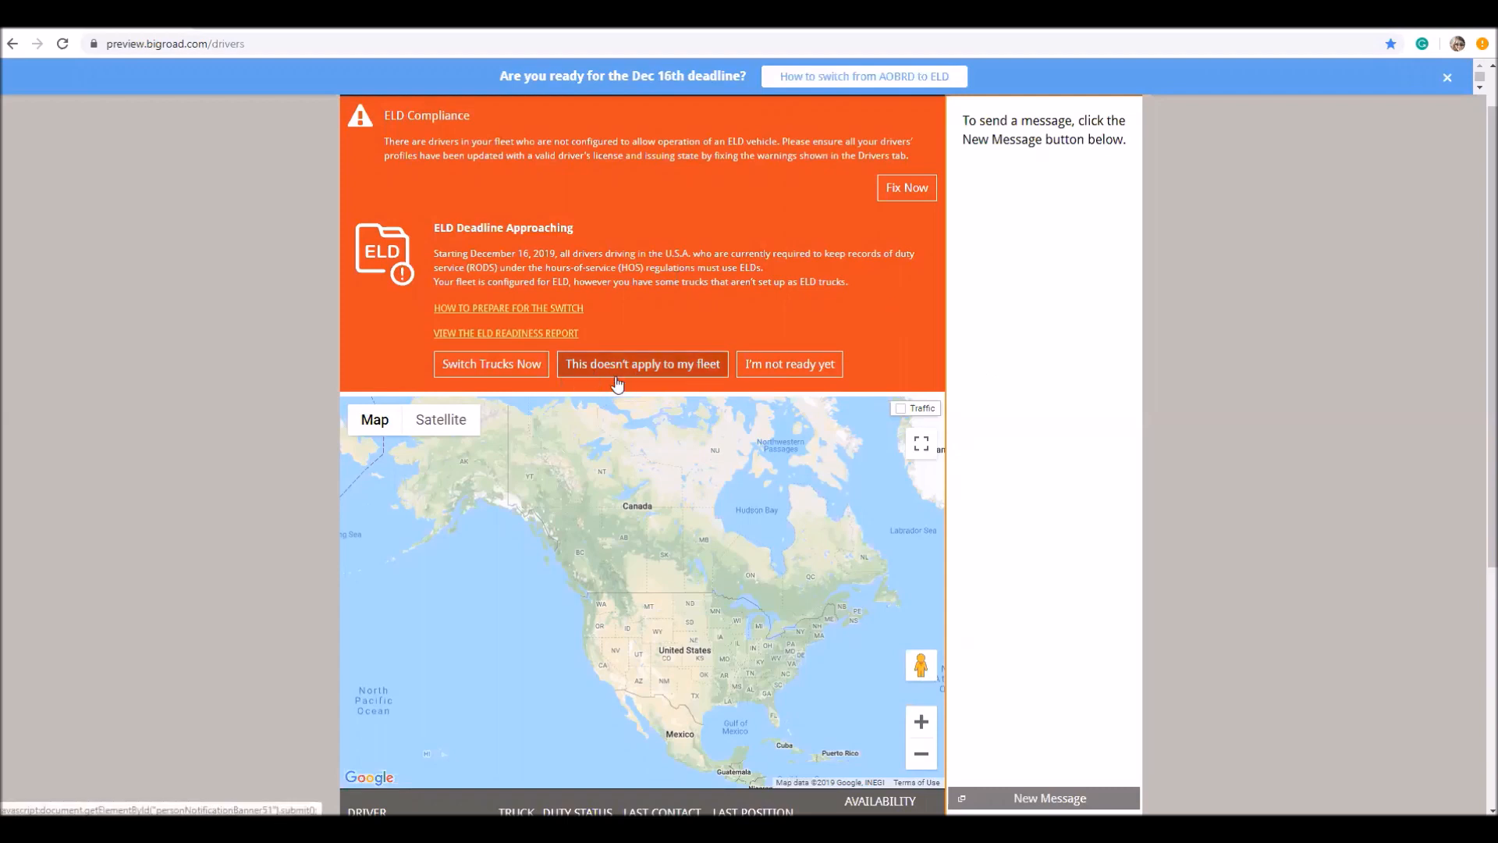
mouse_move(621, 384)
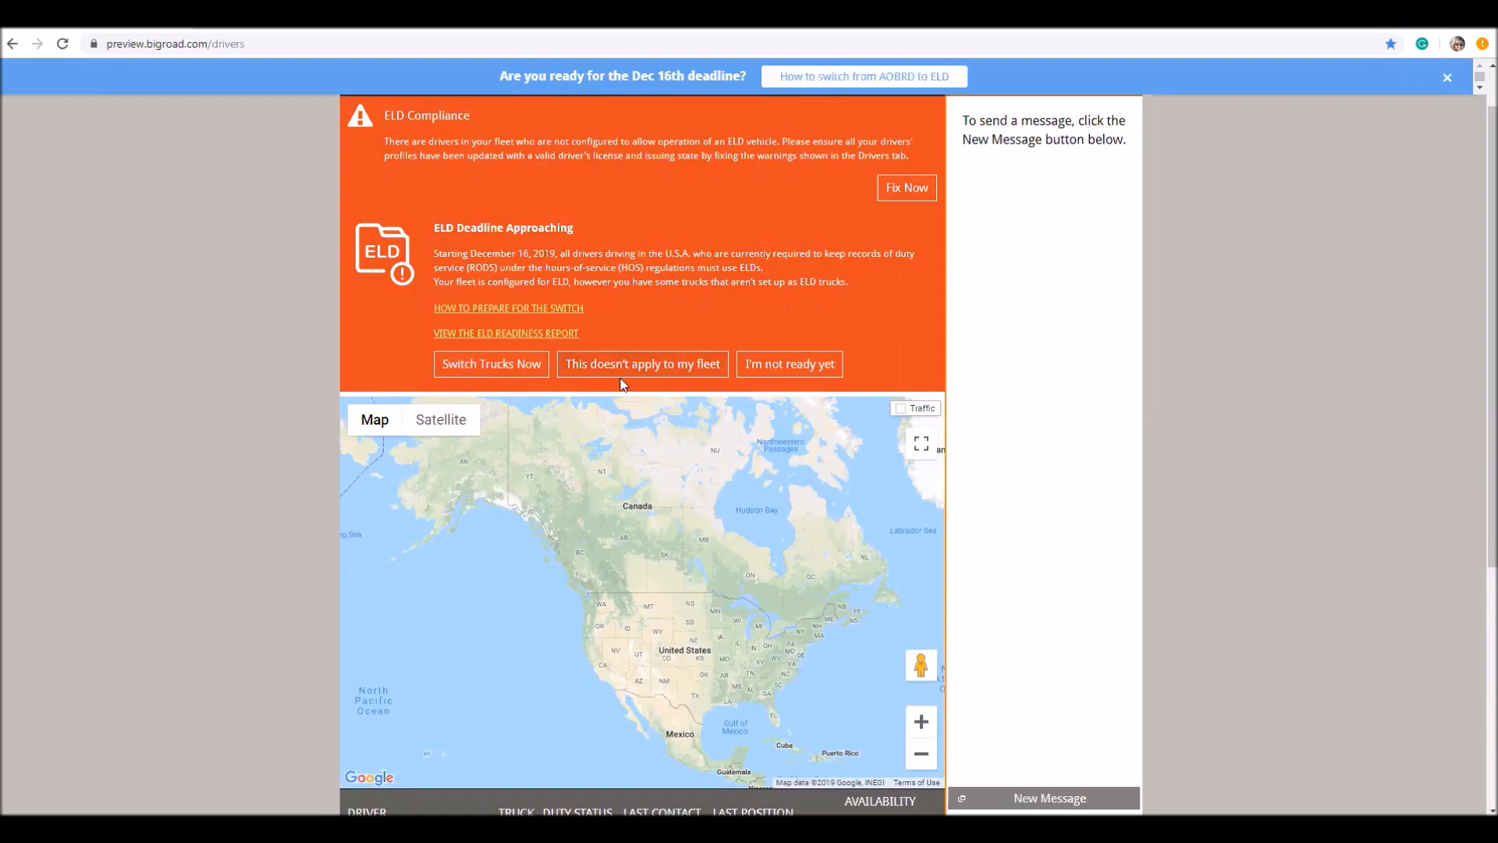
mouse_move(641, 364)
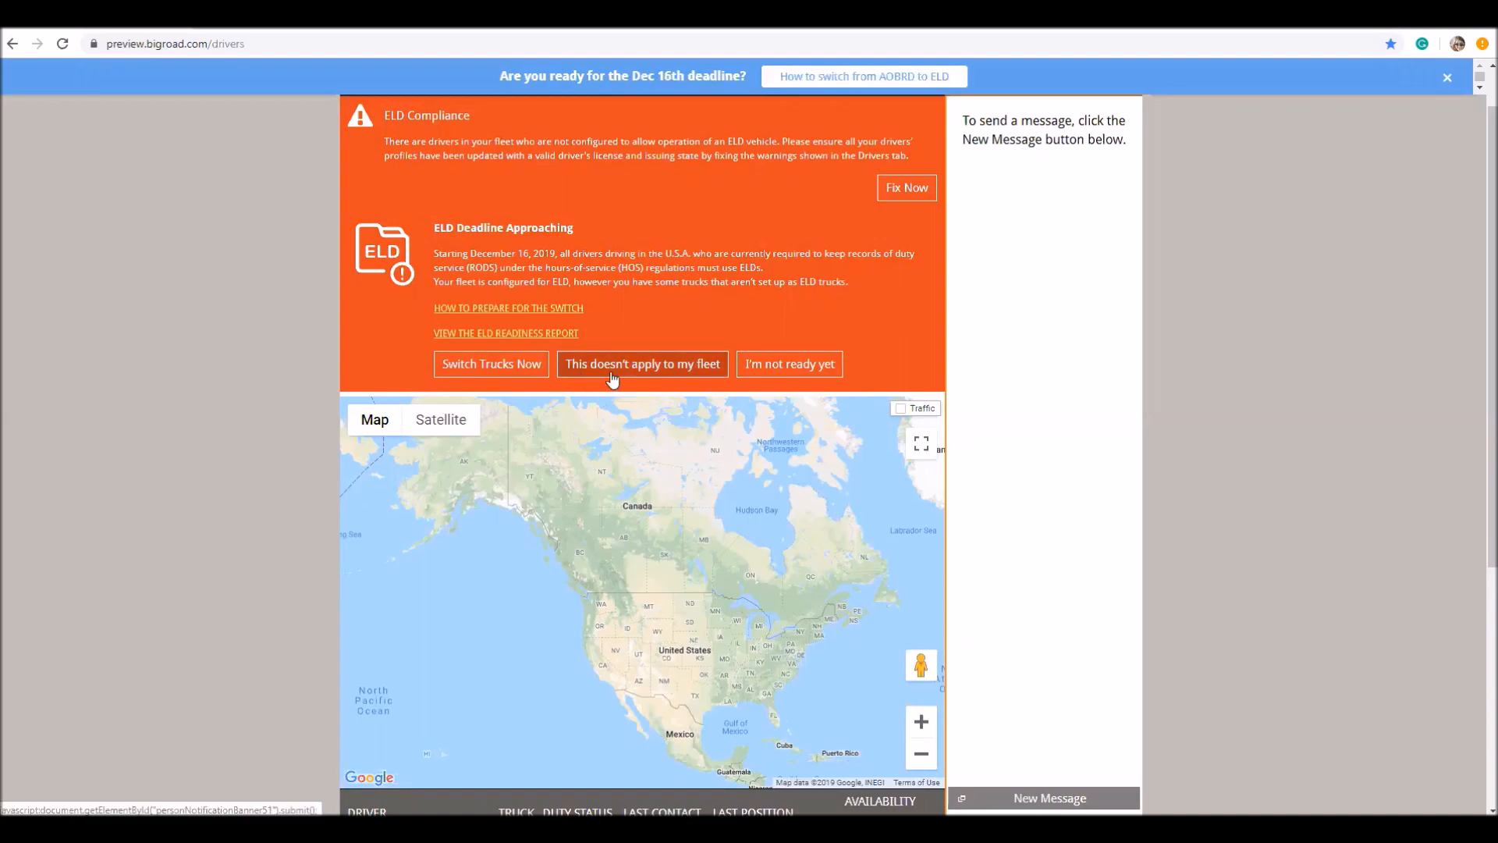
mouse_move(551, 397)
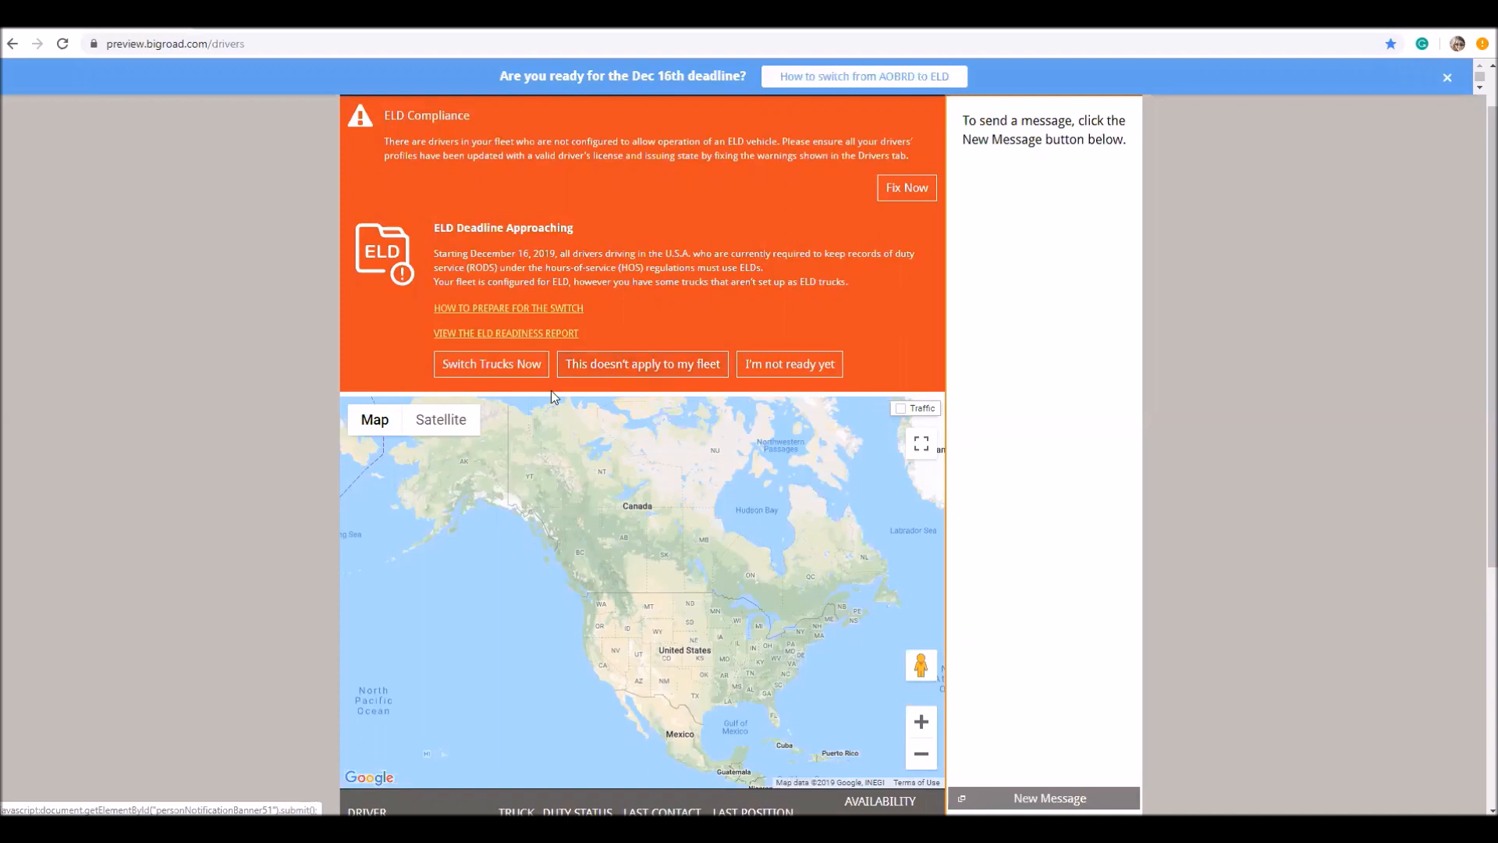
mouse_move(490, 364)
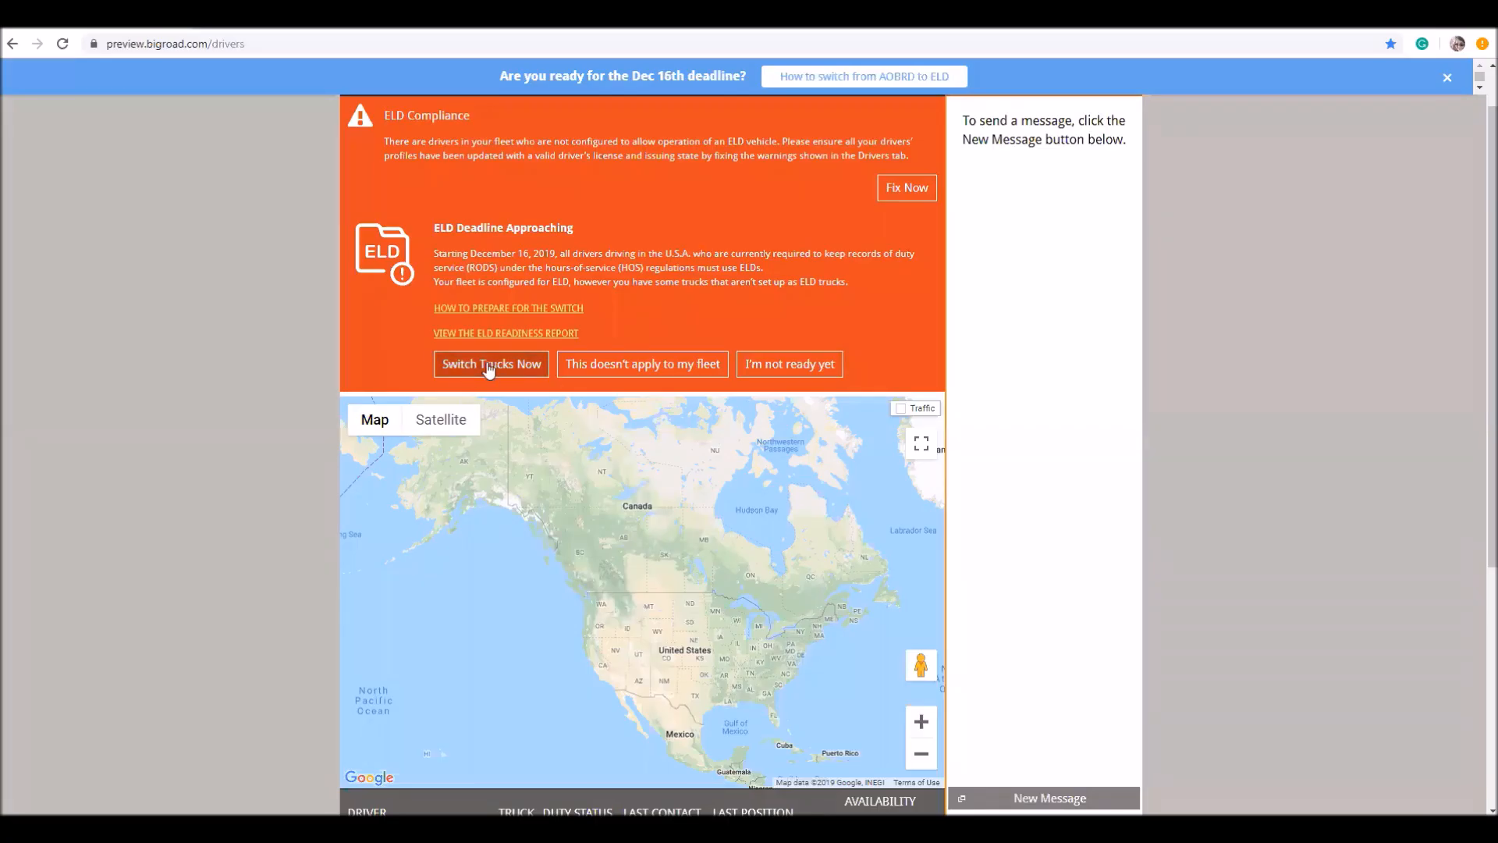
- Launch the ELD readiness wizard from the ELD Deadline Approaching banner's 'Switch Trucks Now'
left_click(490, 364)
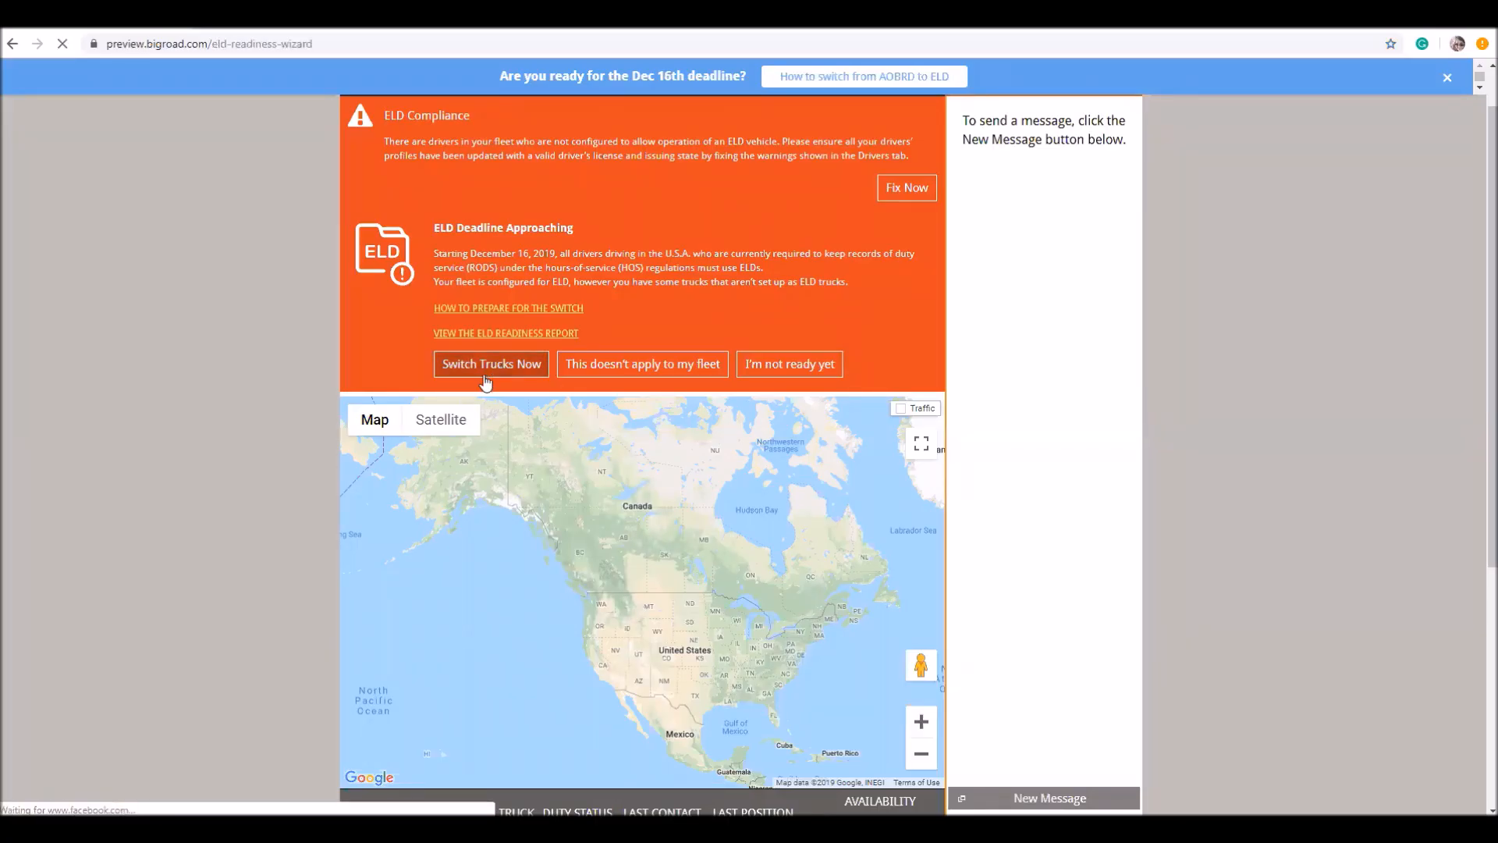
left_click(490, 363)
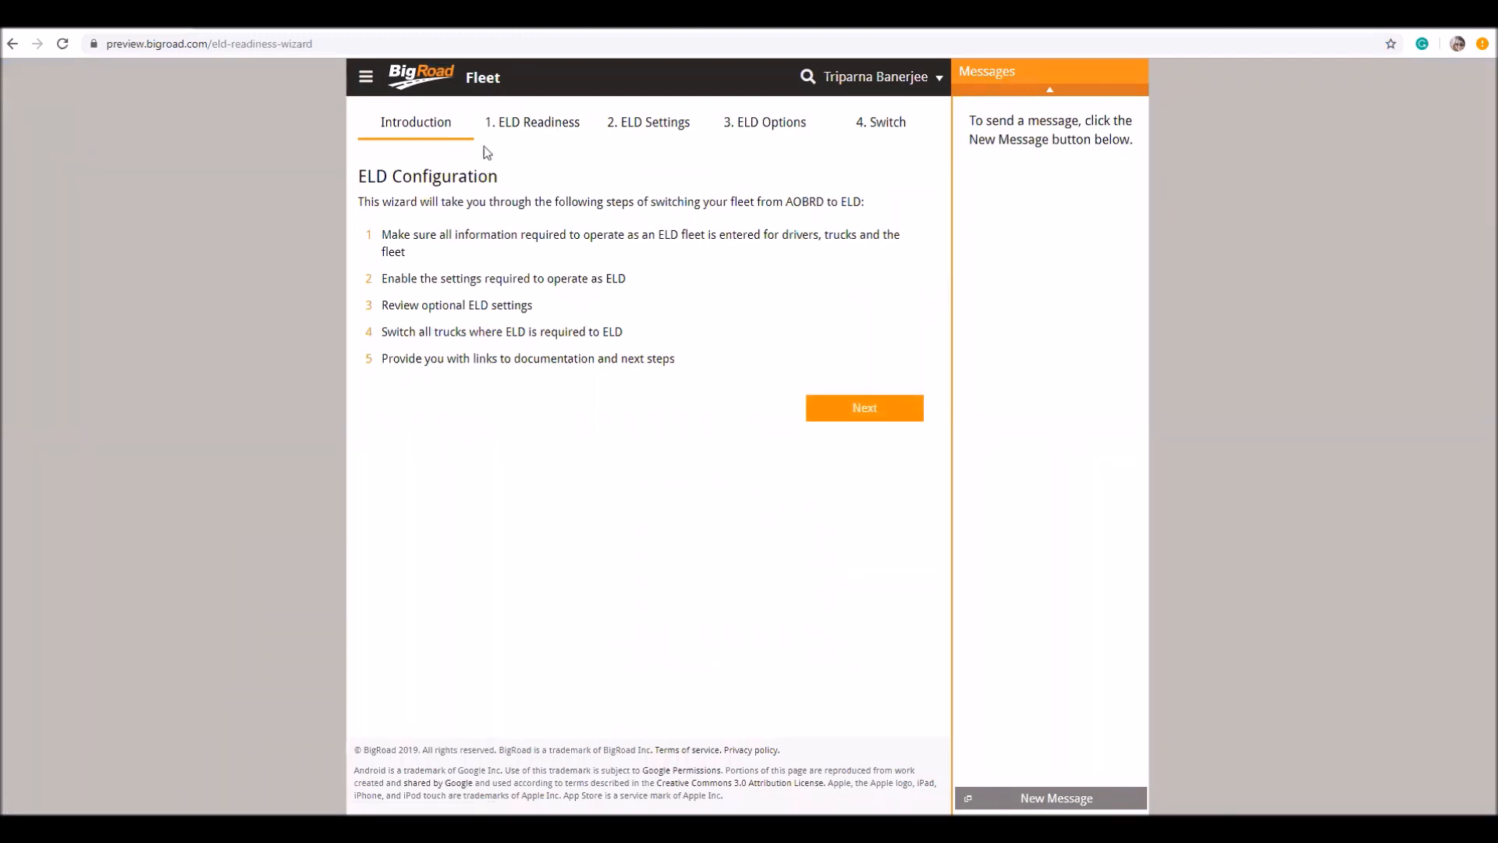
mouse_move(543, 126)
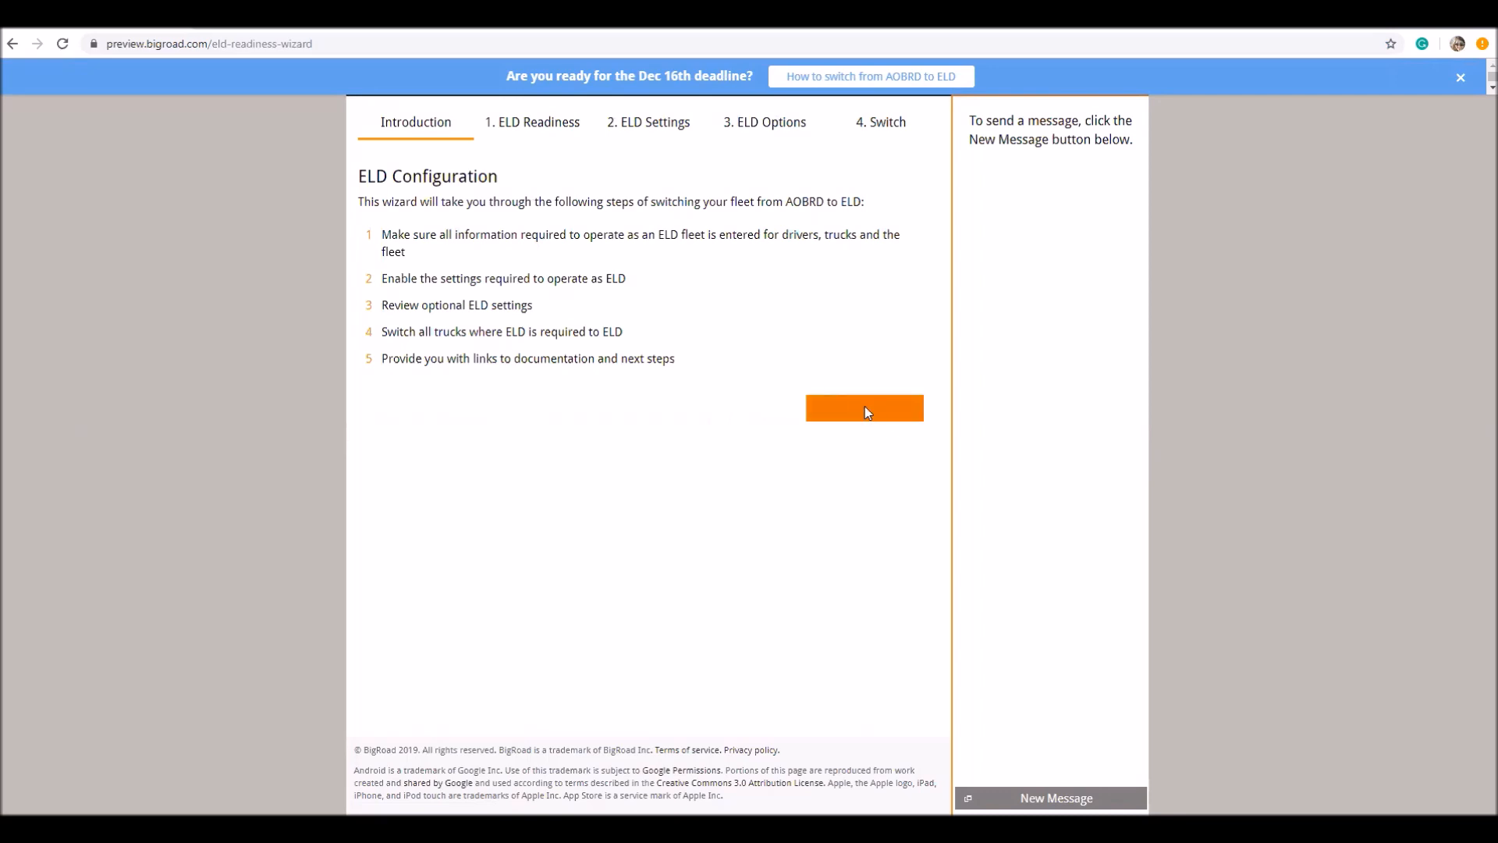
- Advance to Step 1 ELD Readiness and review the Drivers Info and Trucks Info readiness tables
left_click(863, 408)
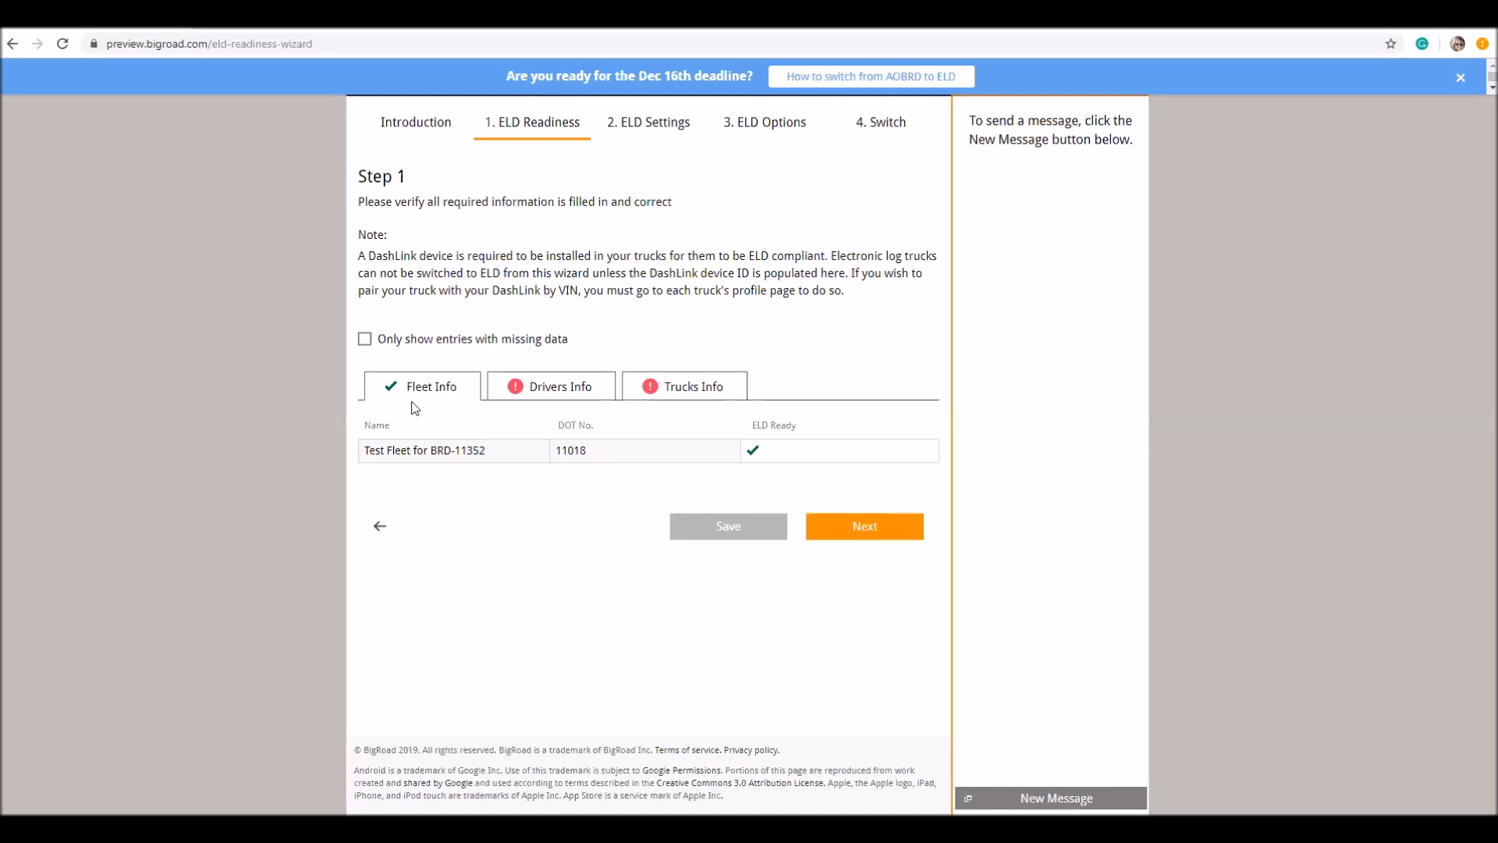
left_click(561, 385)
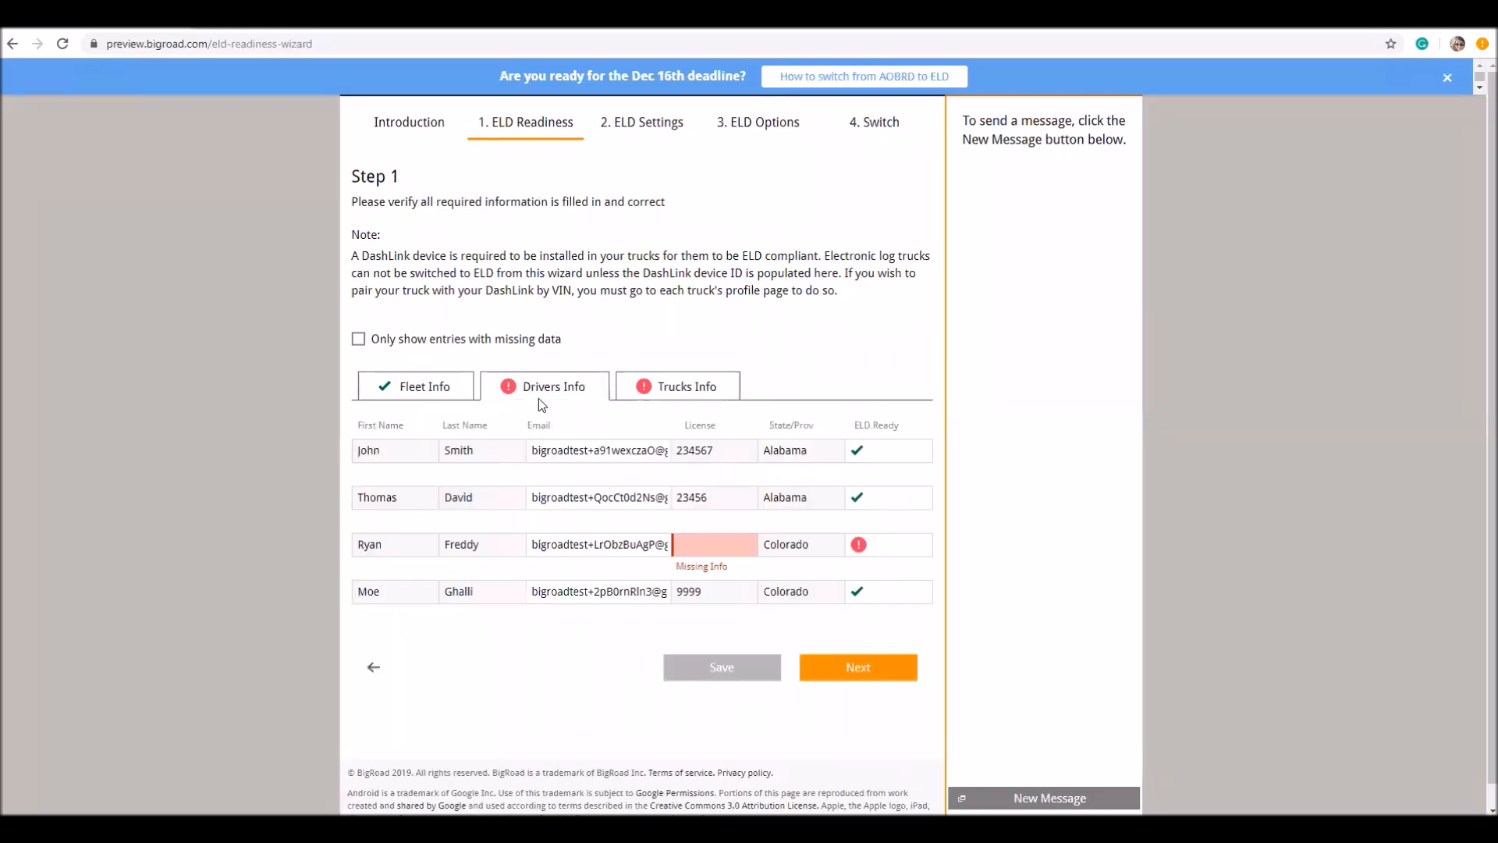
mouse_move(423, 386)
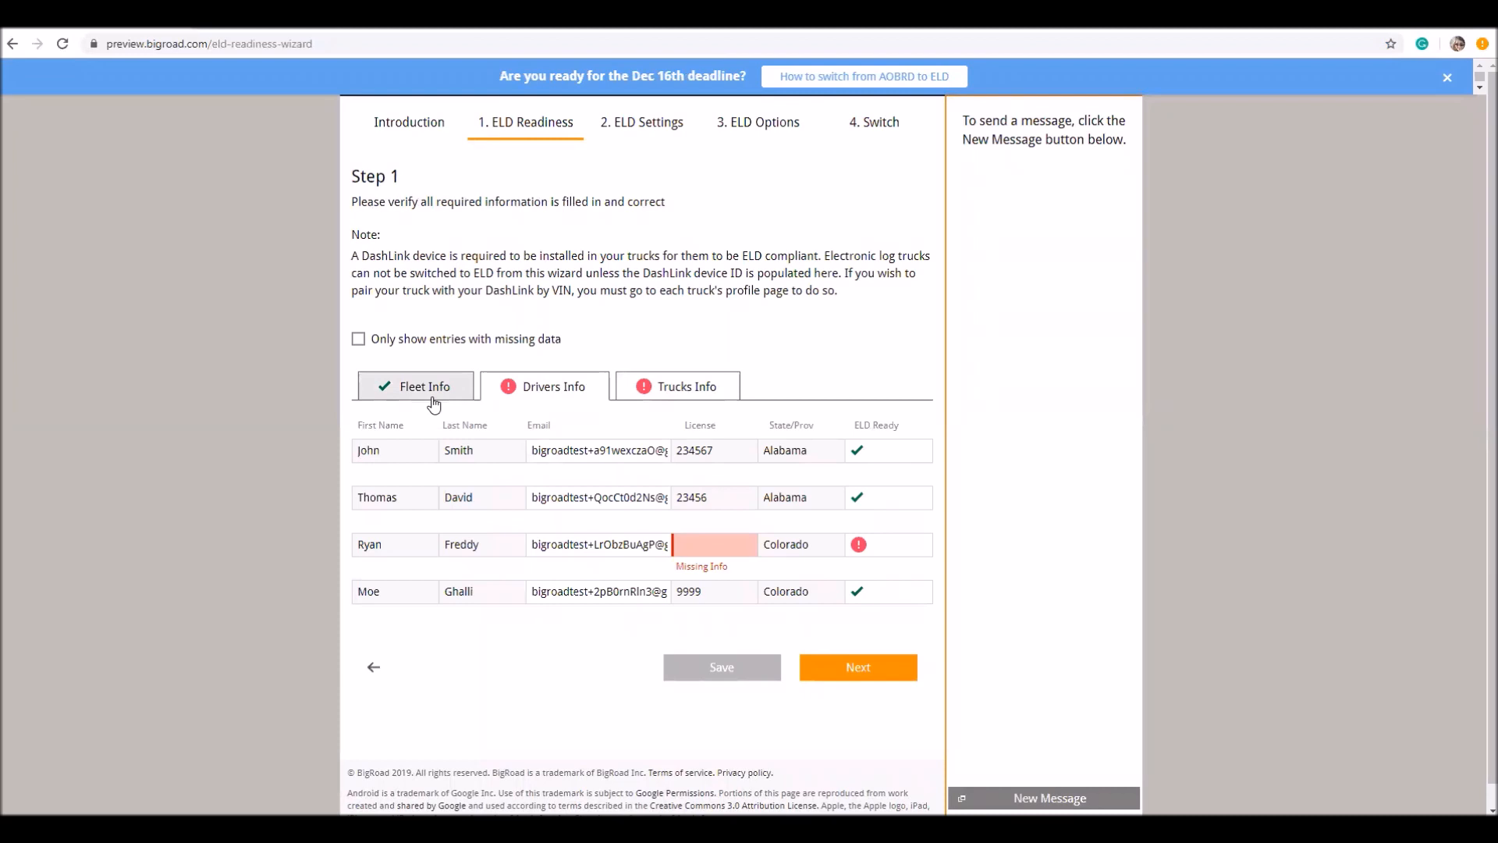
mouse_move(850, 461)
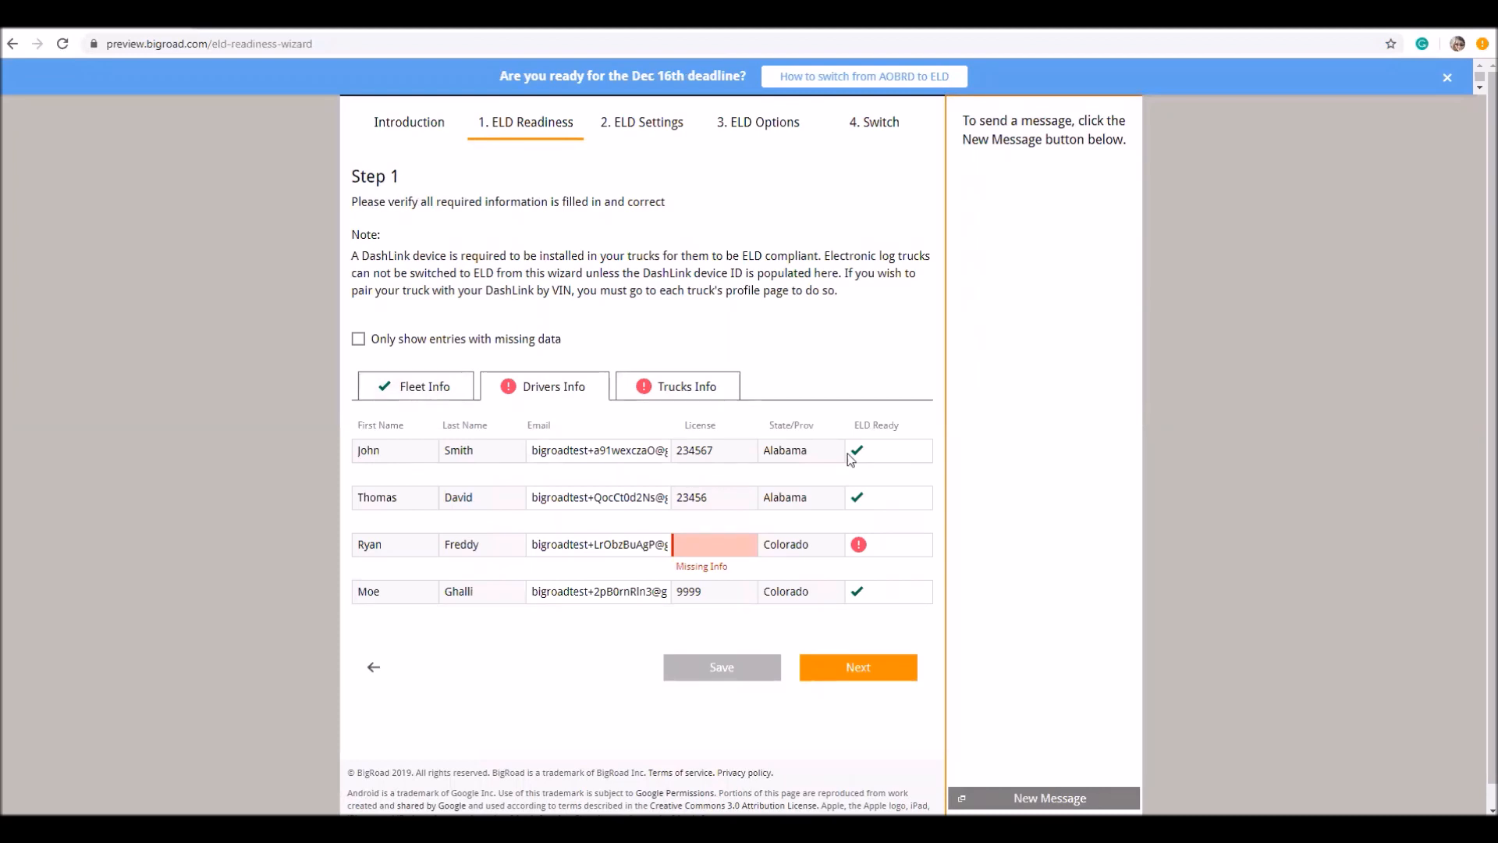
mouse_move(888, 580)
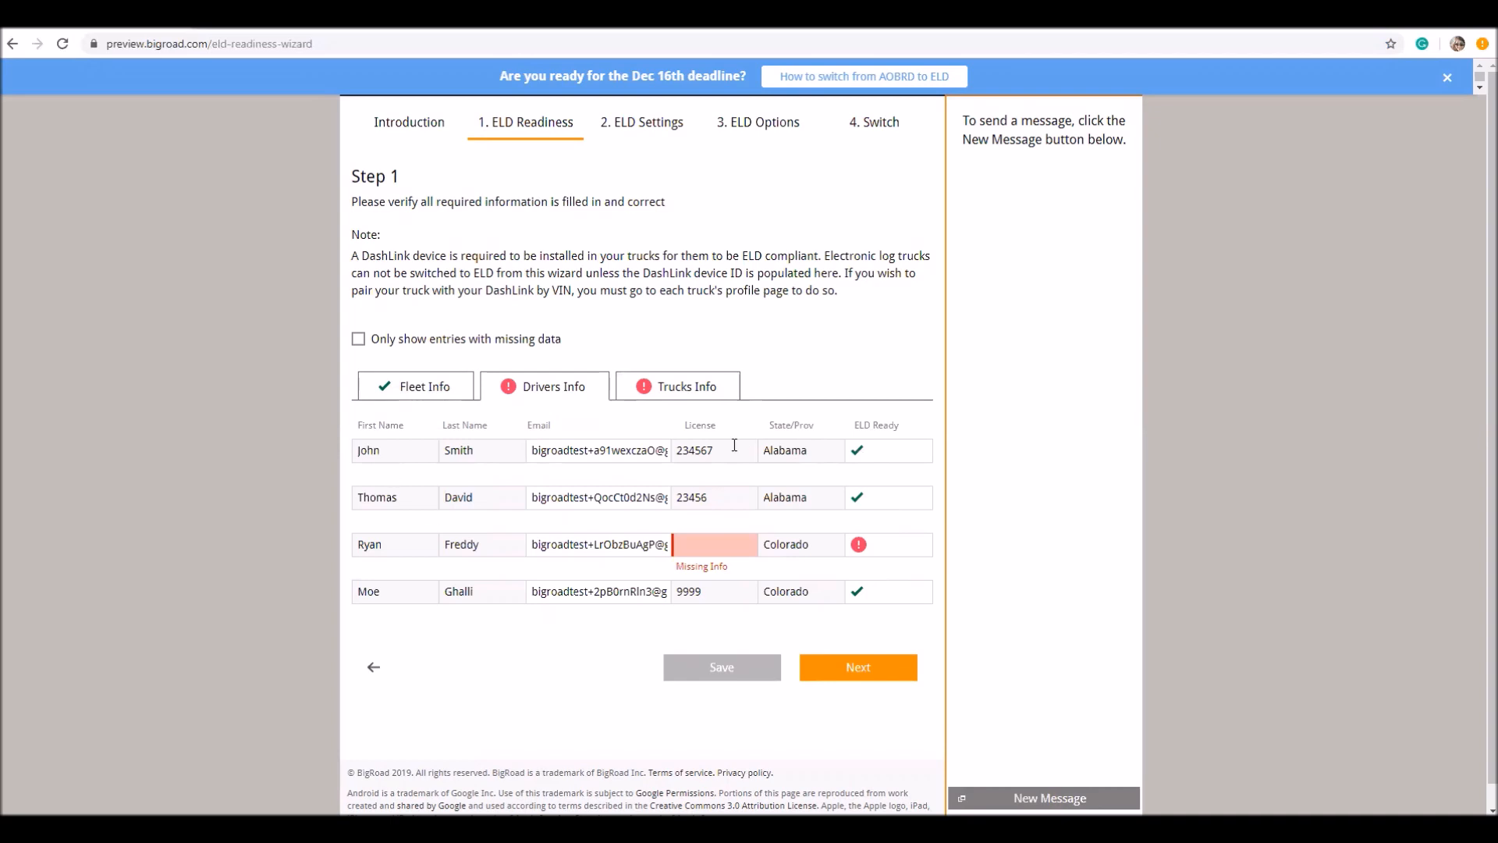
left_click(687, 386)
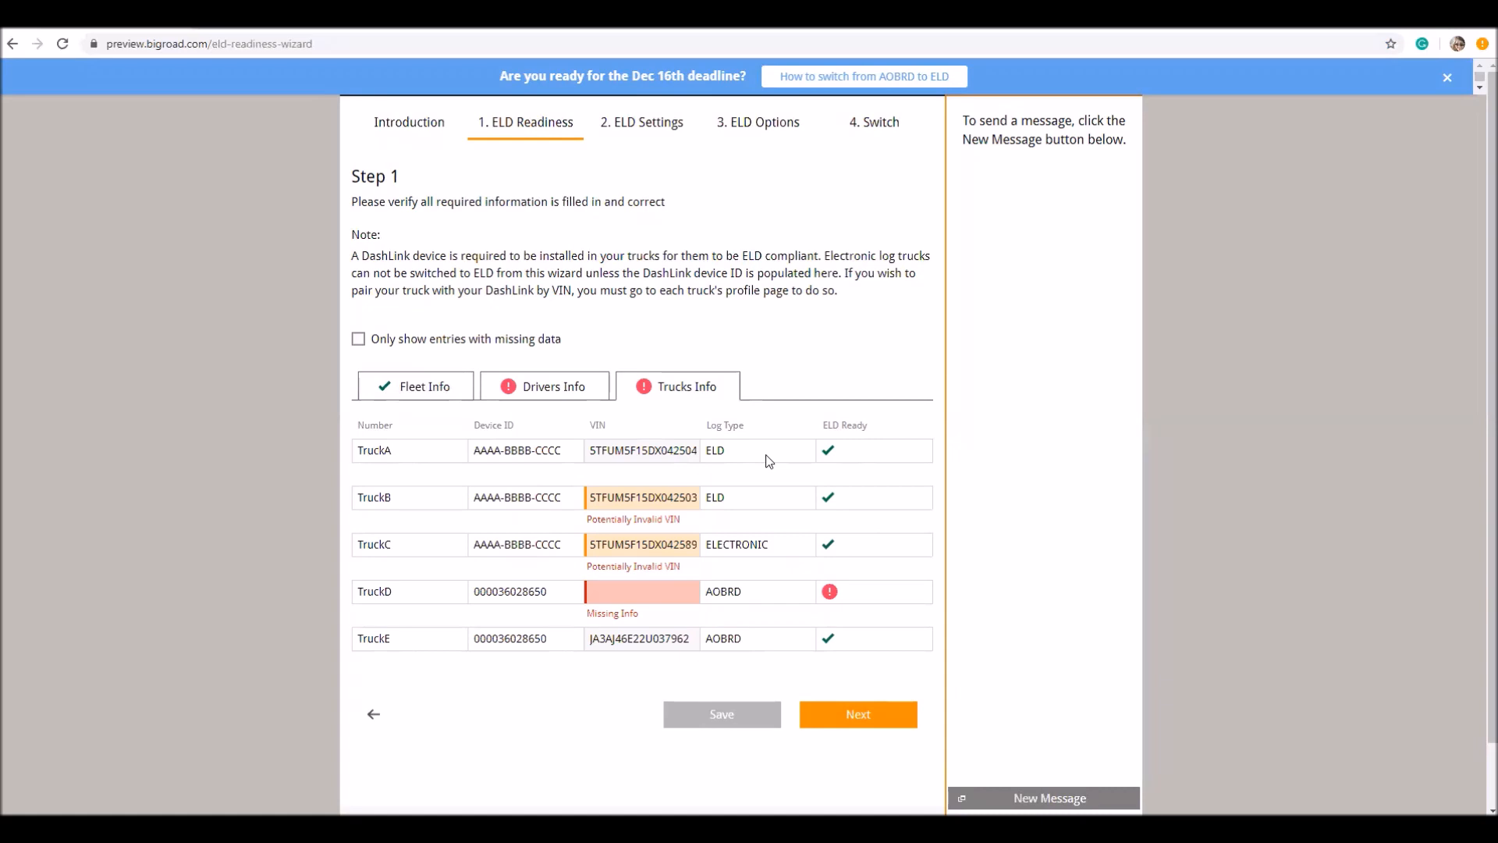
left_click(555, 386)
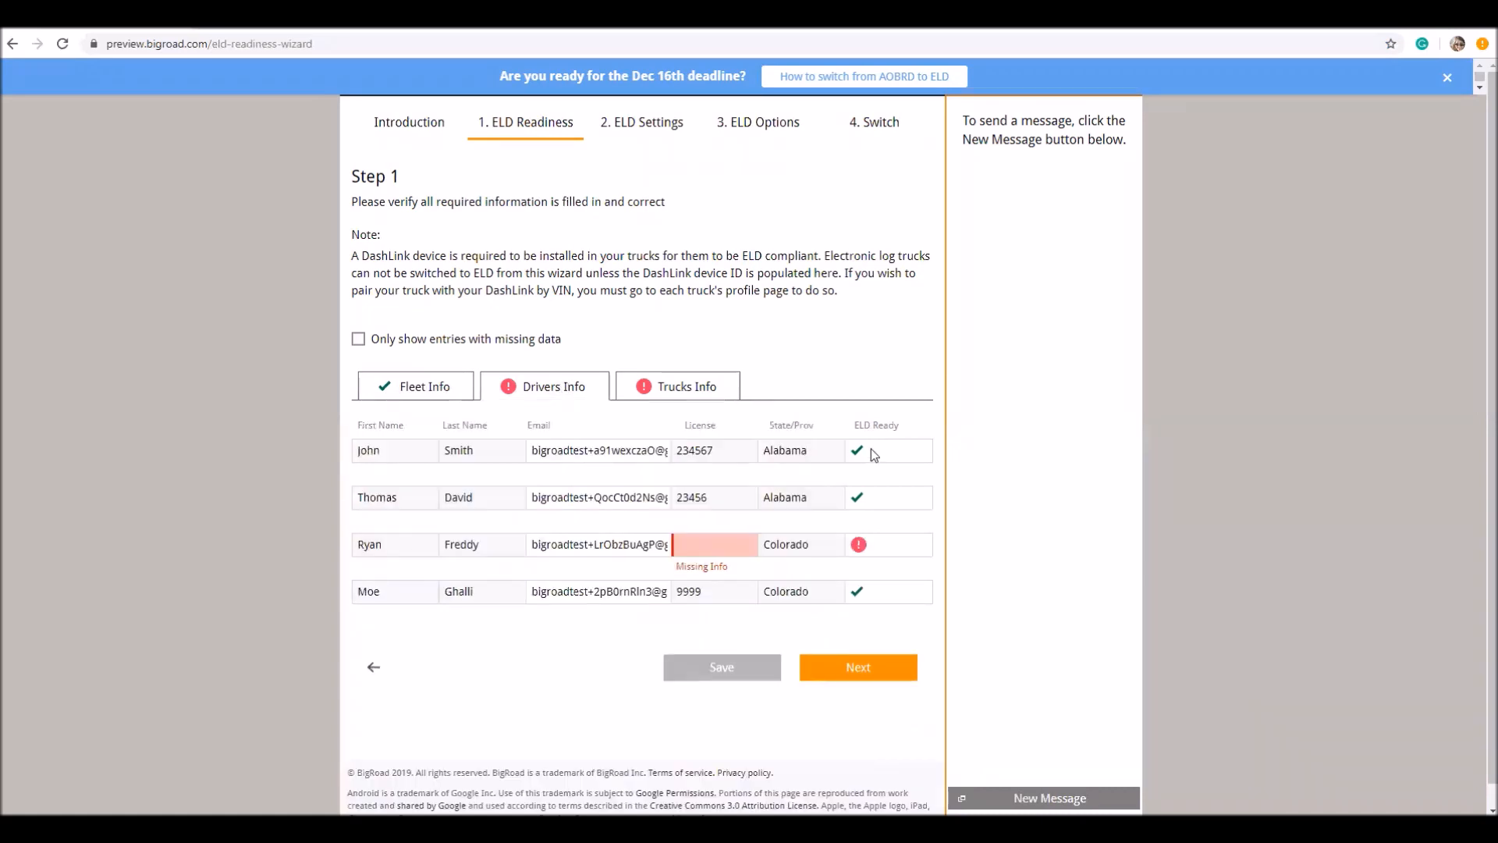
mouse_move(913, 466)
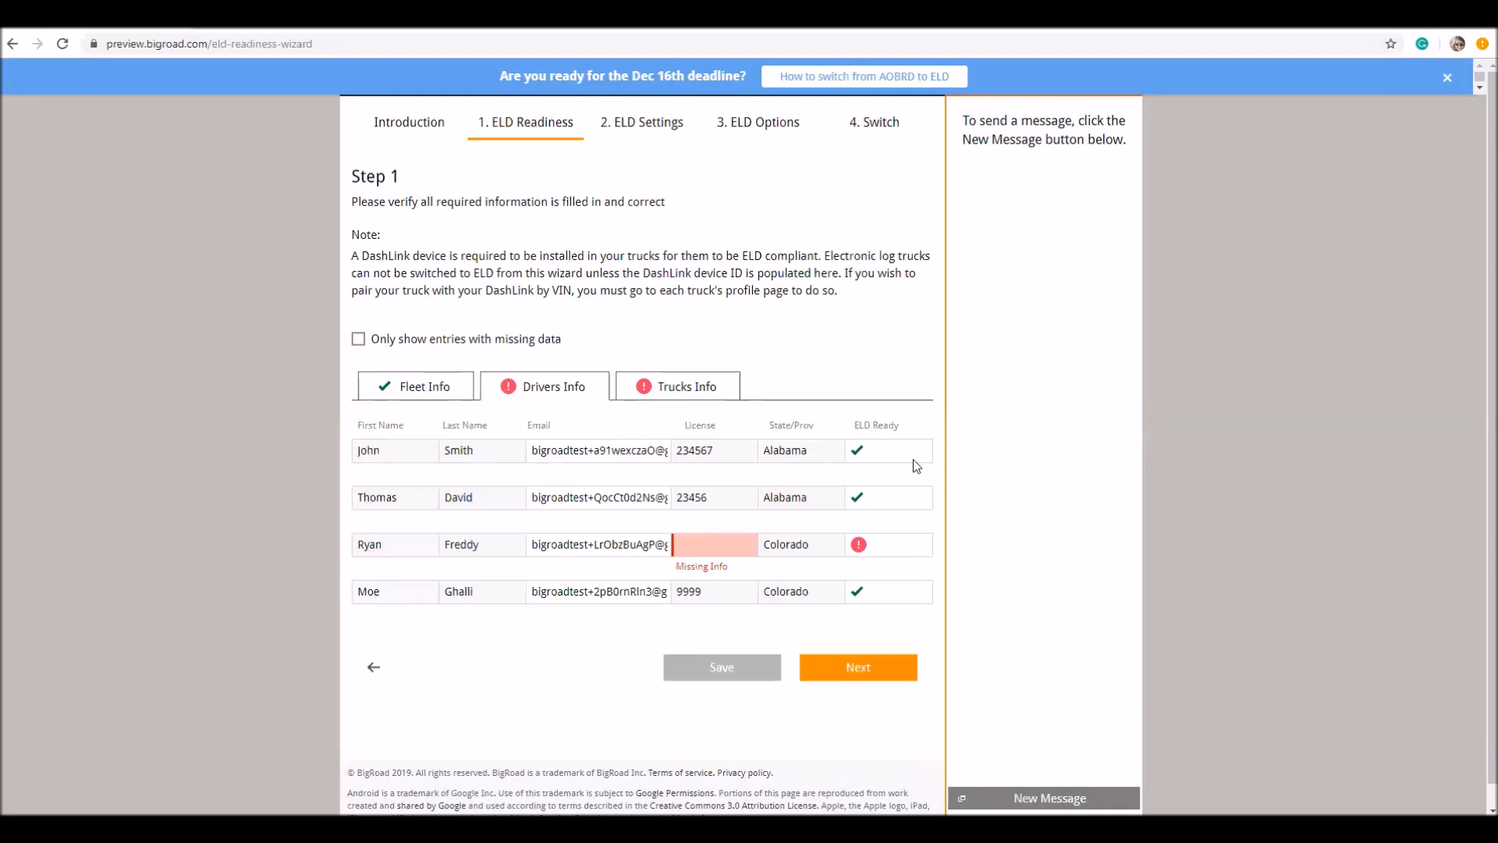
mouse_move(896, 525)
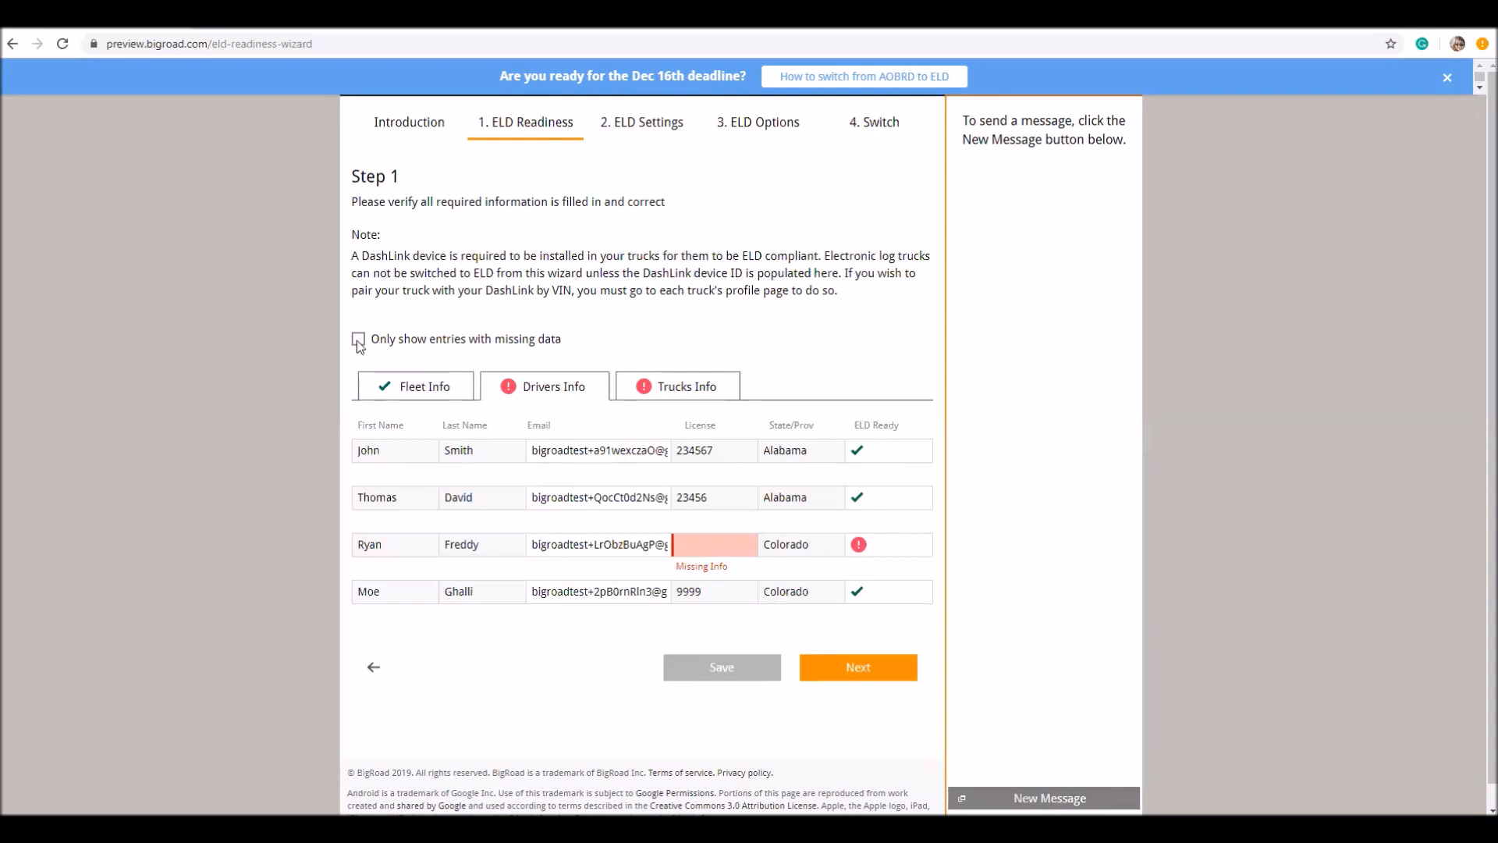
- Filter to missing-data entries, show all again, then review Fleet Info and Drivers Info readiness
left_click(363, 338)
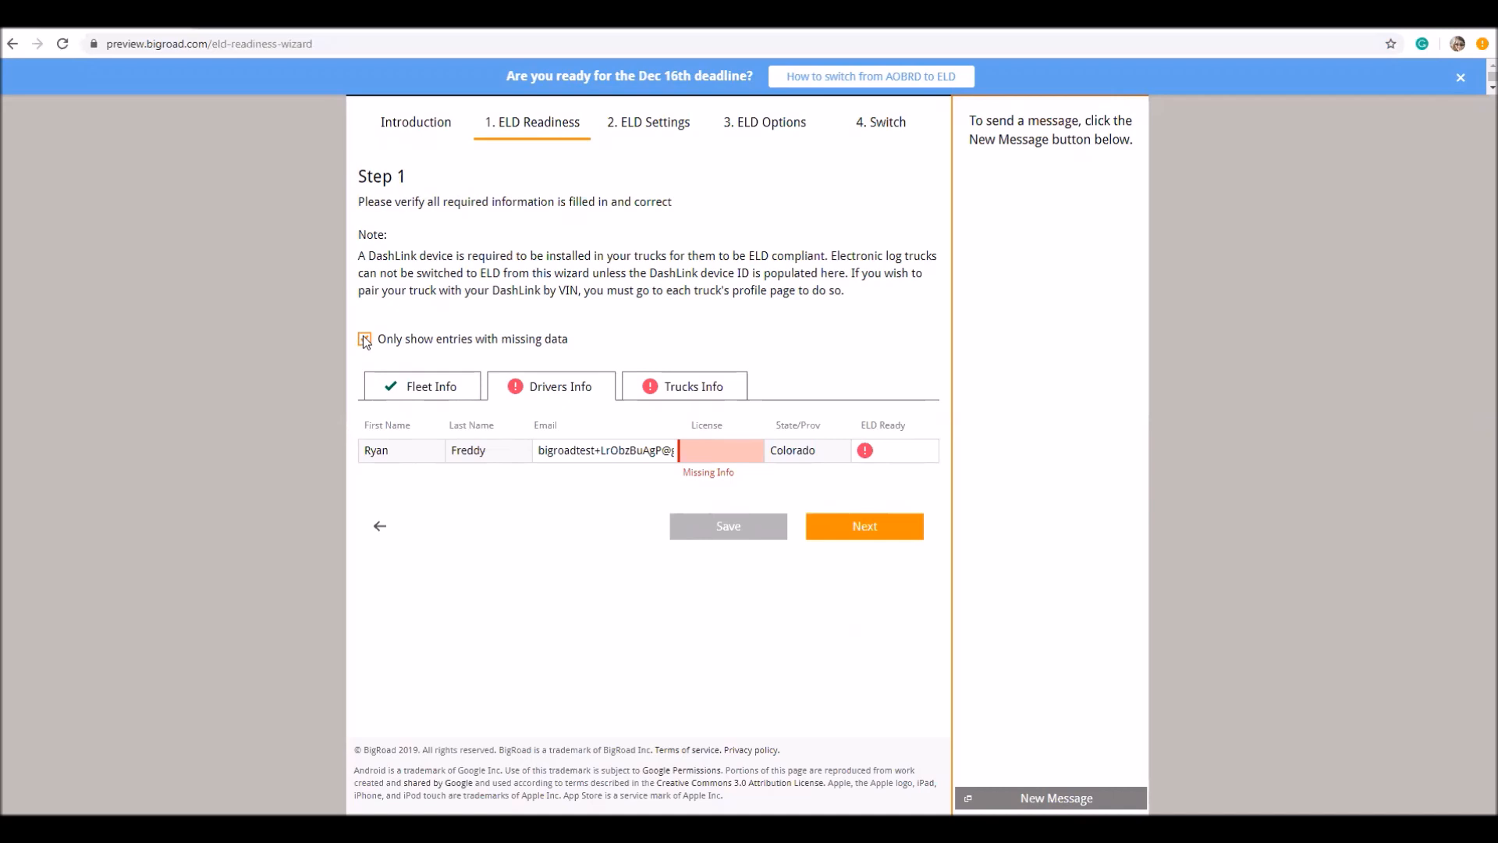
left_click(359, 338)
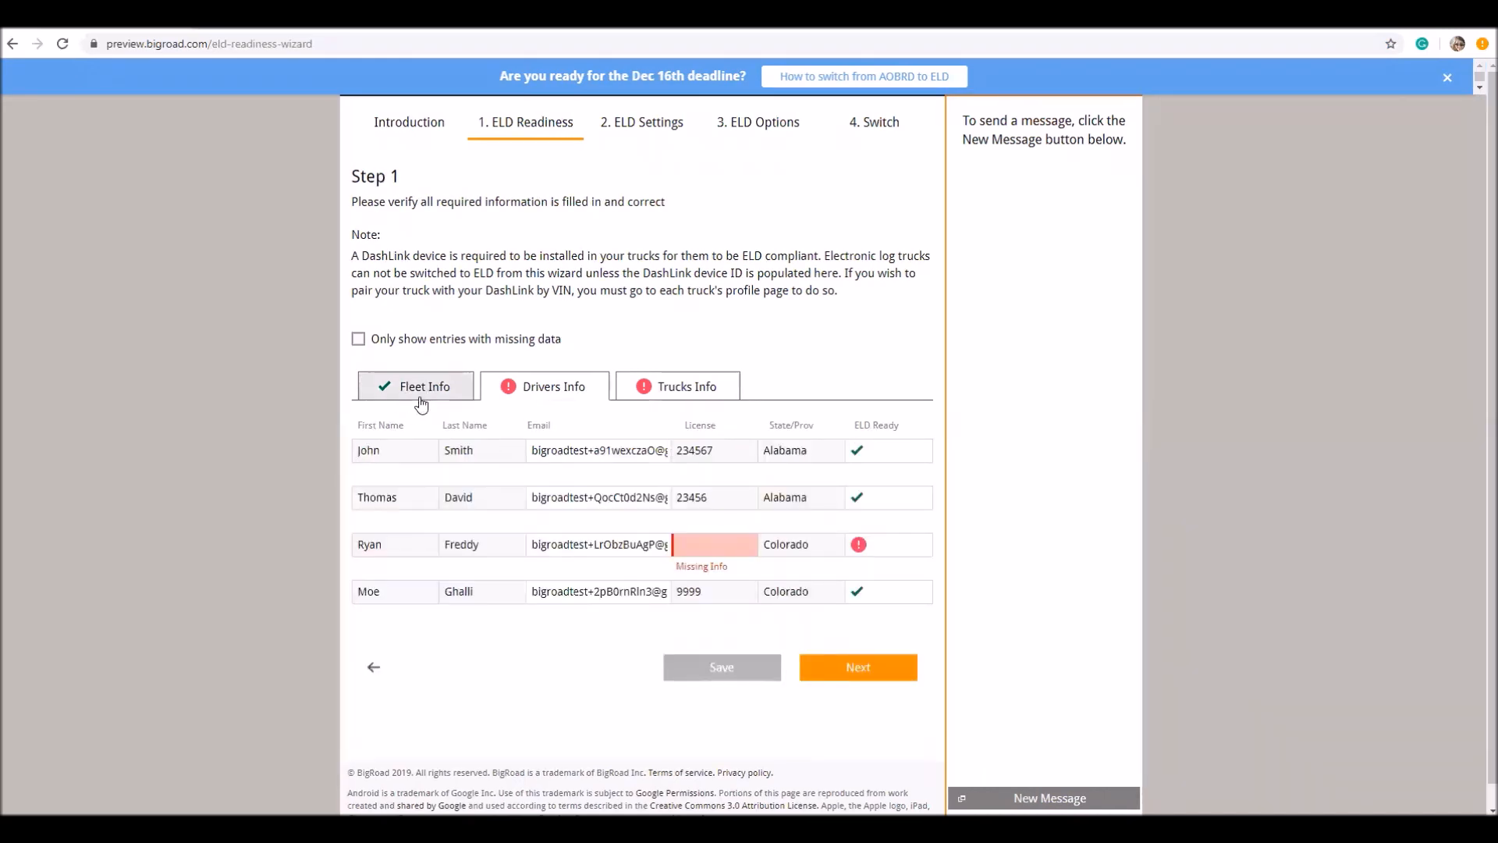
left_click(423, 385)
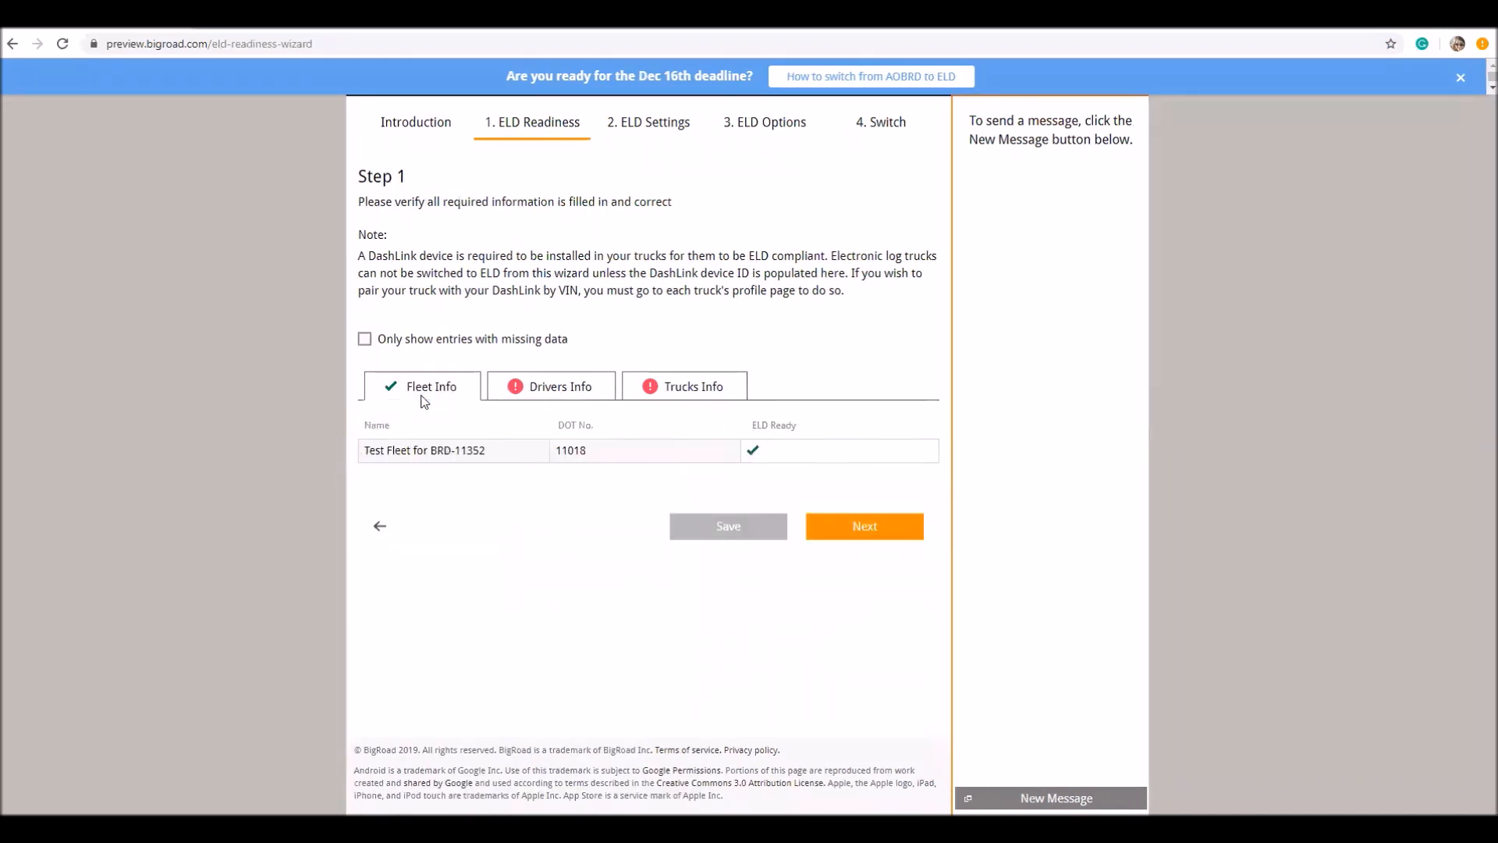
mouse_move(430, 420)
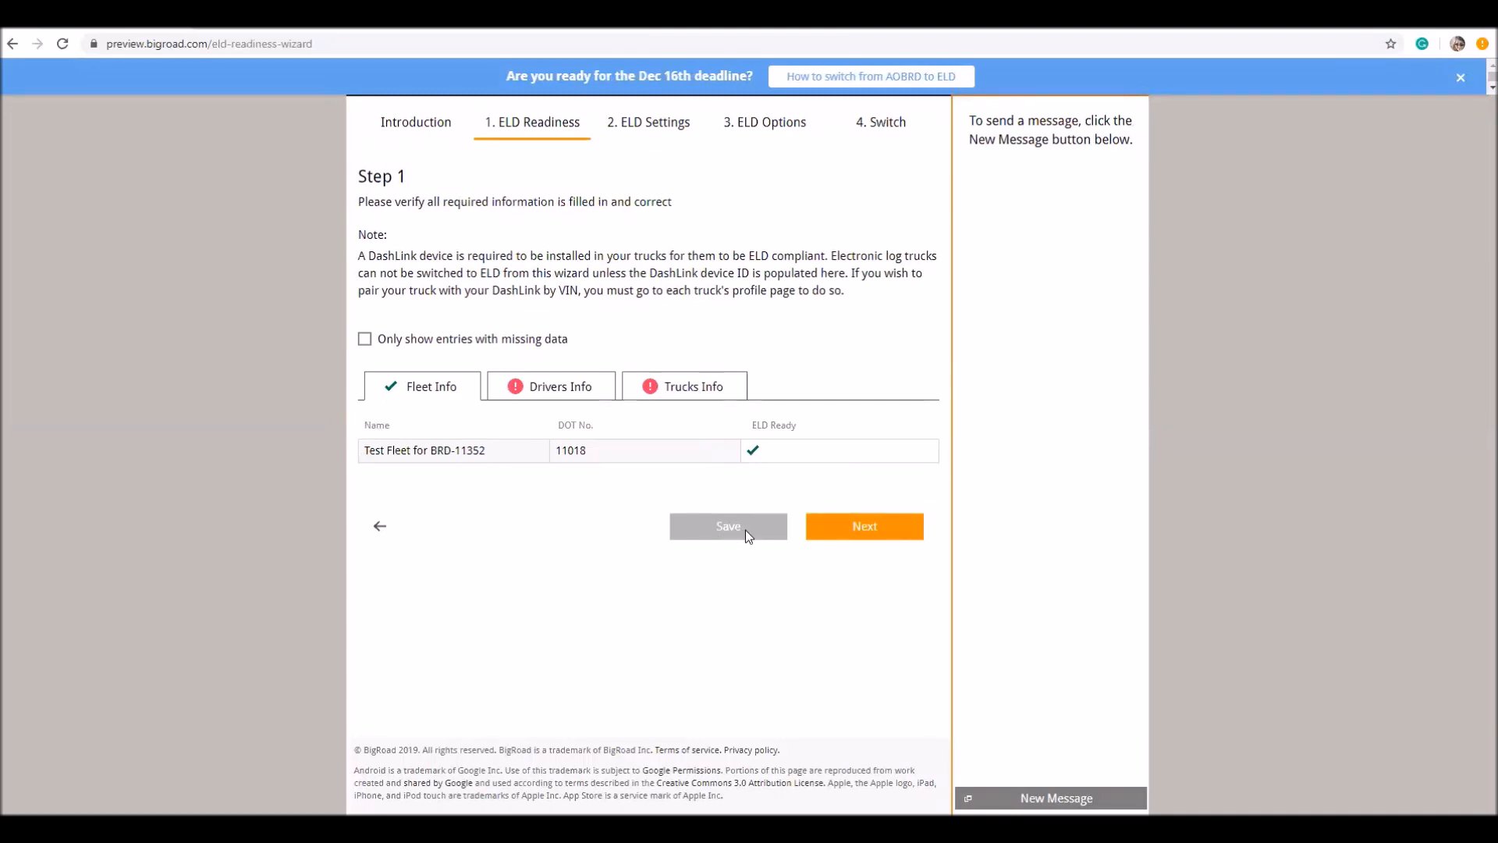
mouse_move(790, 442)
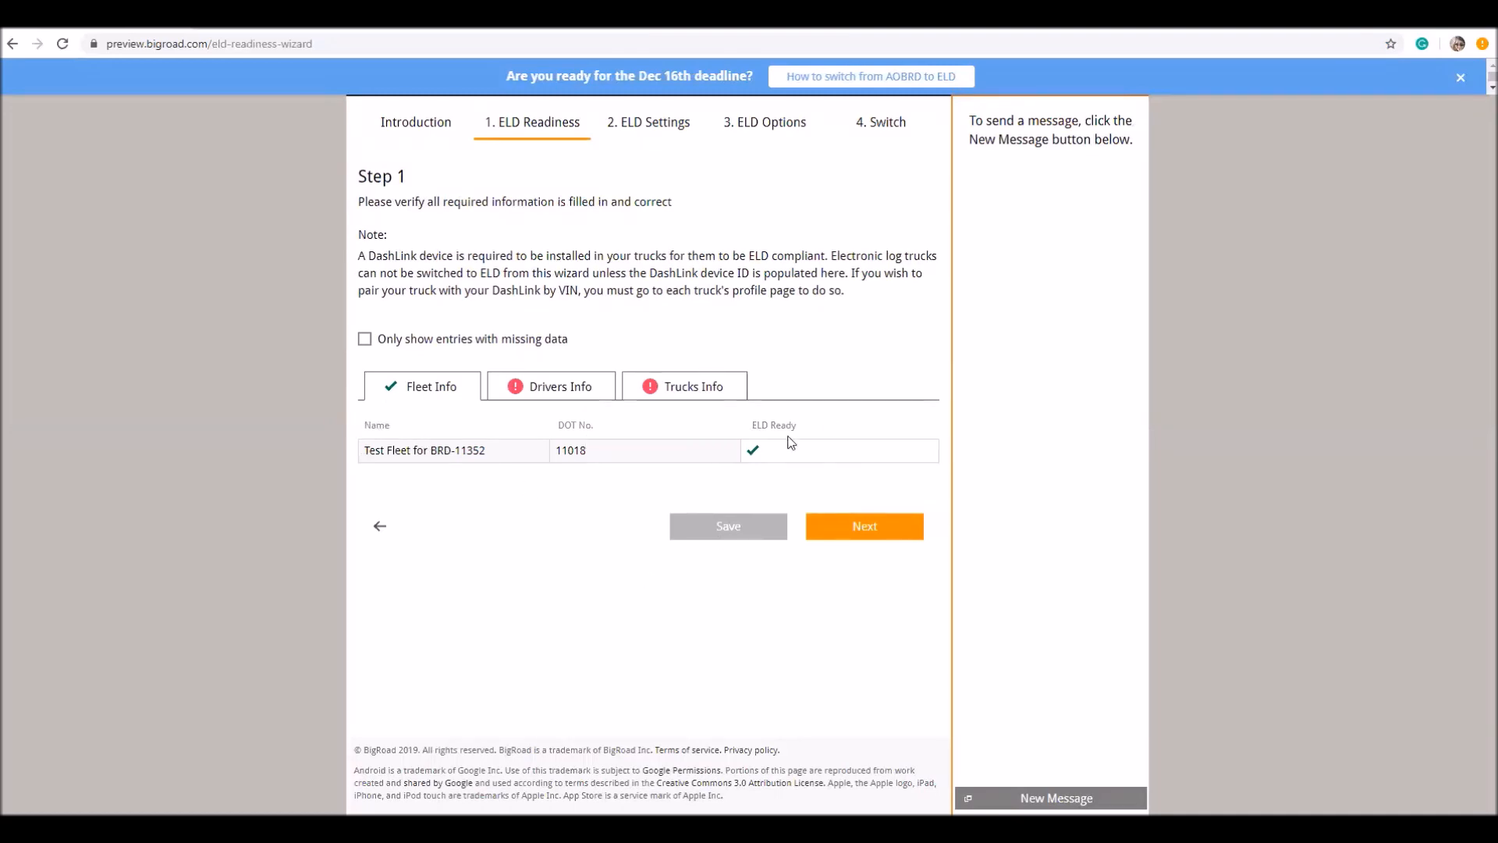
mouse_move(810, 458)
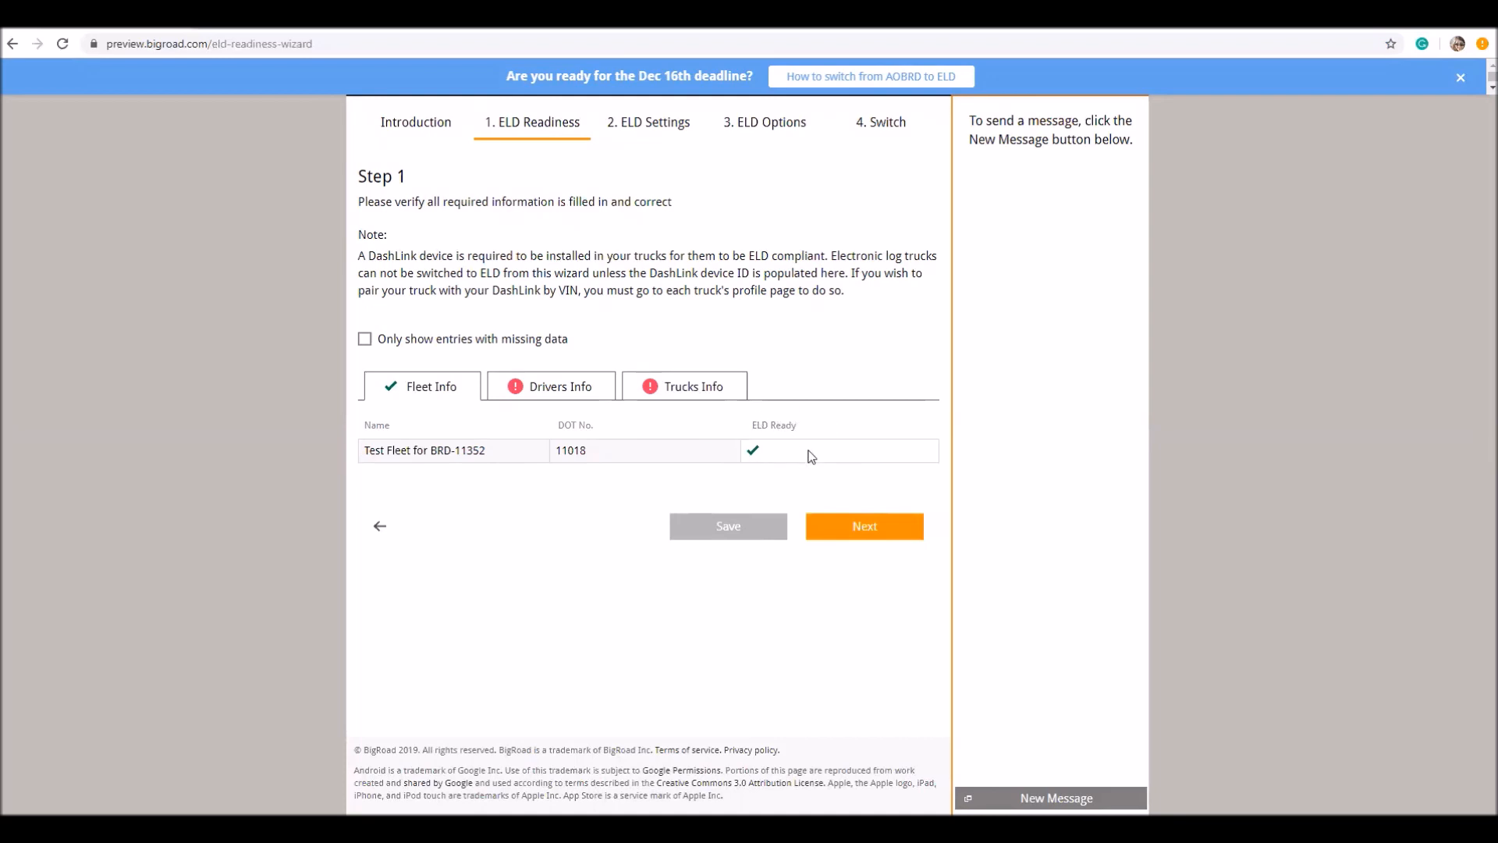
mouse_move(574, 393)
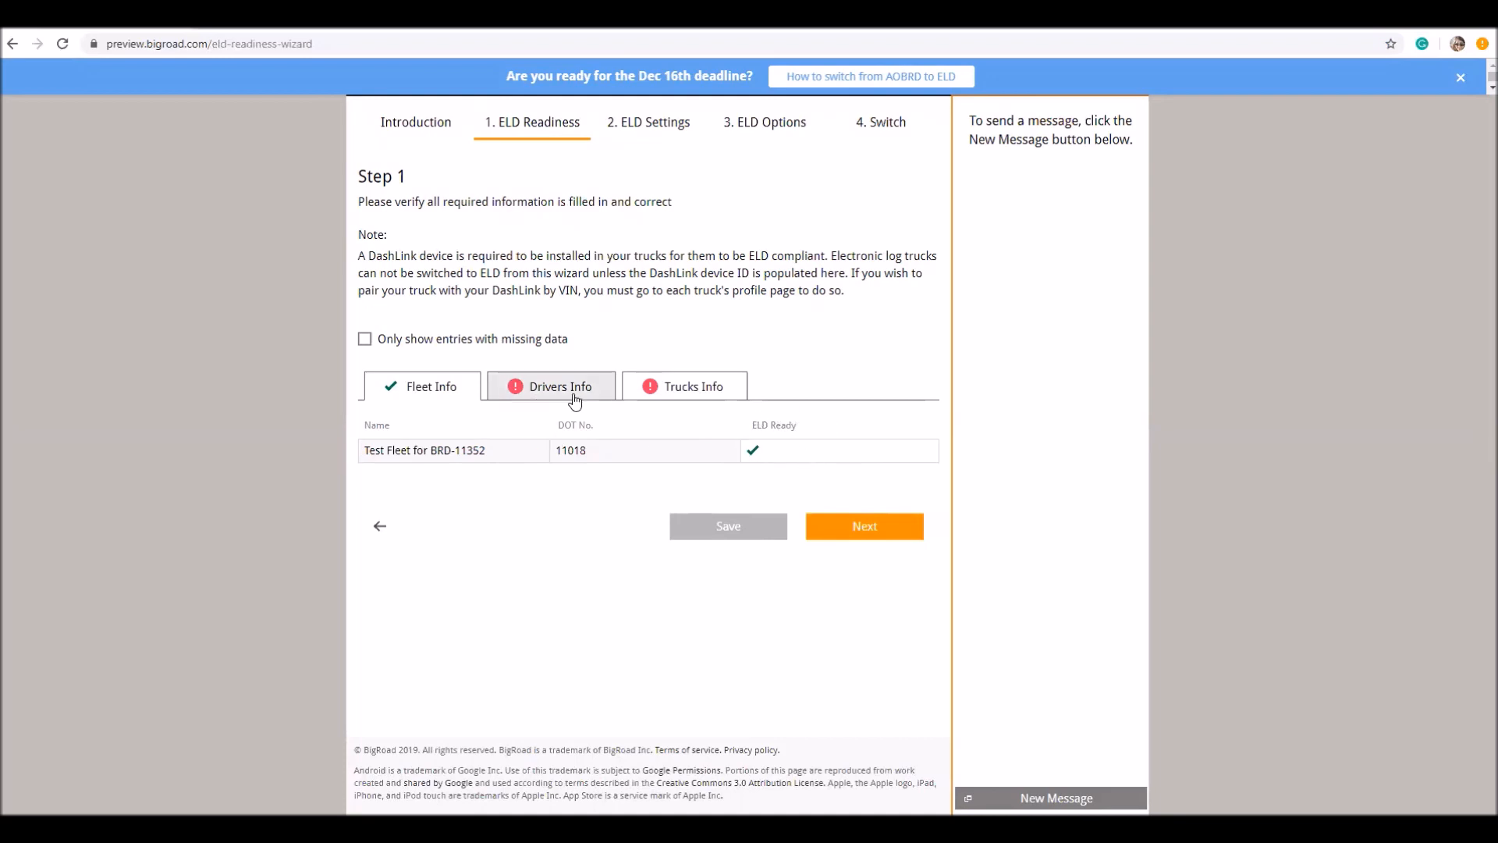
left_click(559, 386)
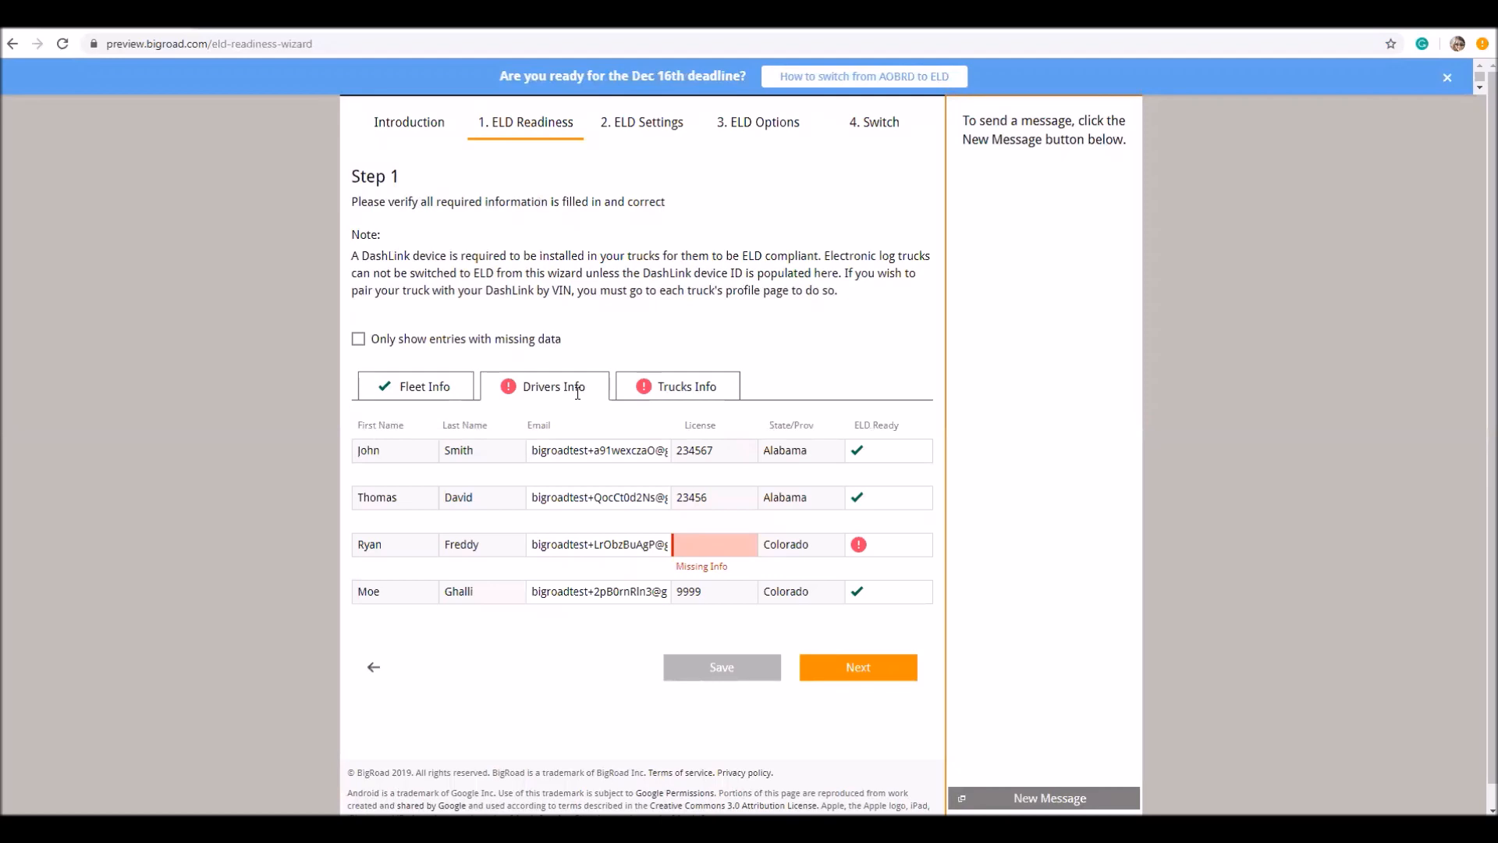
mouse_move(668, 530)
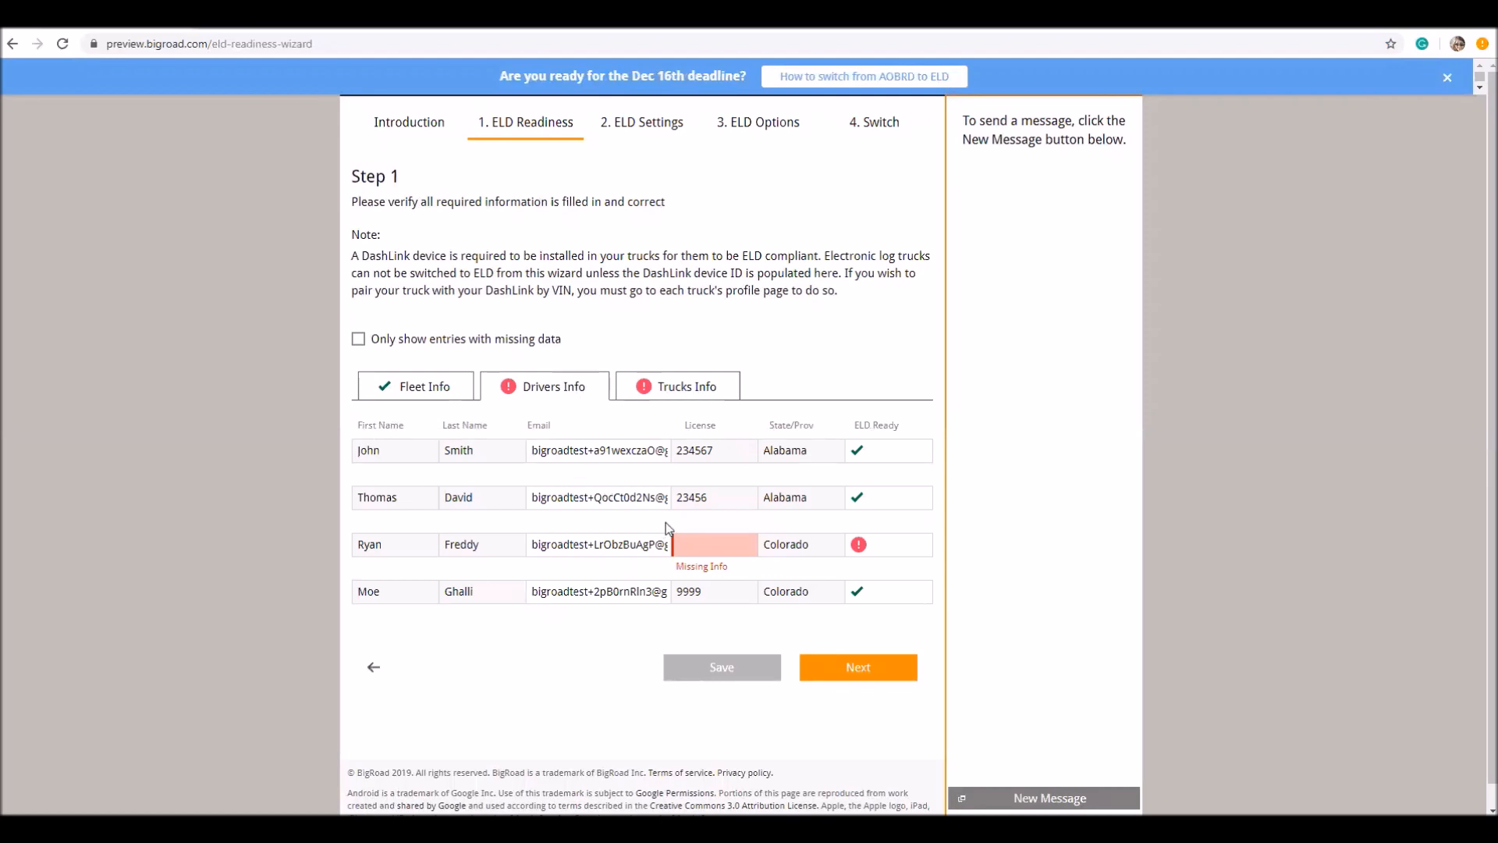
- Enter license number 45367 for the third driver and save it
left_click(714, 543)
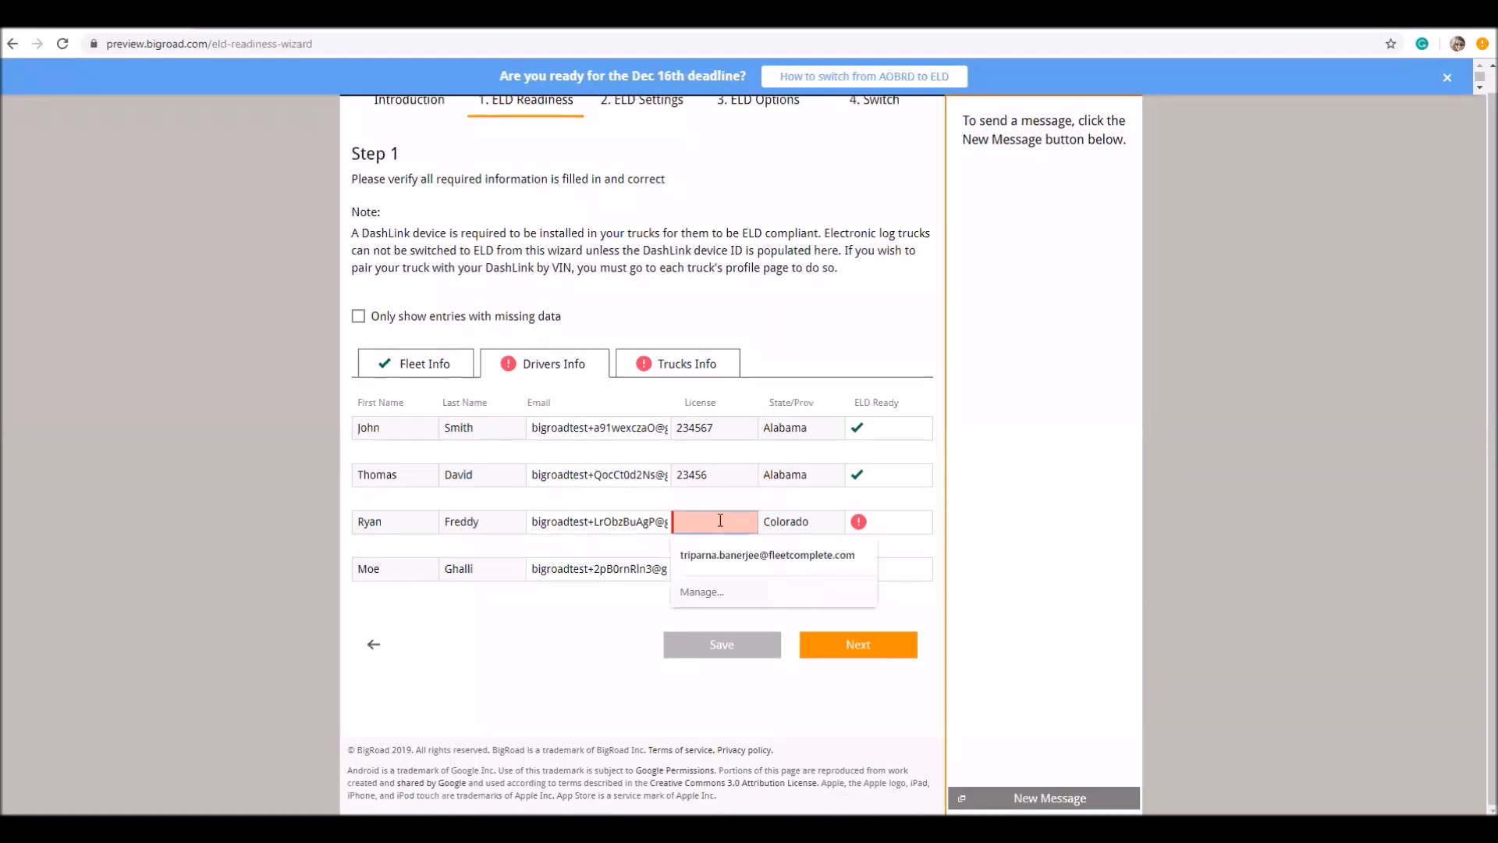
type("45")
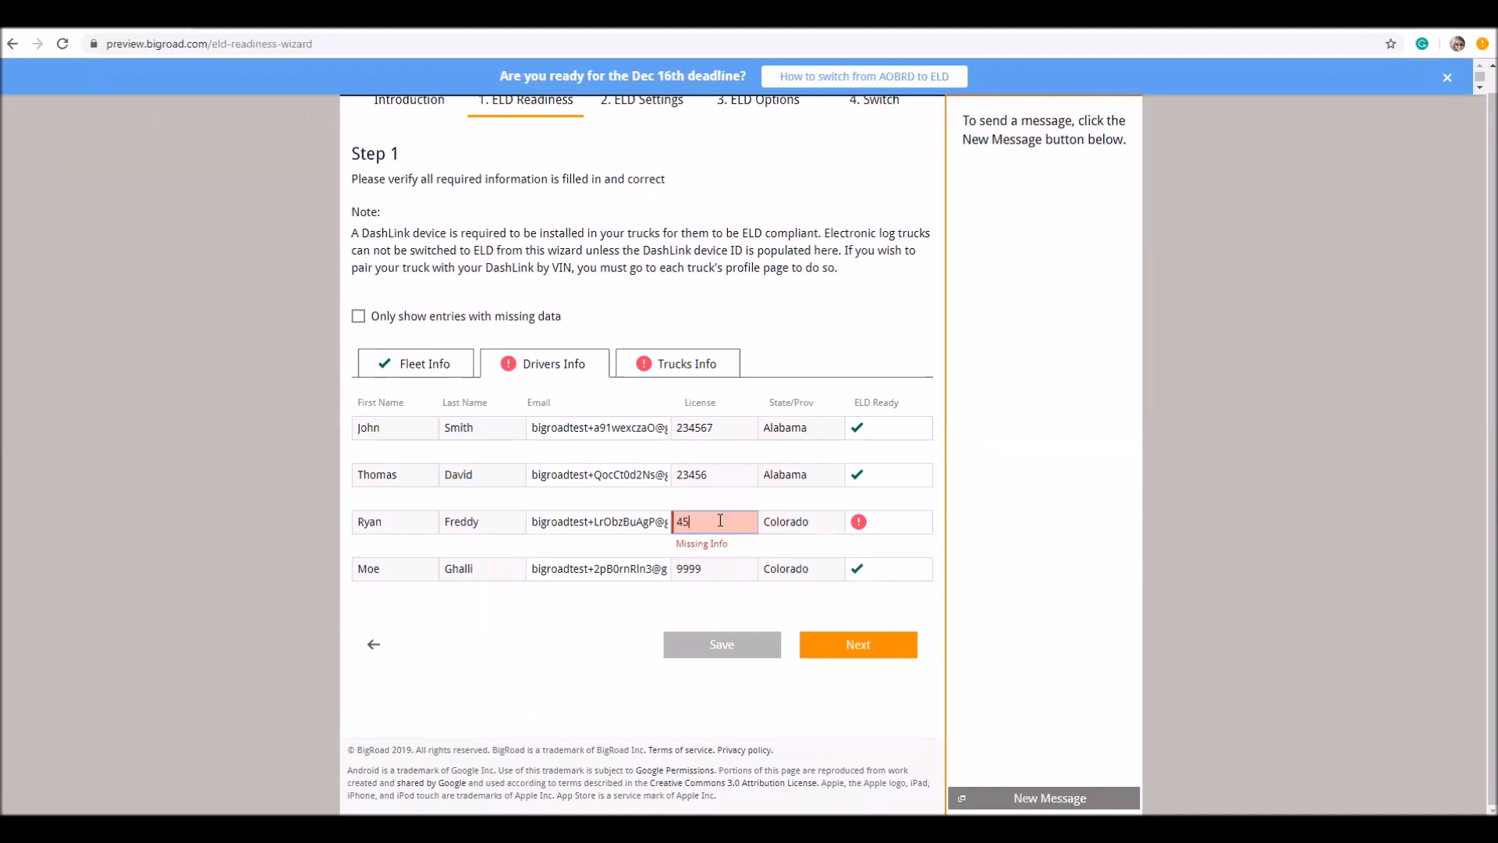
type("367")
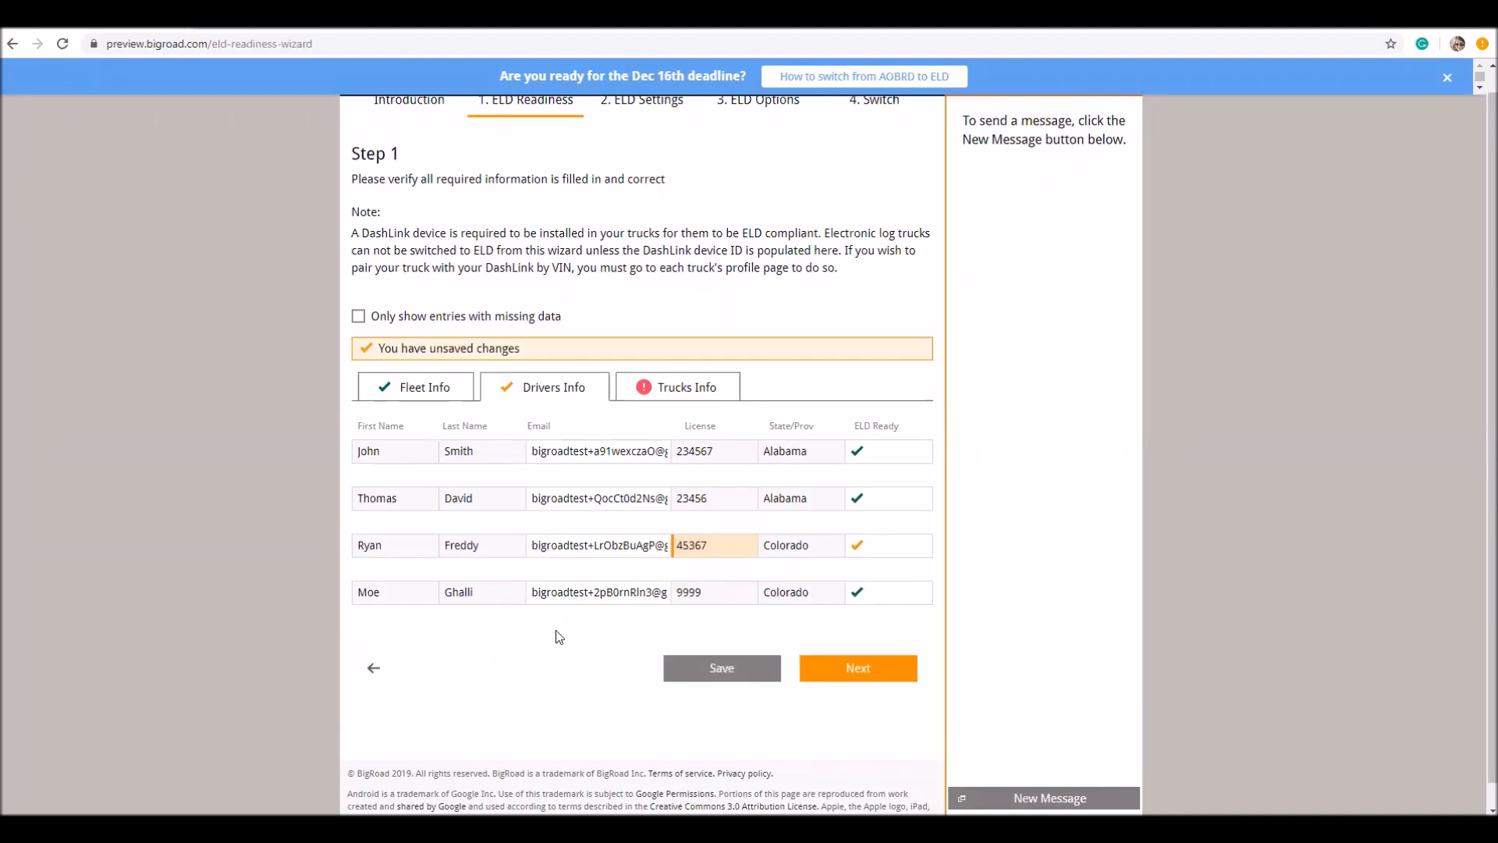
mouse_move(721, 671)
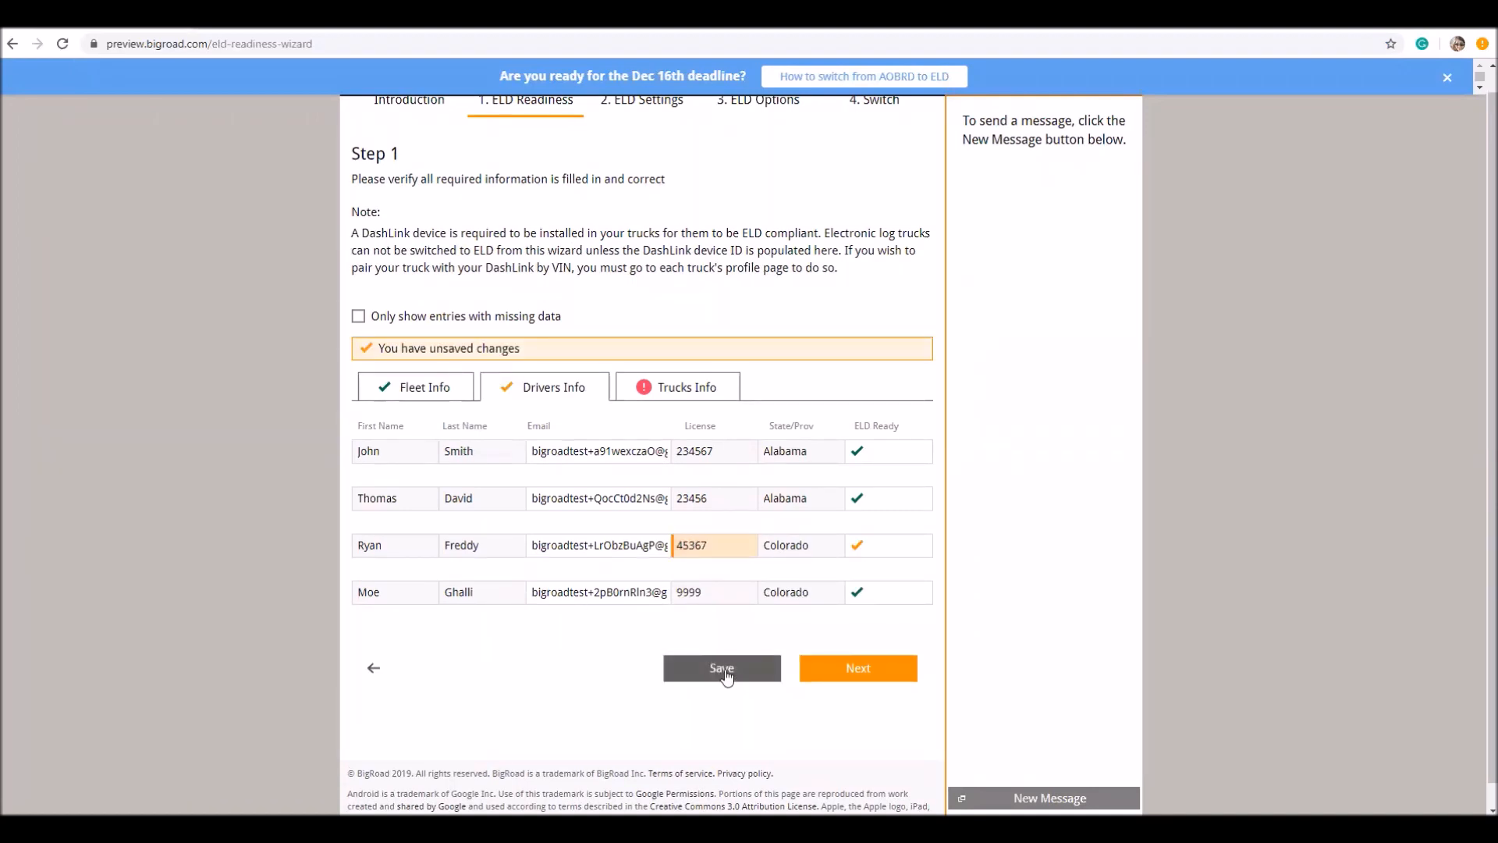
left_click(721, 667)
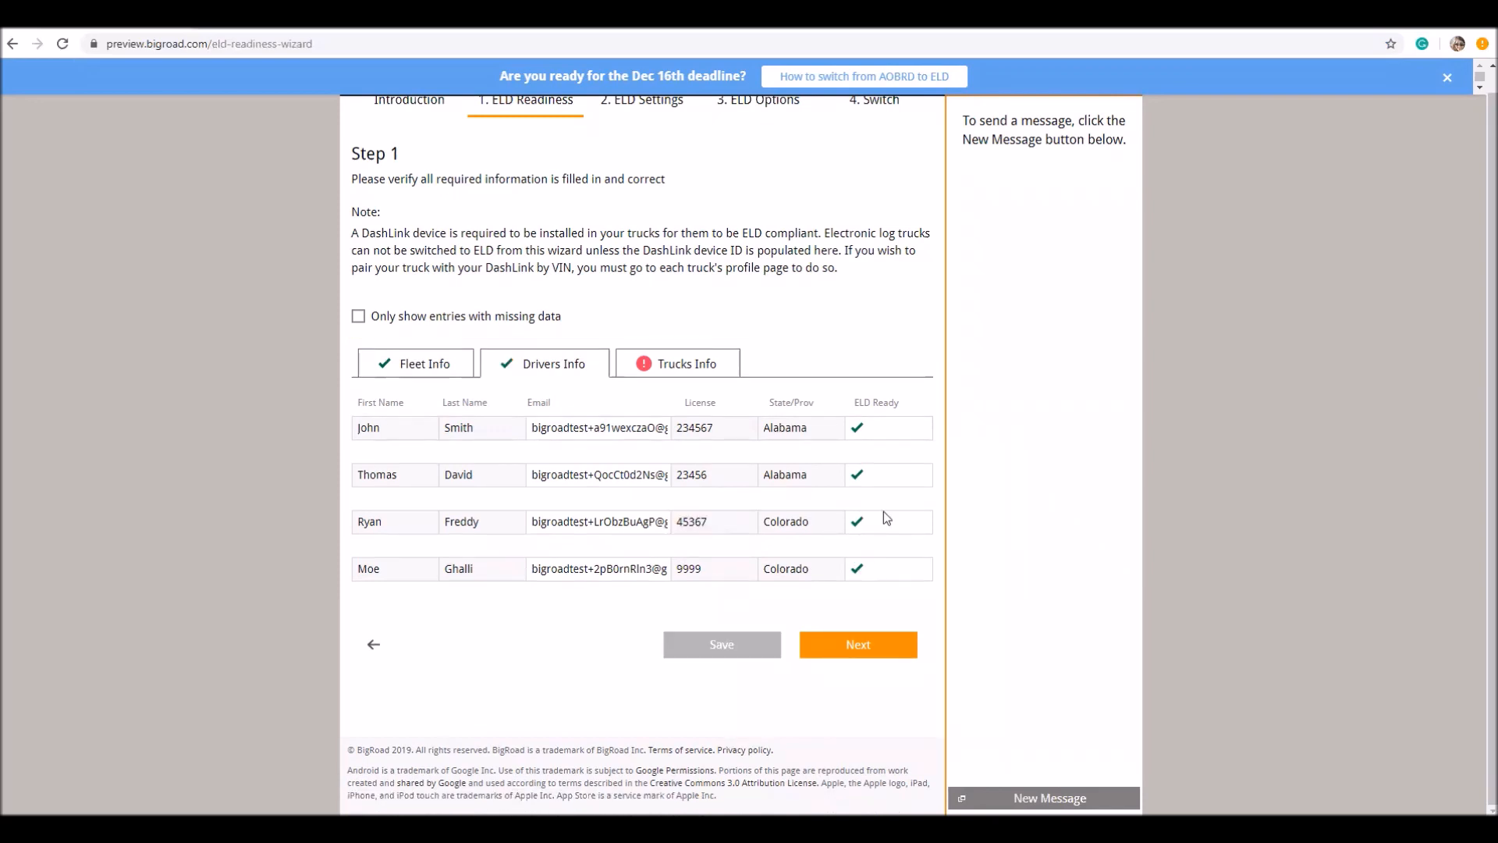
mouse_move(883, 518)
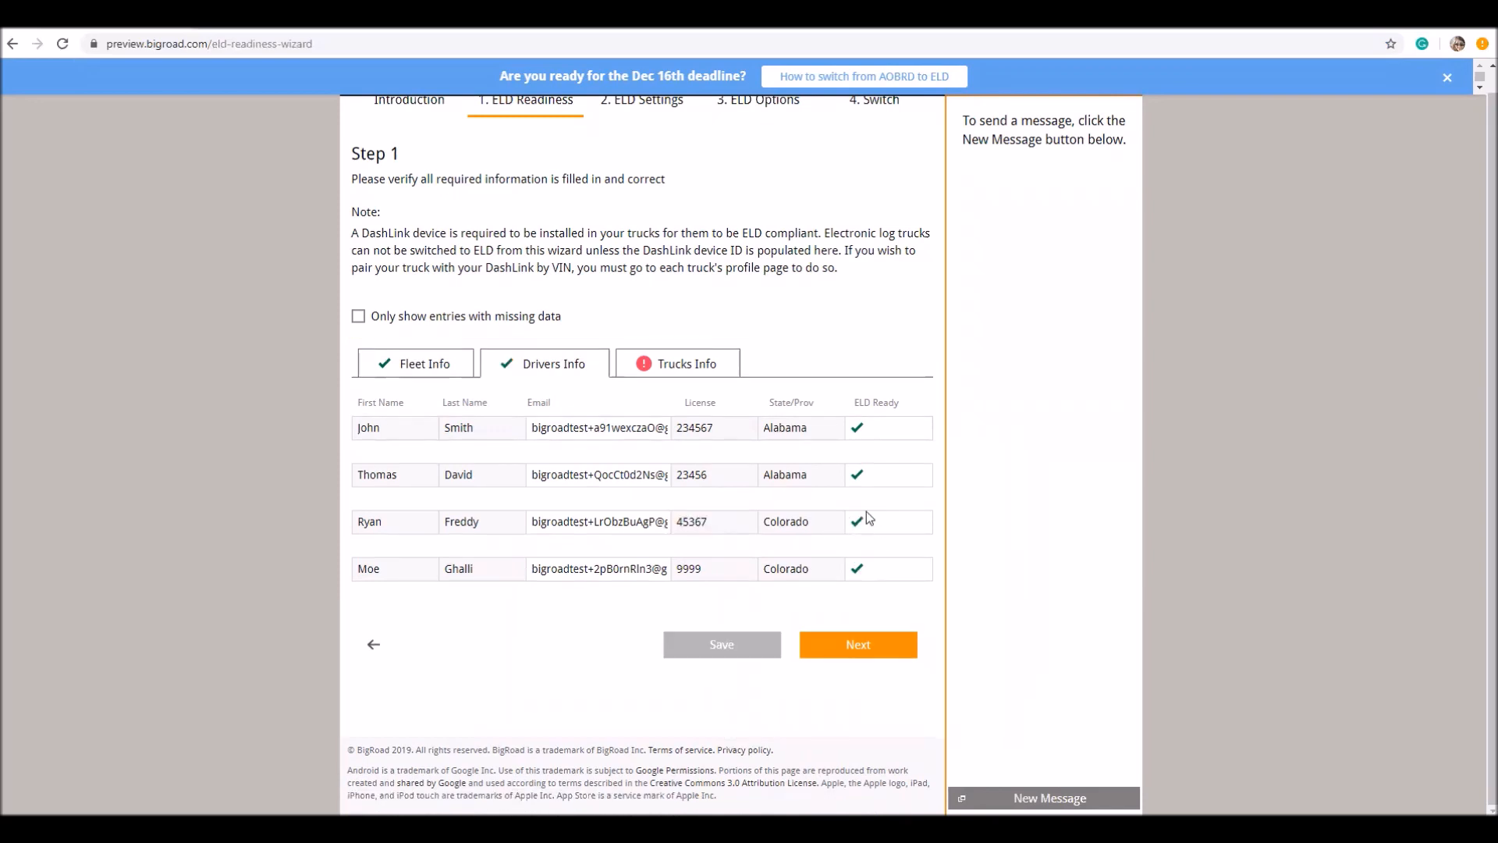
mouse_move(863, 534)
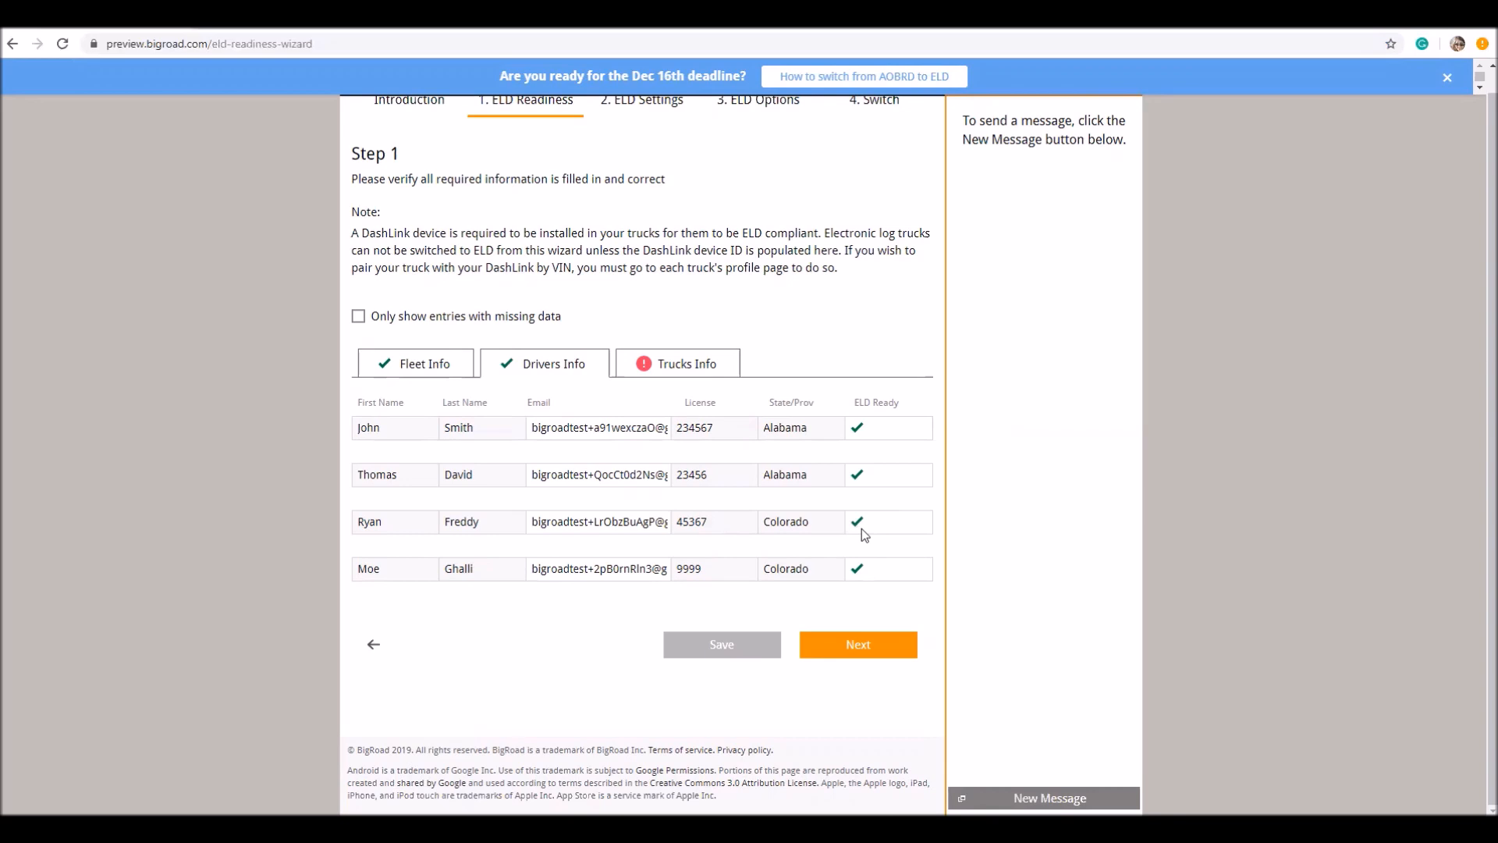
mouse_move(865, 532)
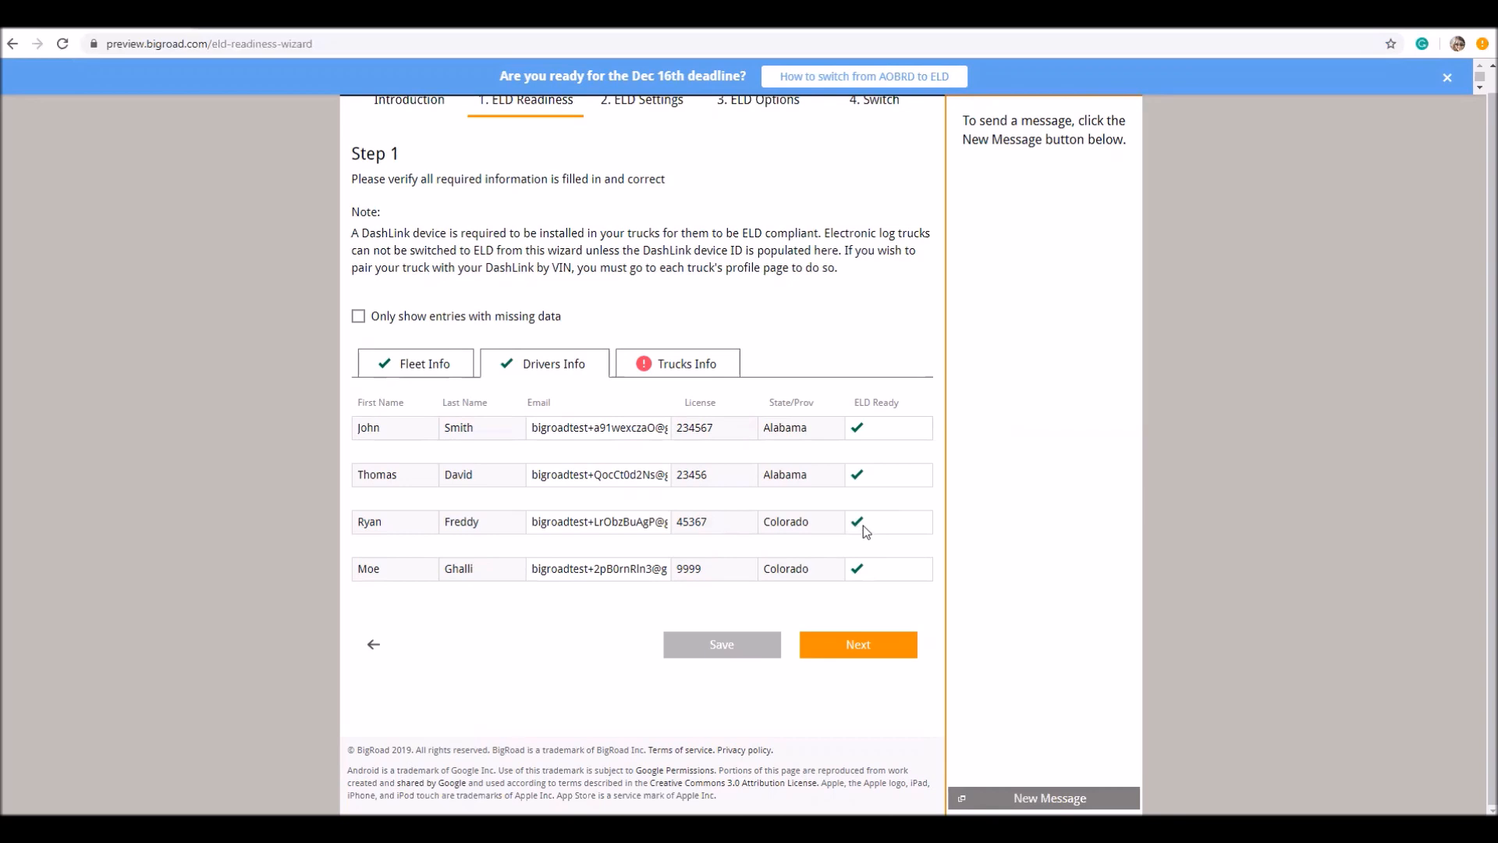
- Review the Trucks Info table showing TruckD's missing VIN, then continue to Step 2 ELD Settings
left_click(687, 364)
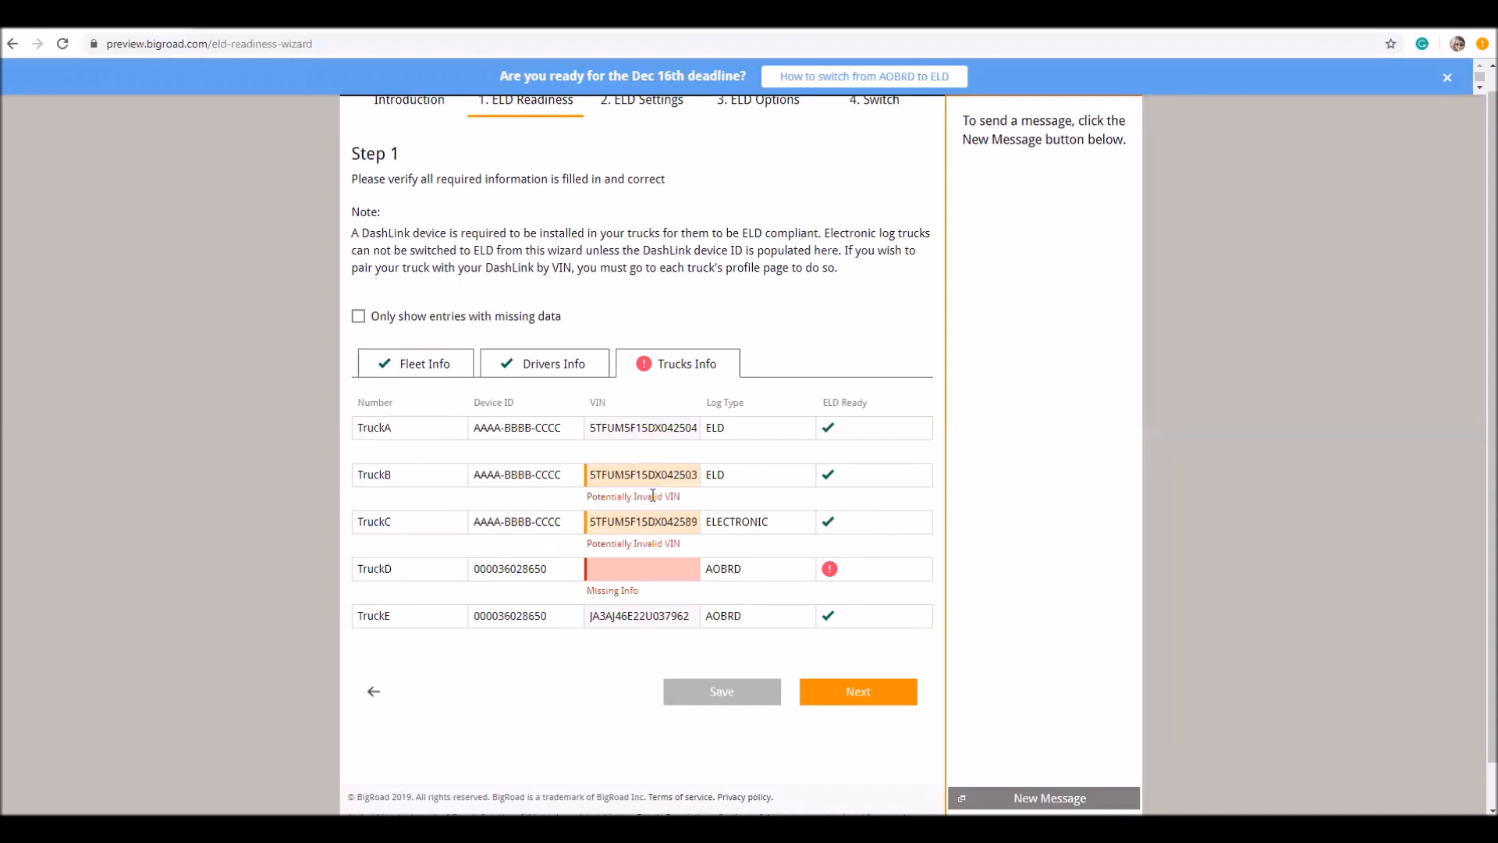
mouse_move(609, 495)
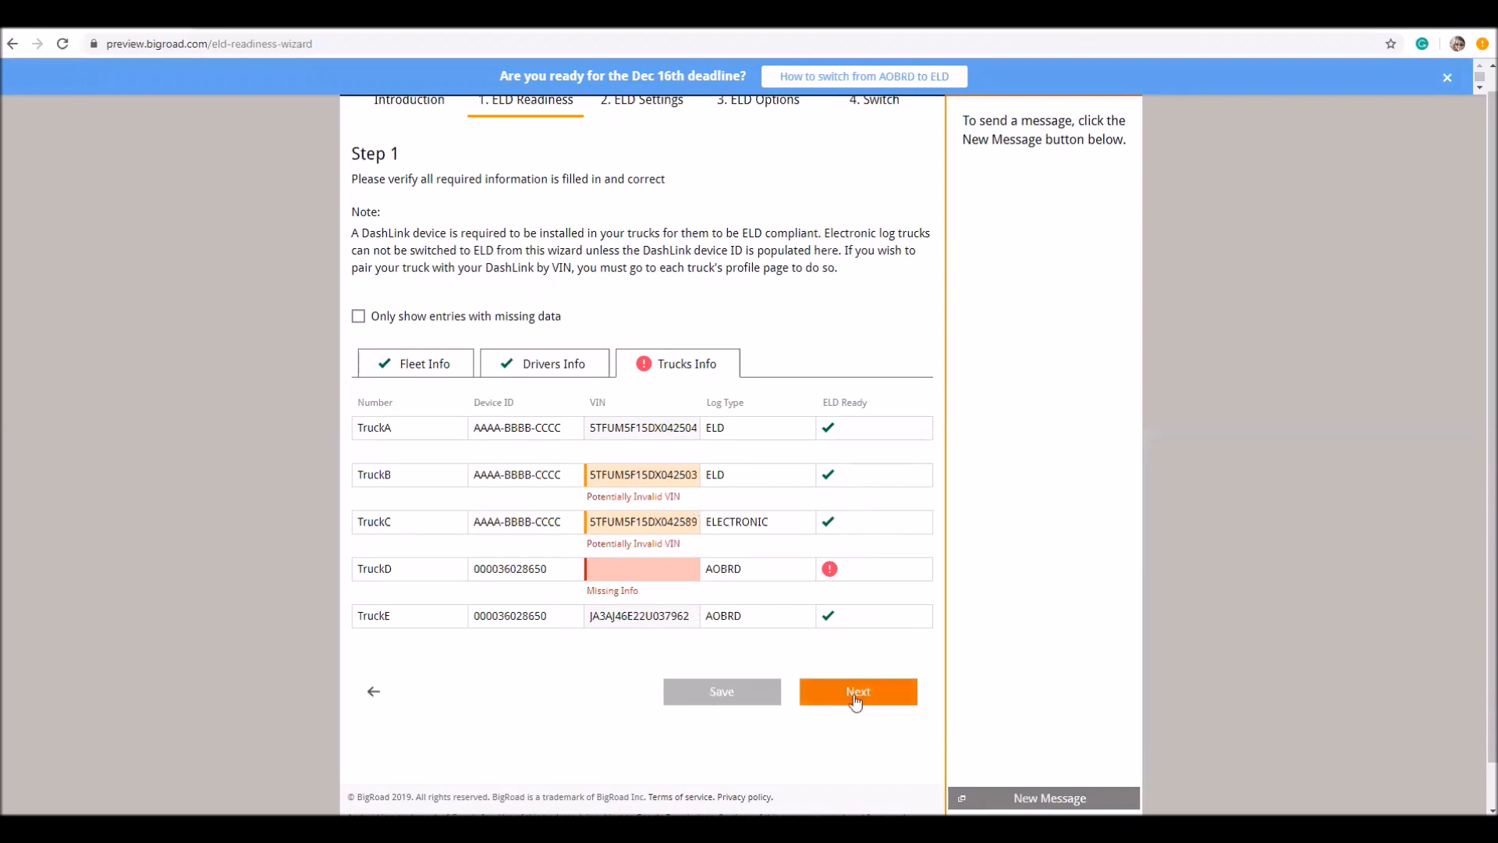
left_click(856, 692)
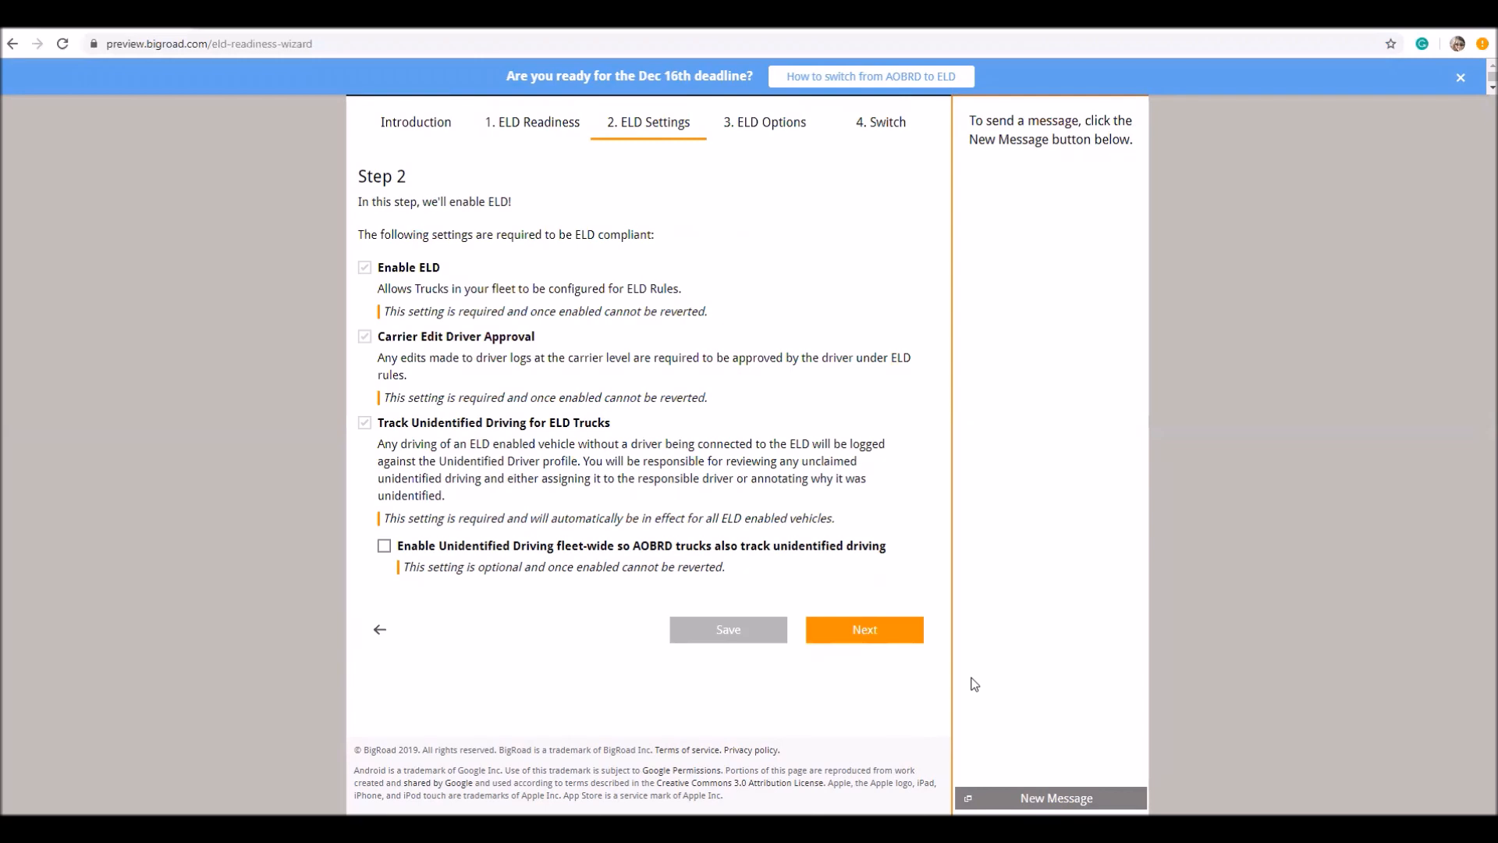
mouse_move(377, 415)
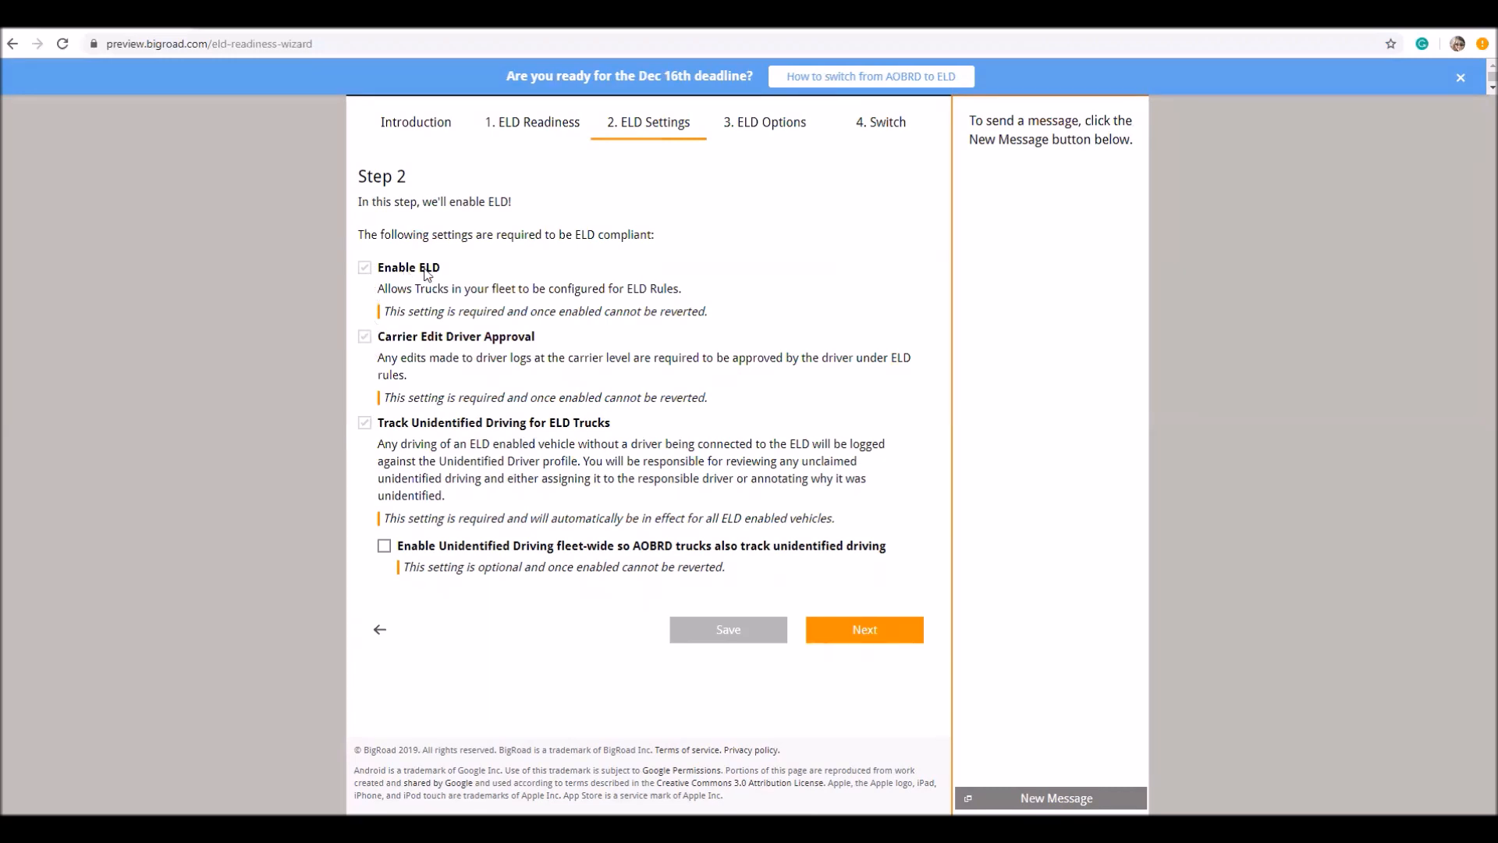
mouse_move(513, 347)
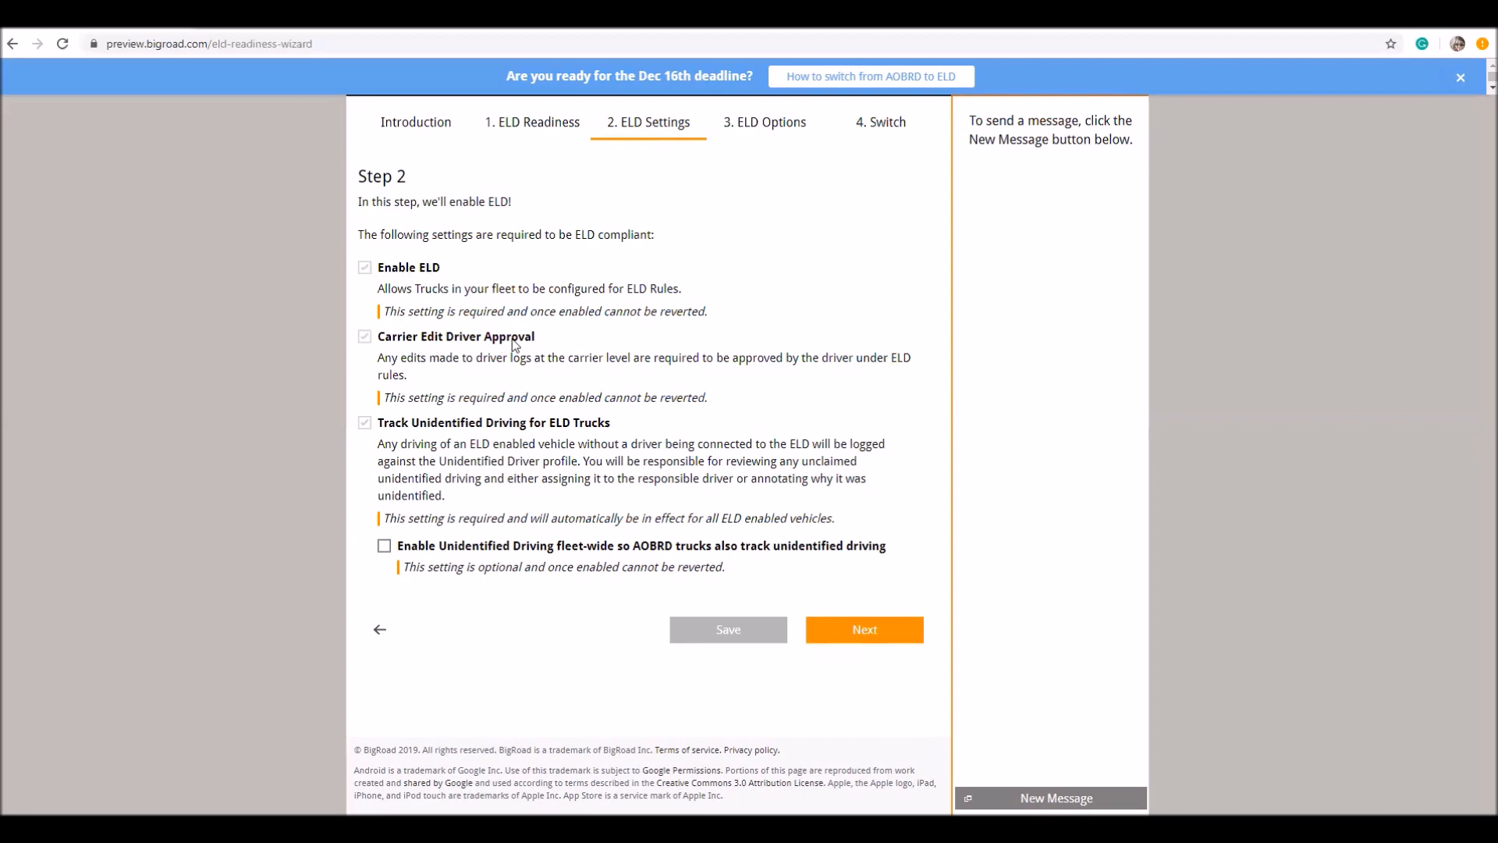
mouse_move(464, 435)
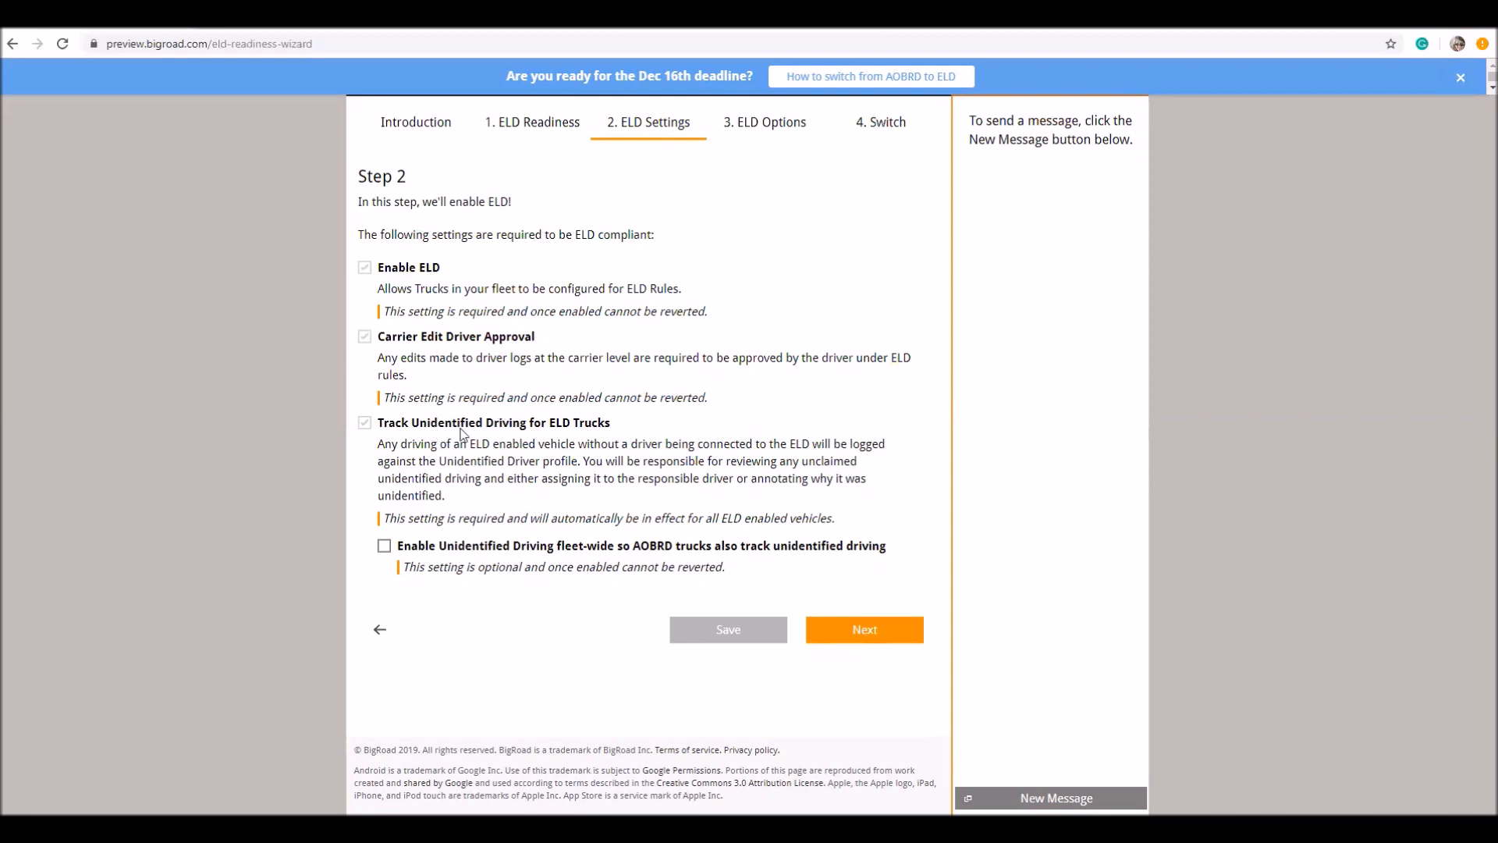
mouse_move(595, 429)
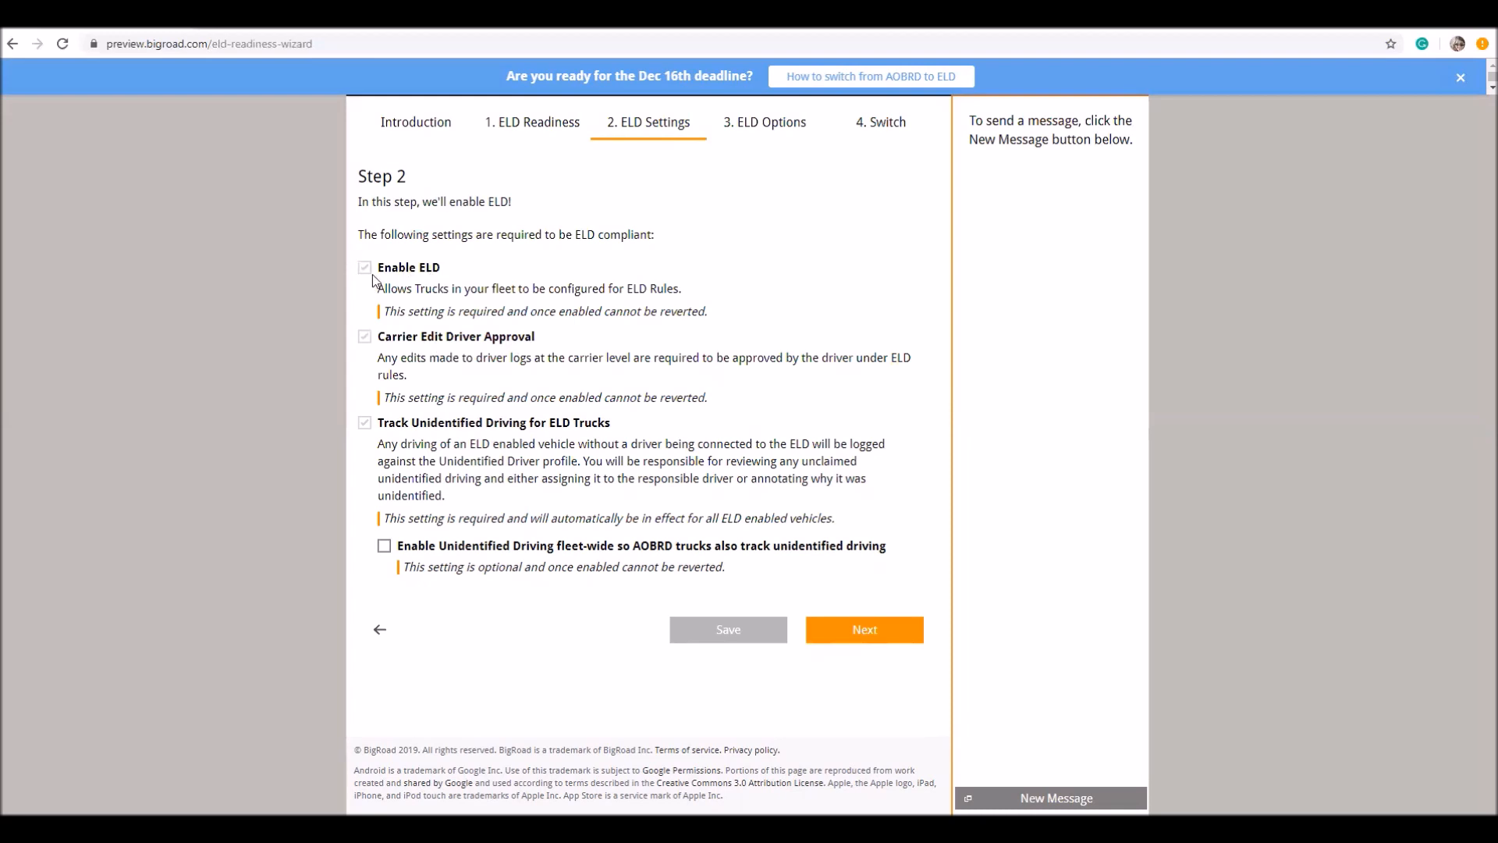
mouse_move(389, 400)
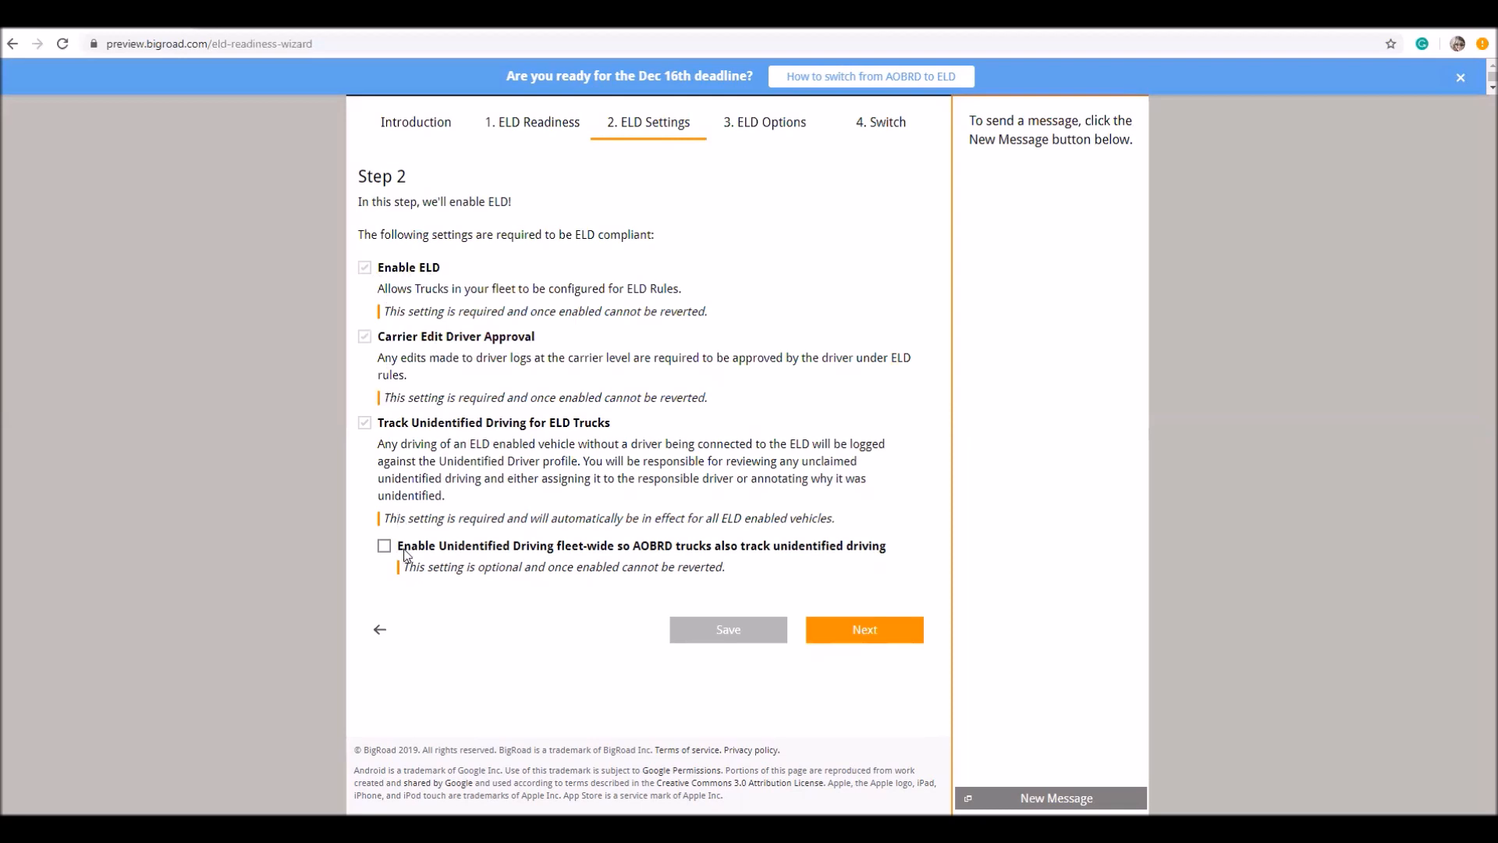
mouse_move(540, 548)
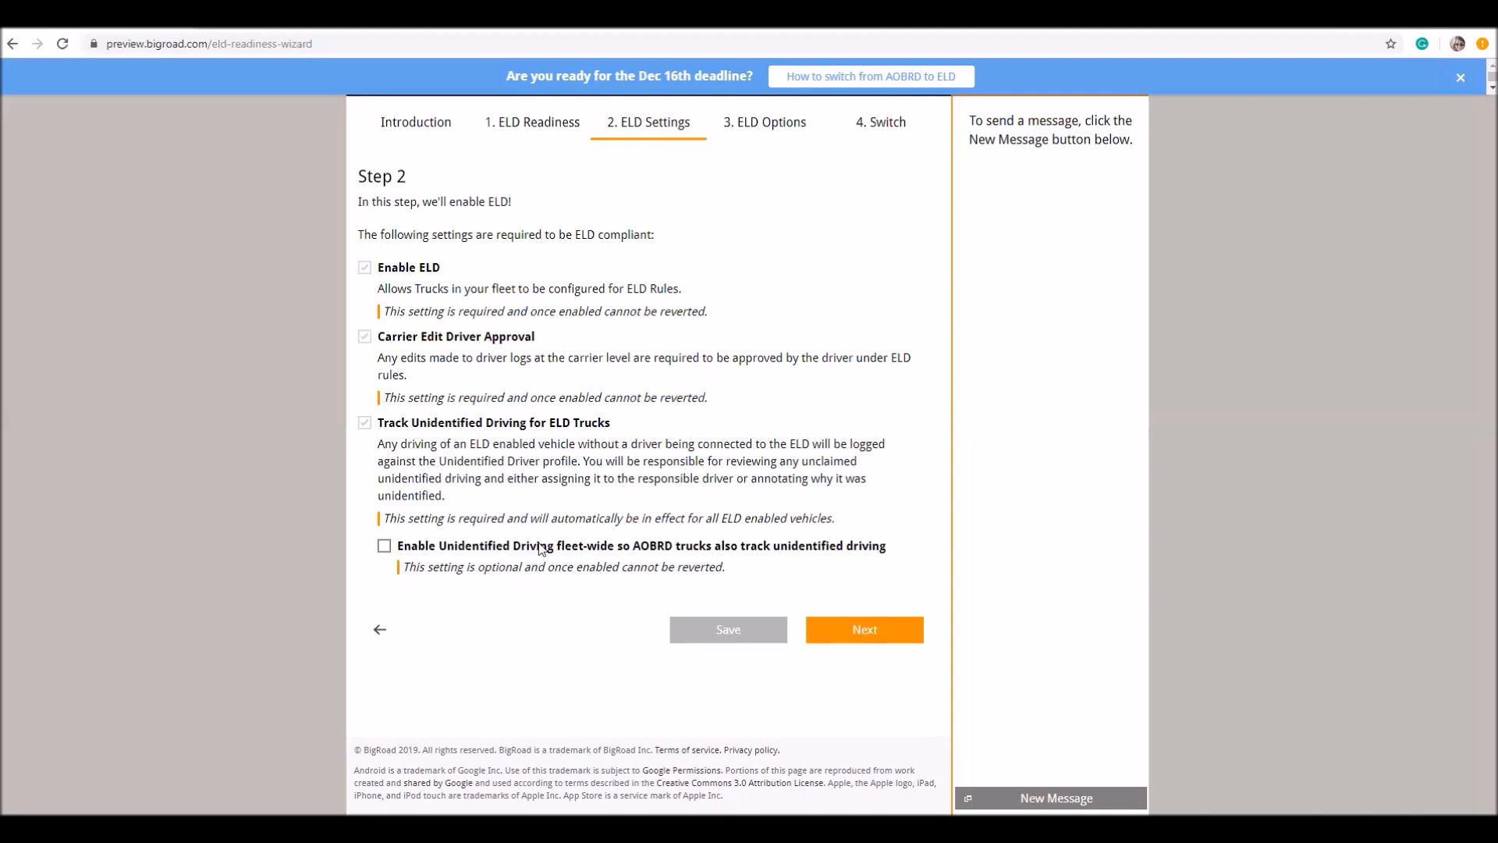
mouse_move(671, 557)
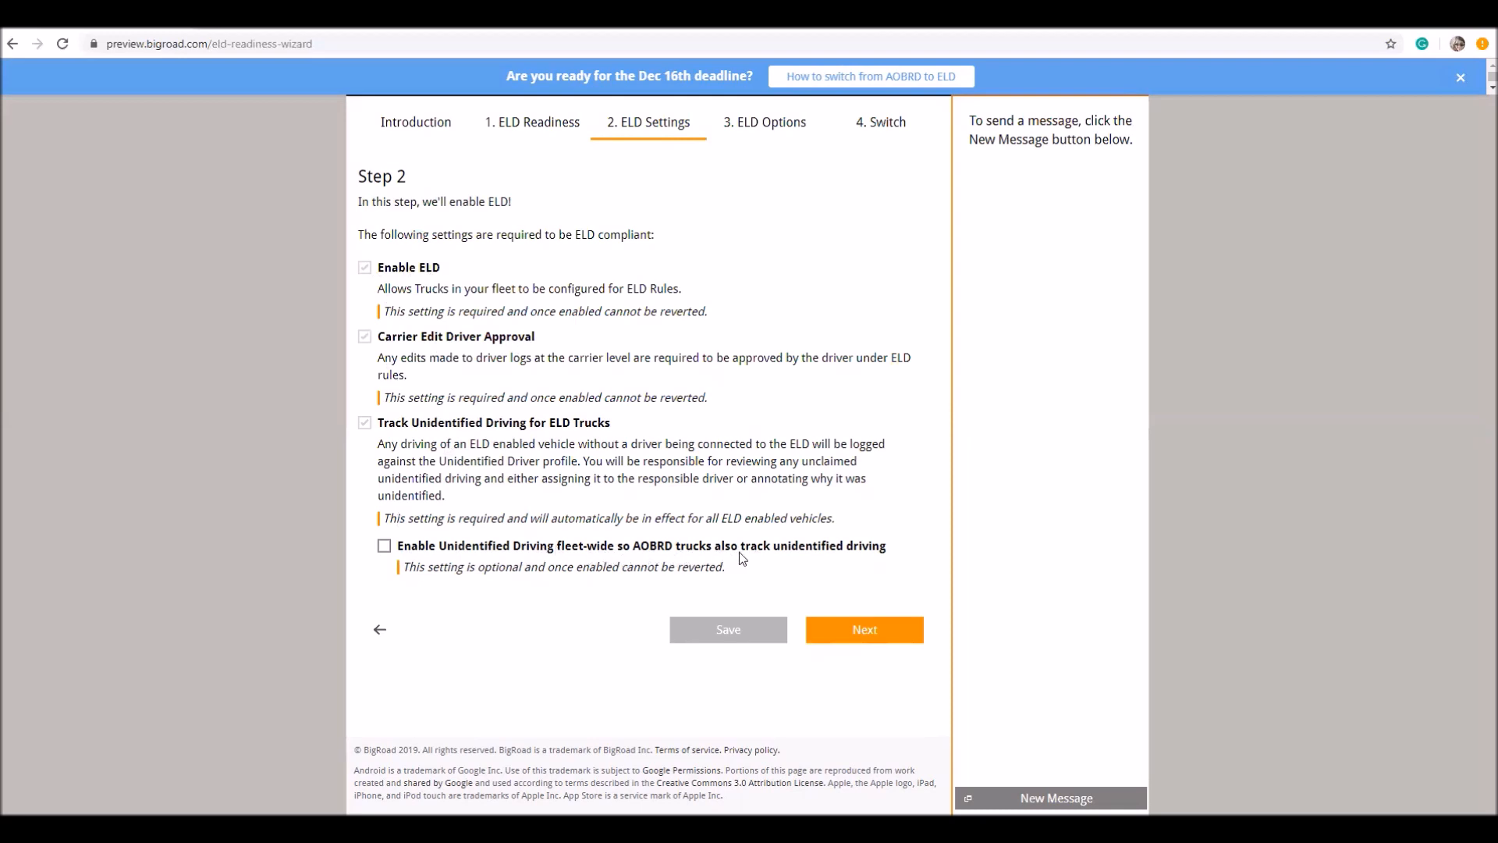
mouse_move(888, 549)
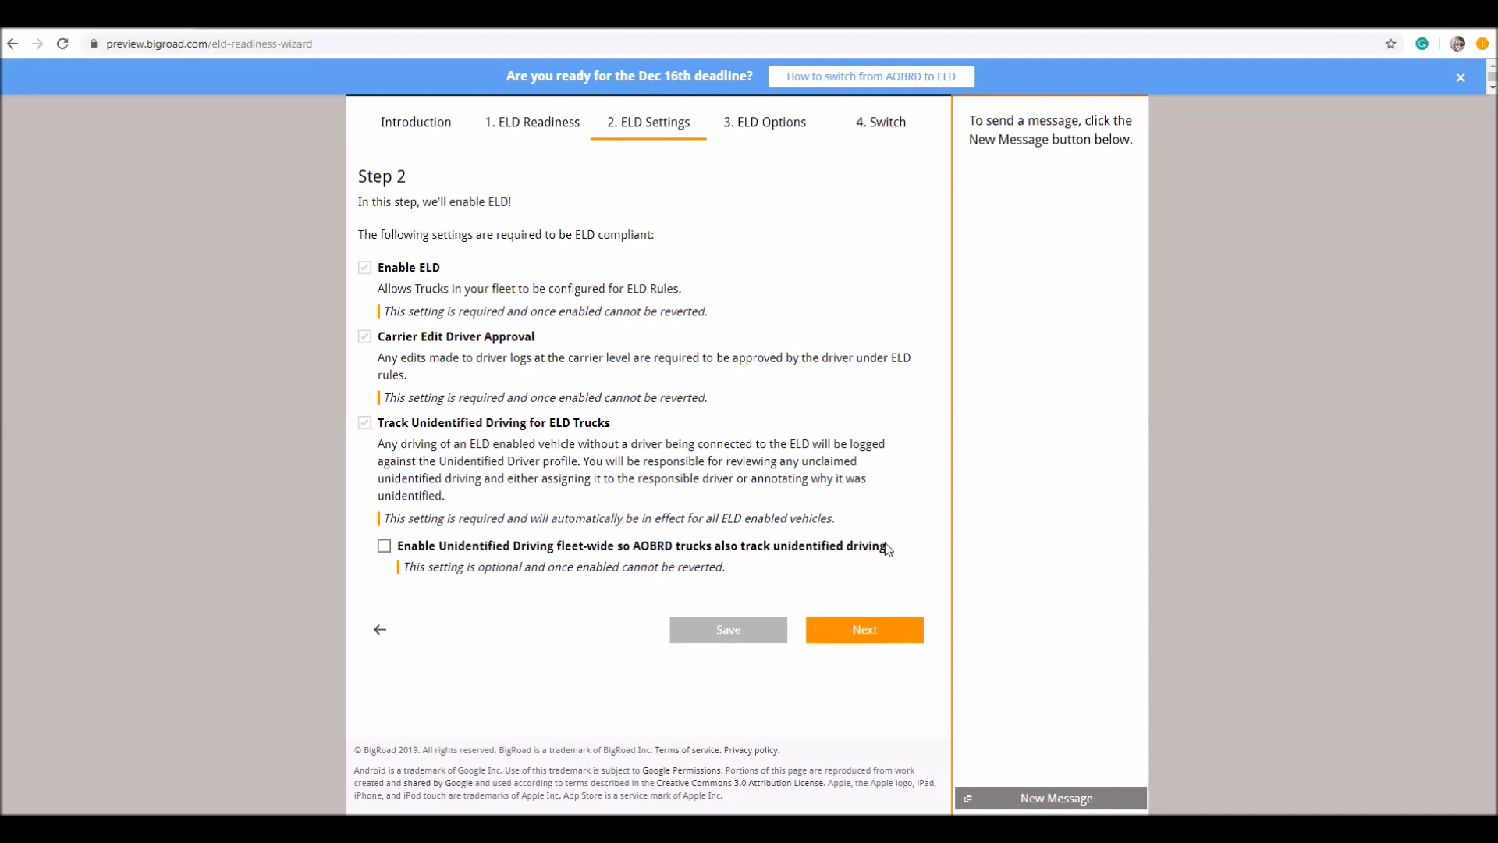
mouse_move(366, 367)
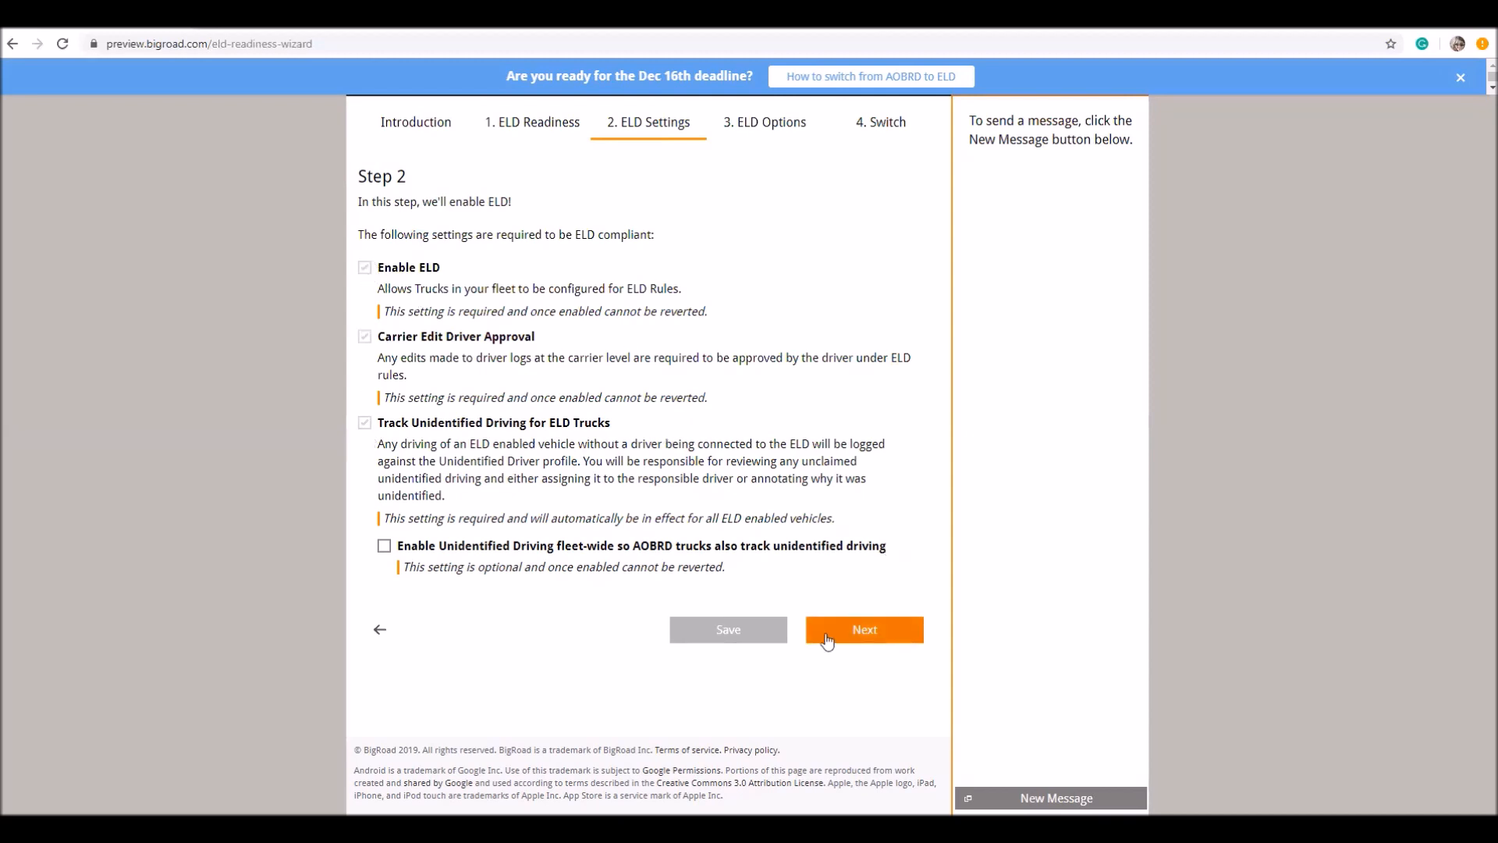
- Continue to Step 3 ELD Options, keeping Personal Conveyance and Yard Move enabled
left_click(861, 629)
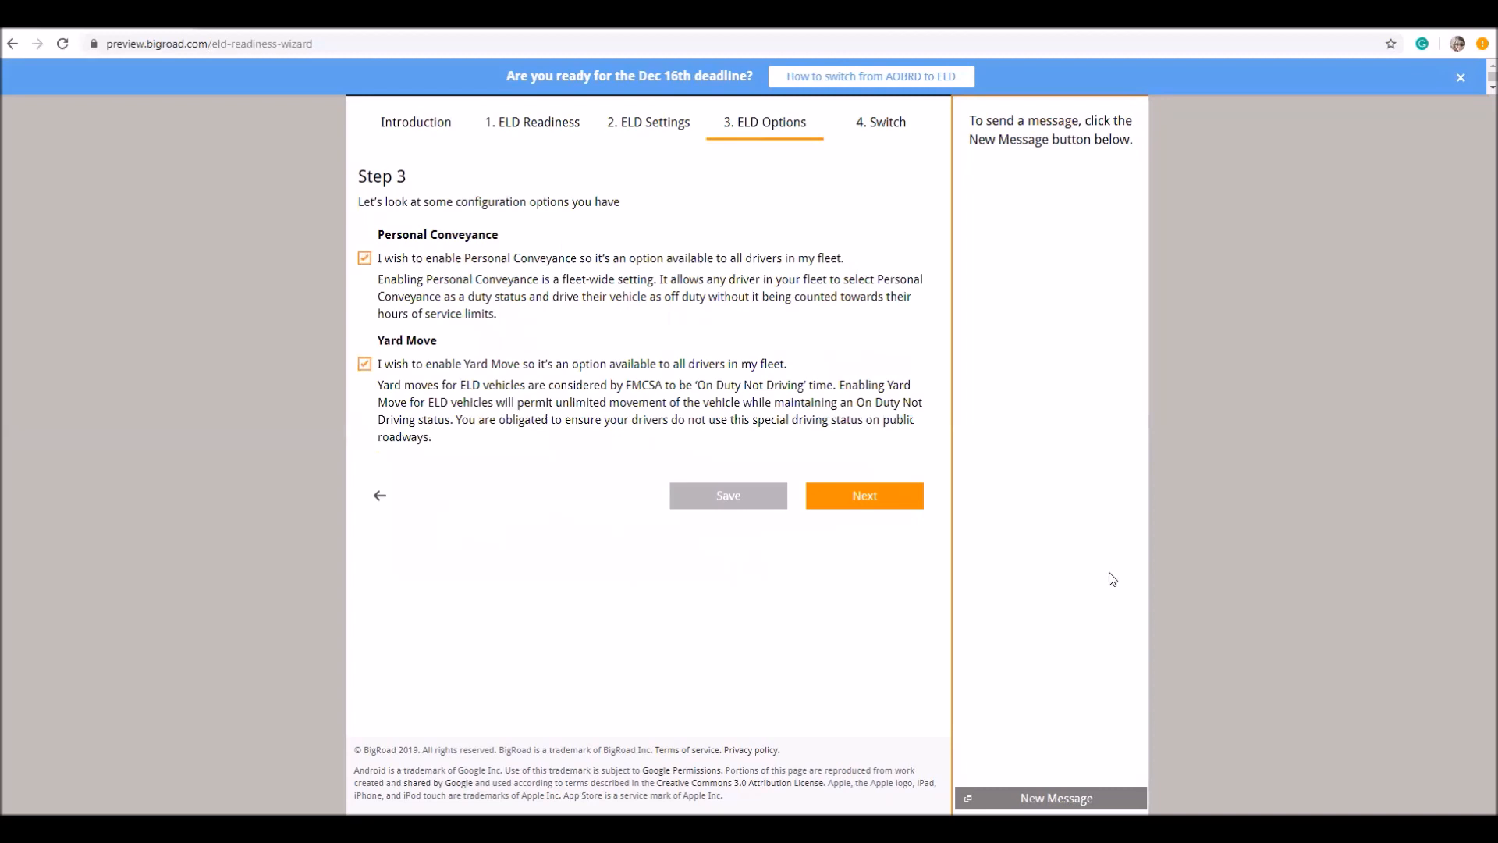
mouse_move(989, 501)
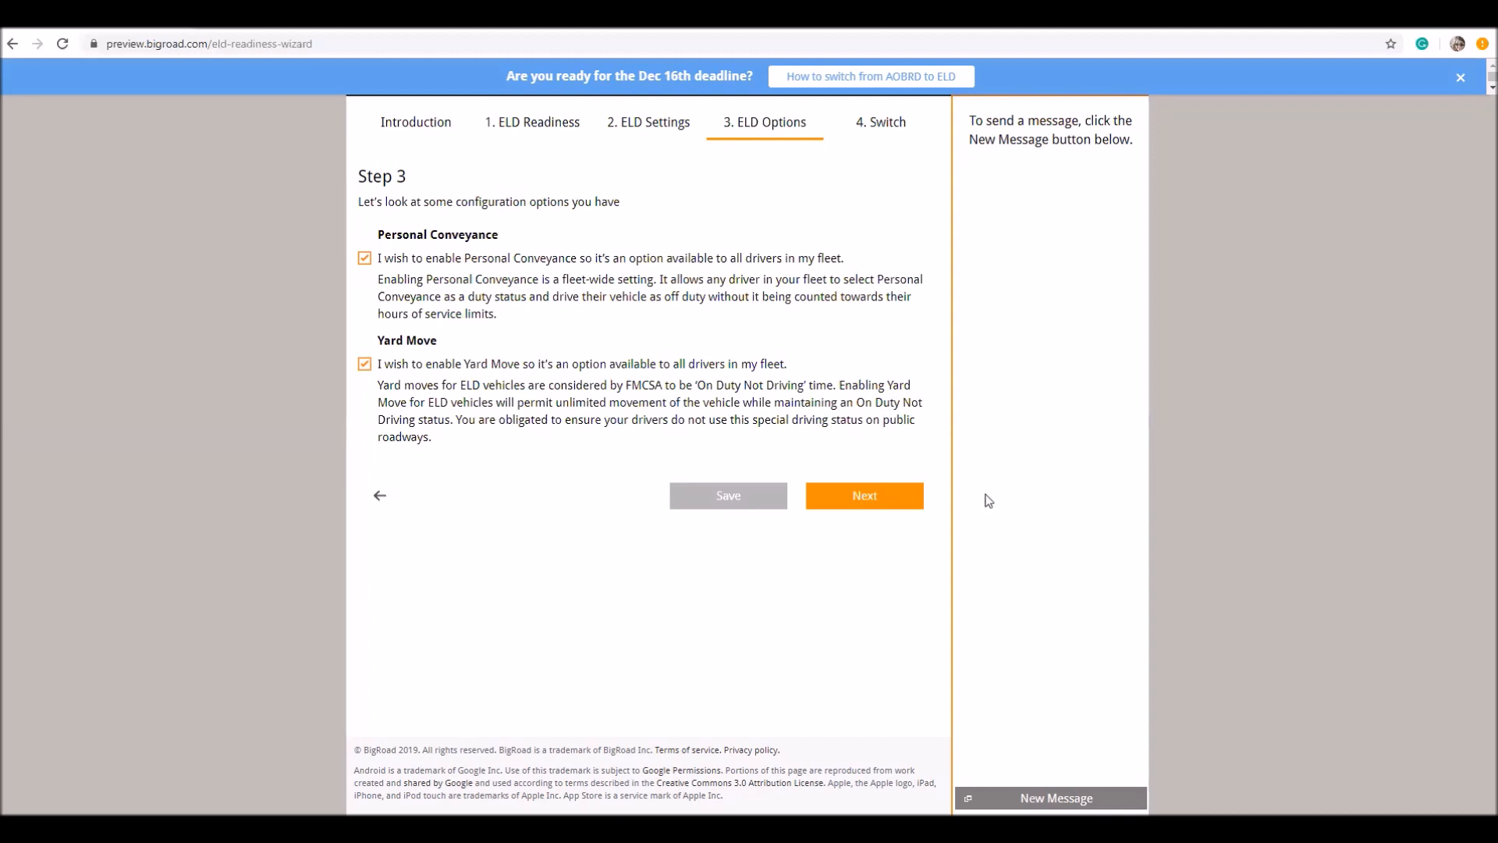
mouse_move(396, 272)
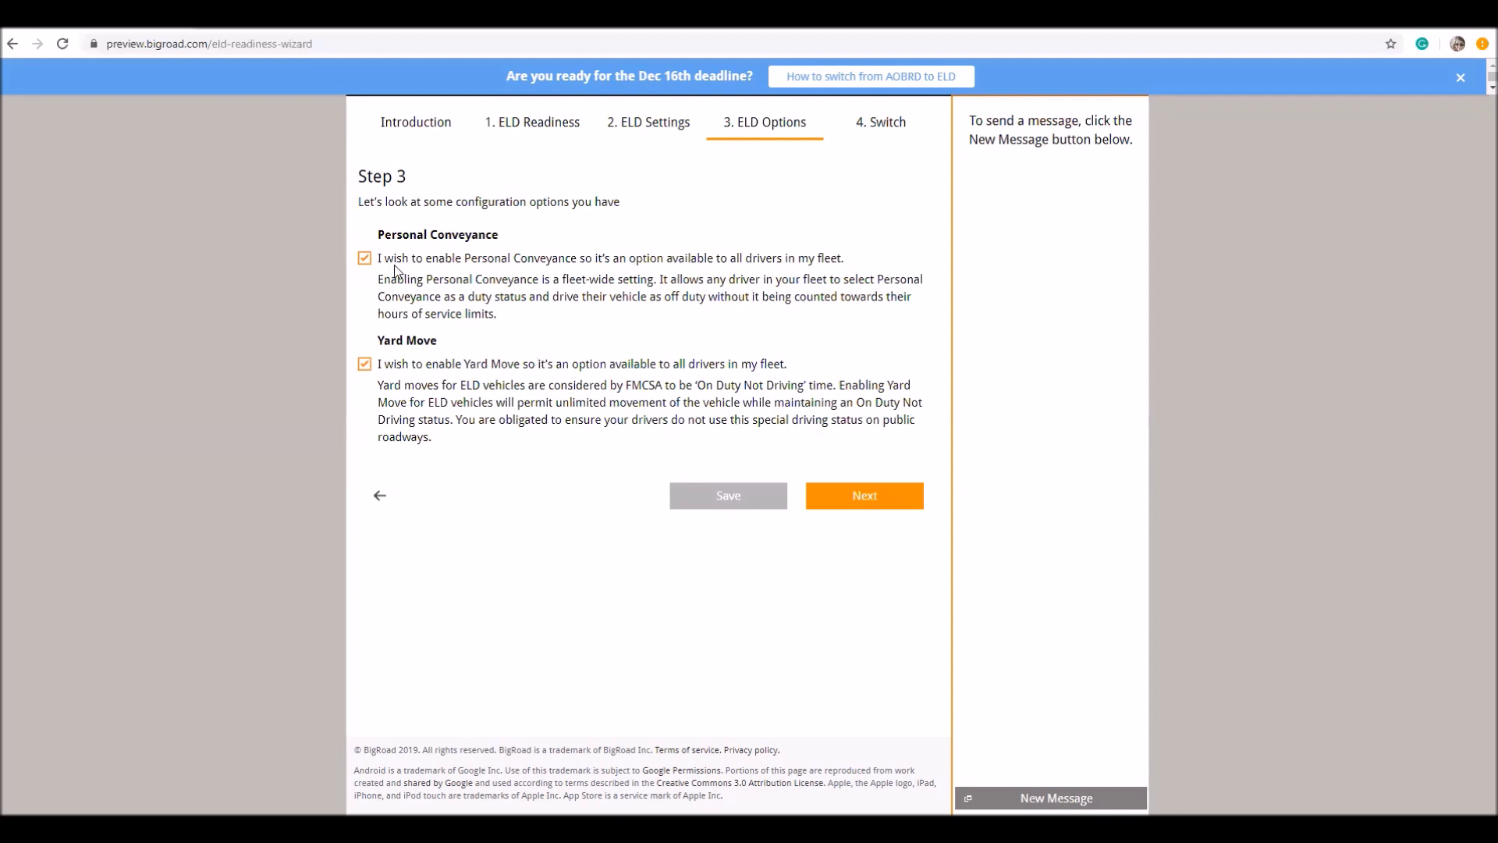
mouse_move(465, 249)
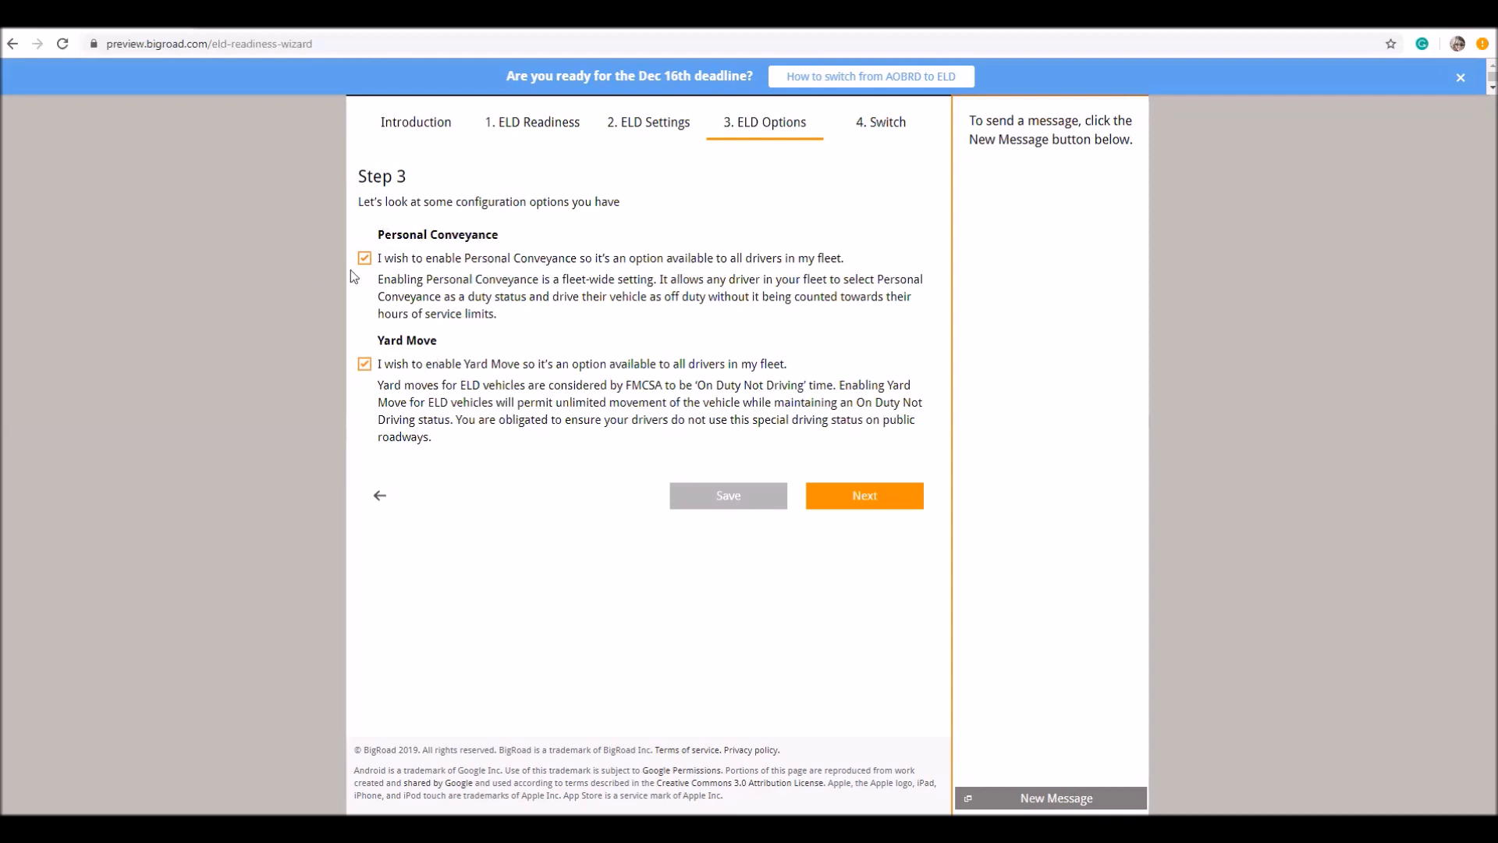
mouse_move(393, 256)
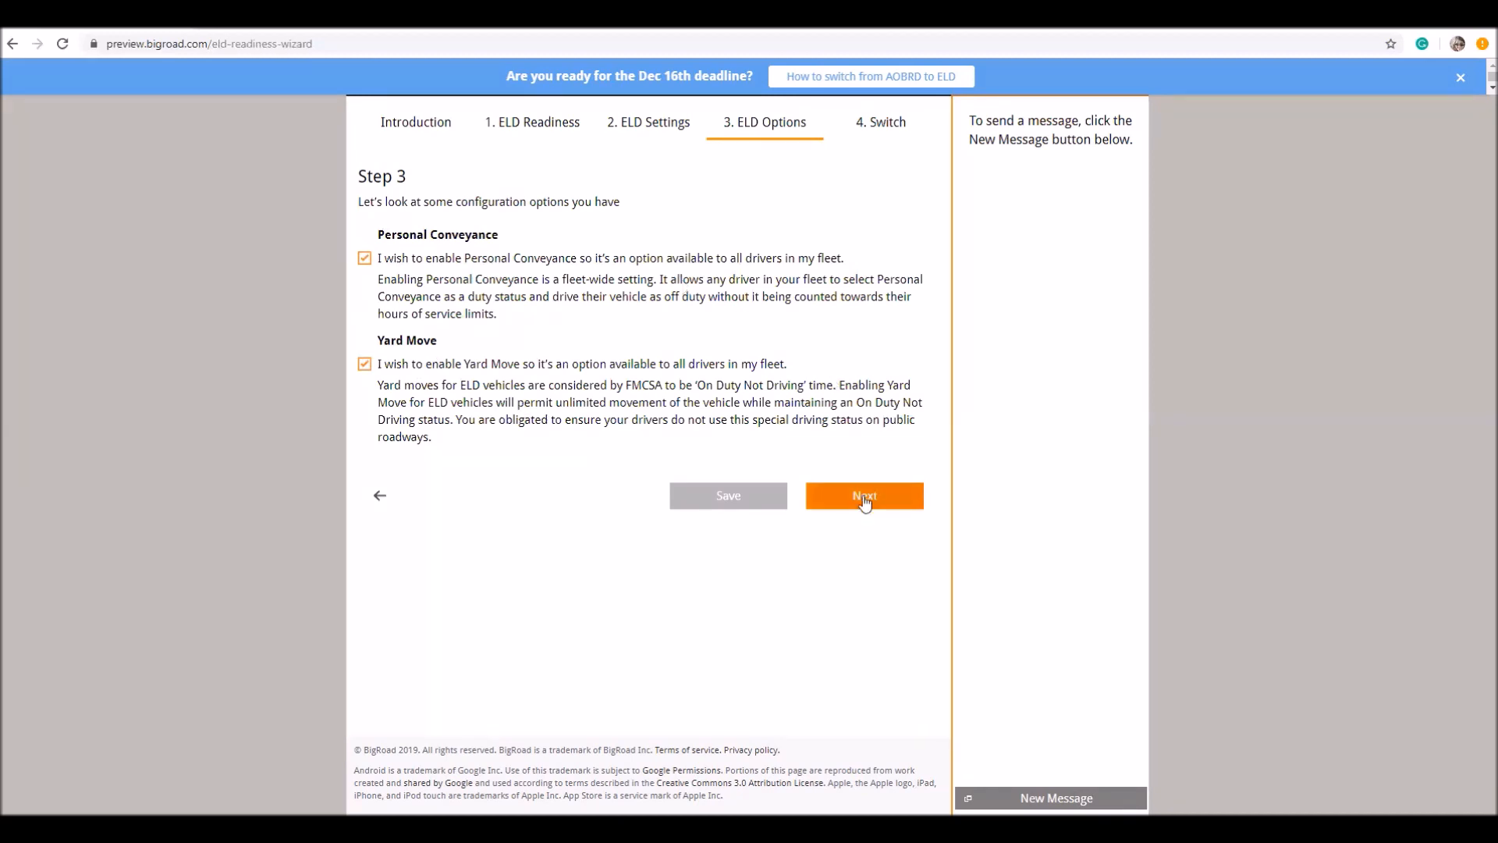
- Continue to Step 4 Switch, then return to Step 1 ELD Readiness with Fleet Info showing
left_click(863, 494)
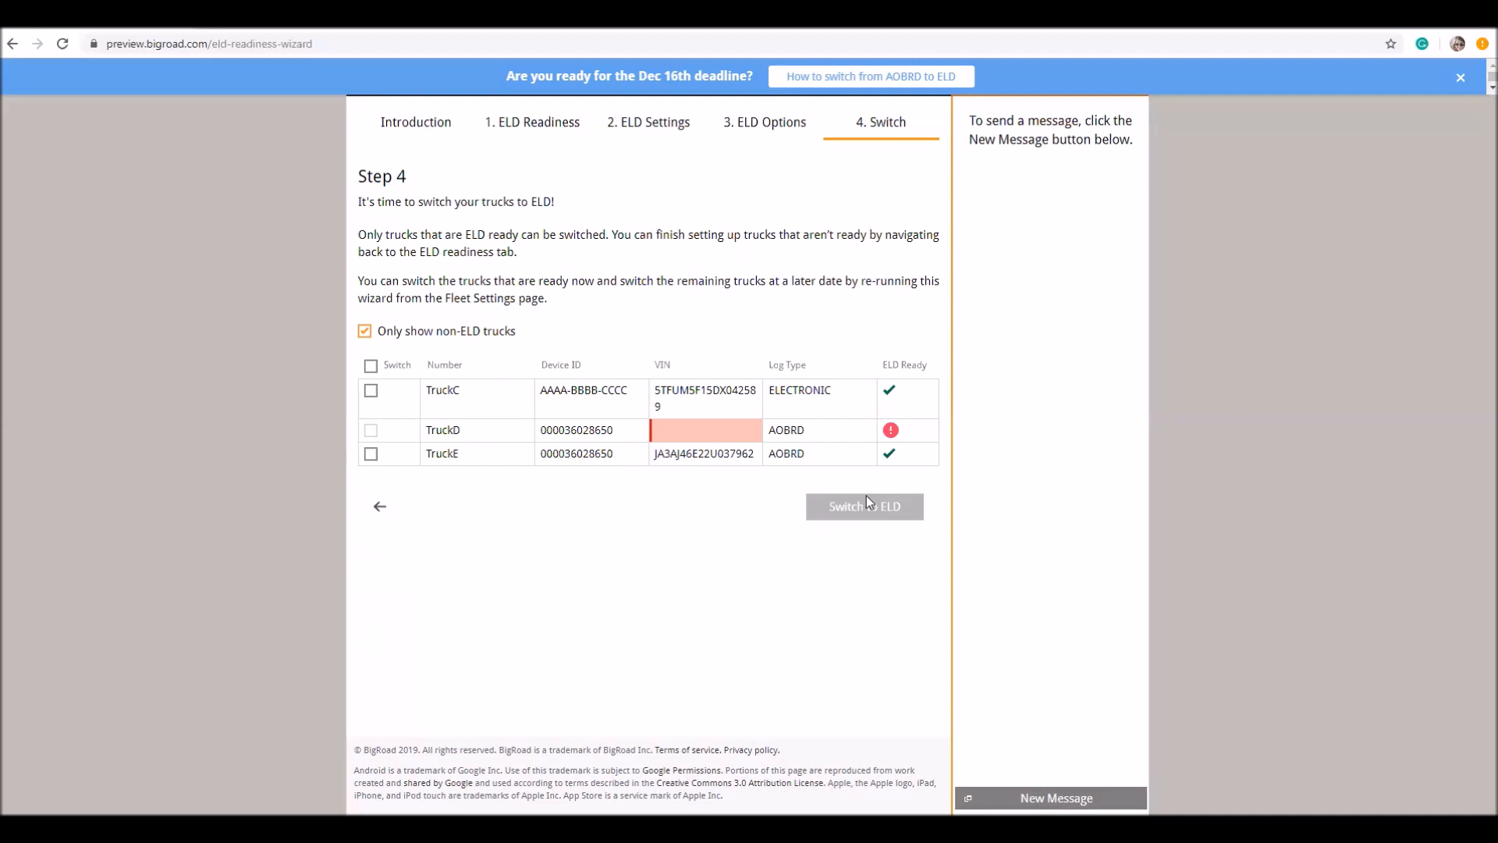
left_click(372, 365)
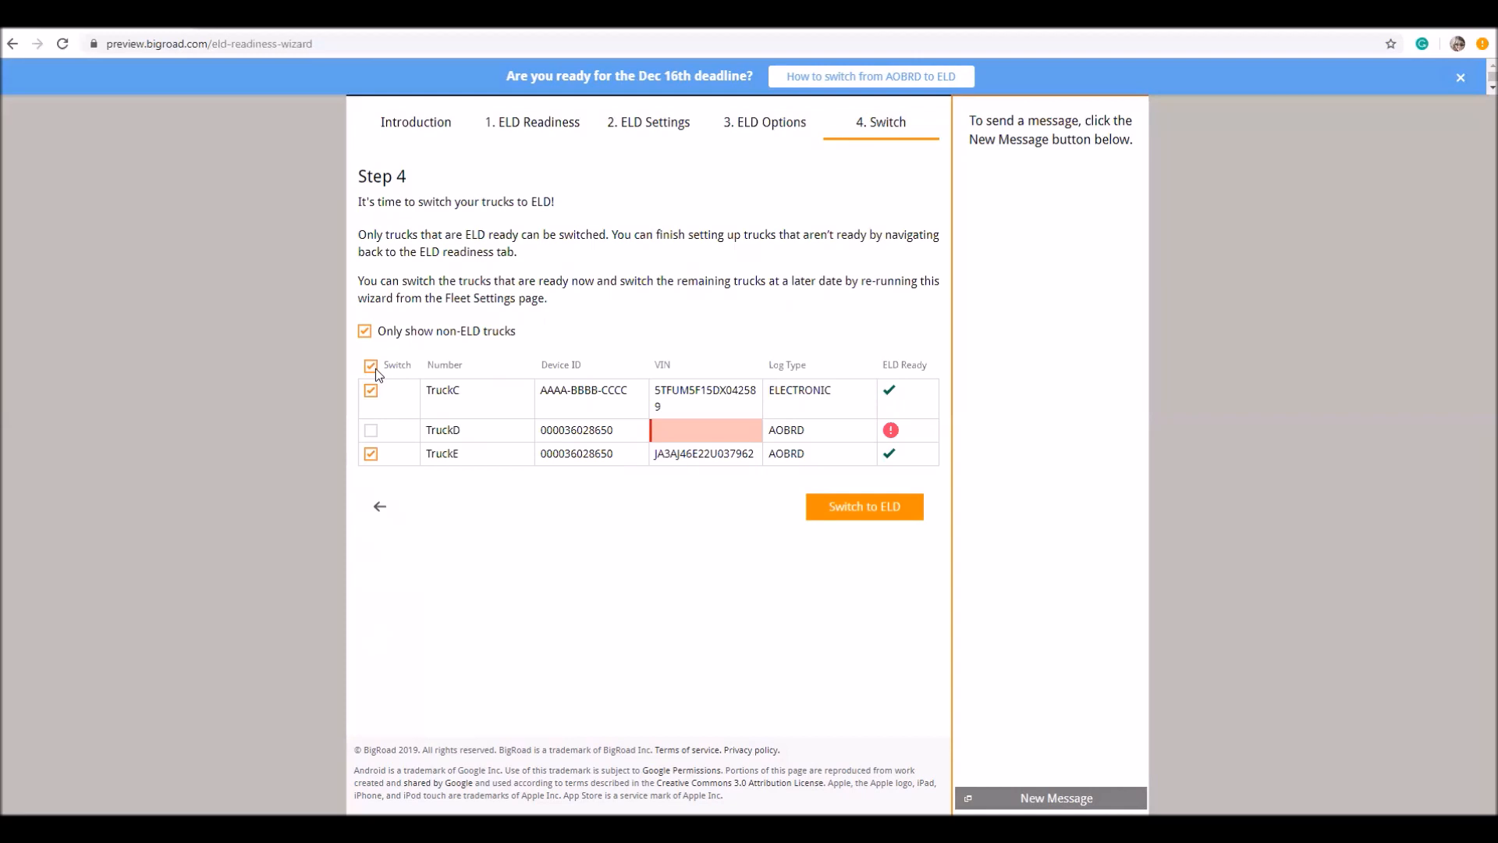
mouse_move(900, 402)
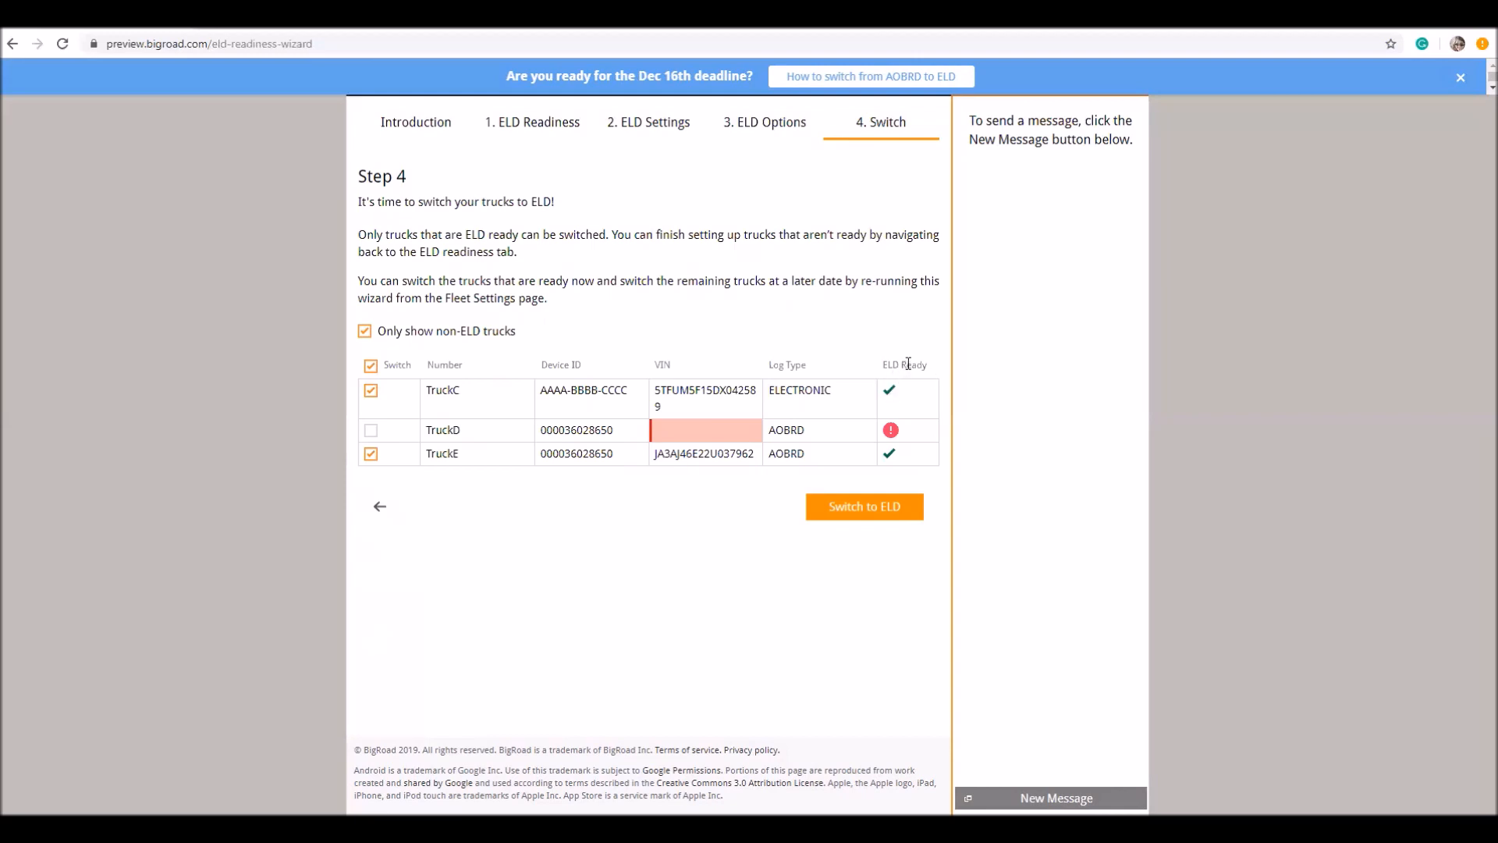
mouse_move(918, 423)
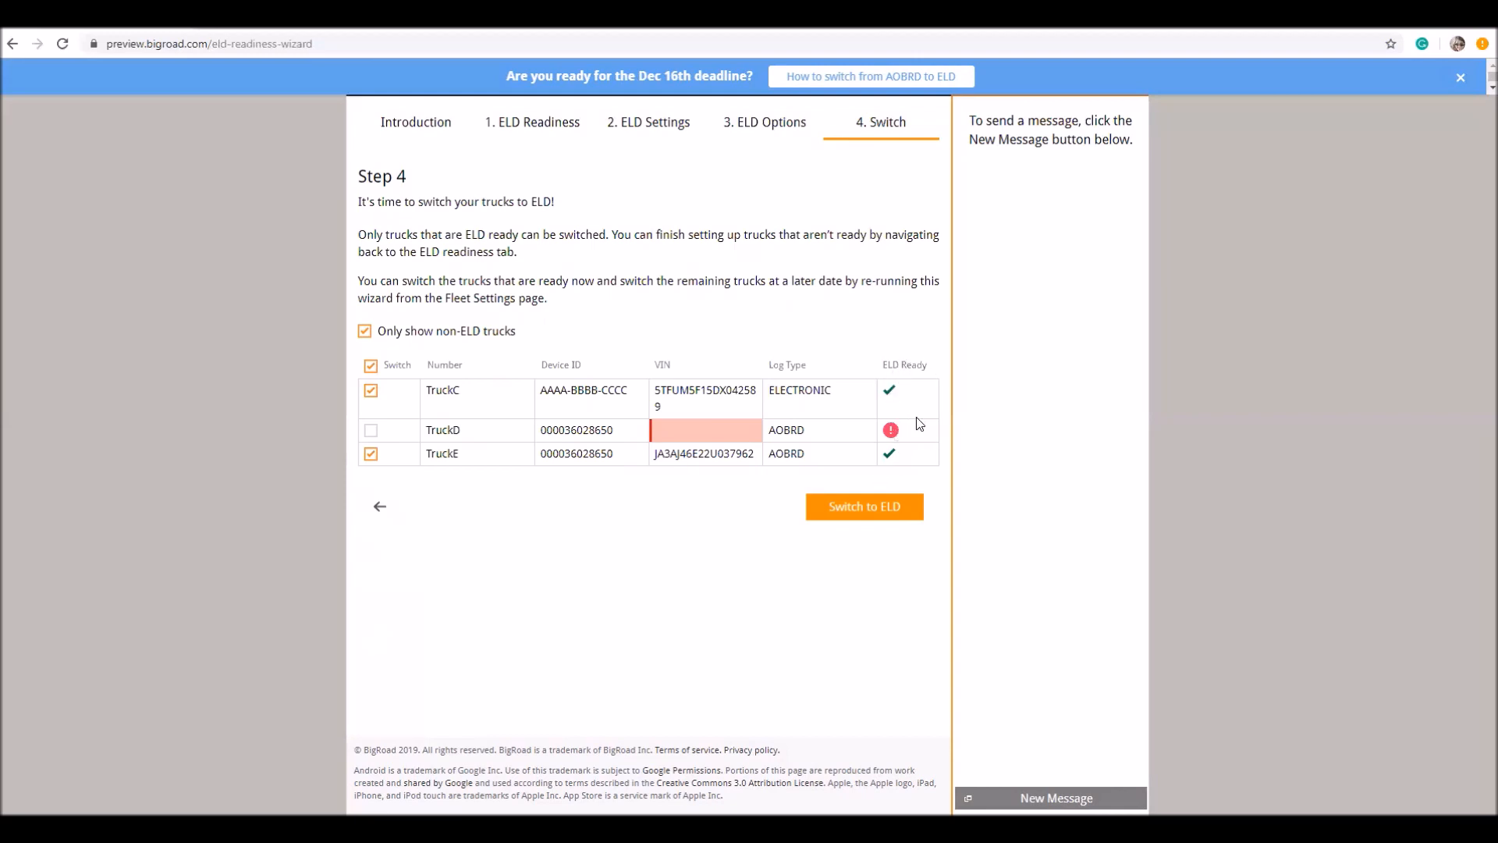
mouse_move(910, 428)
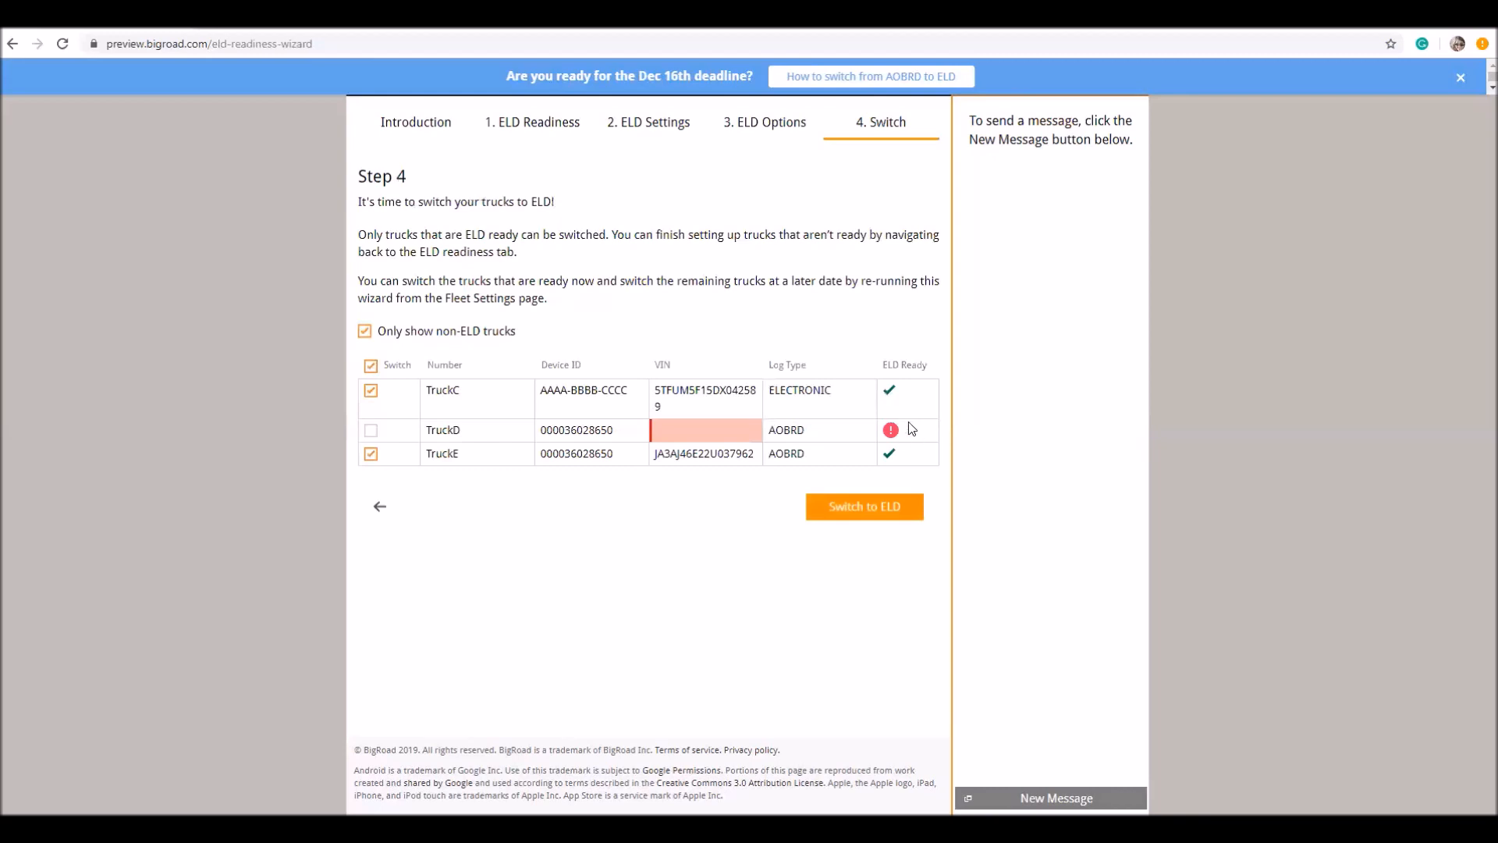
mouse_move(658, 436)
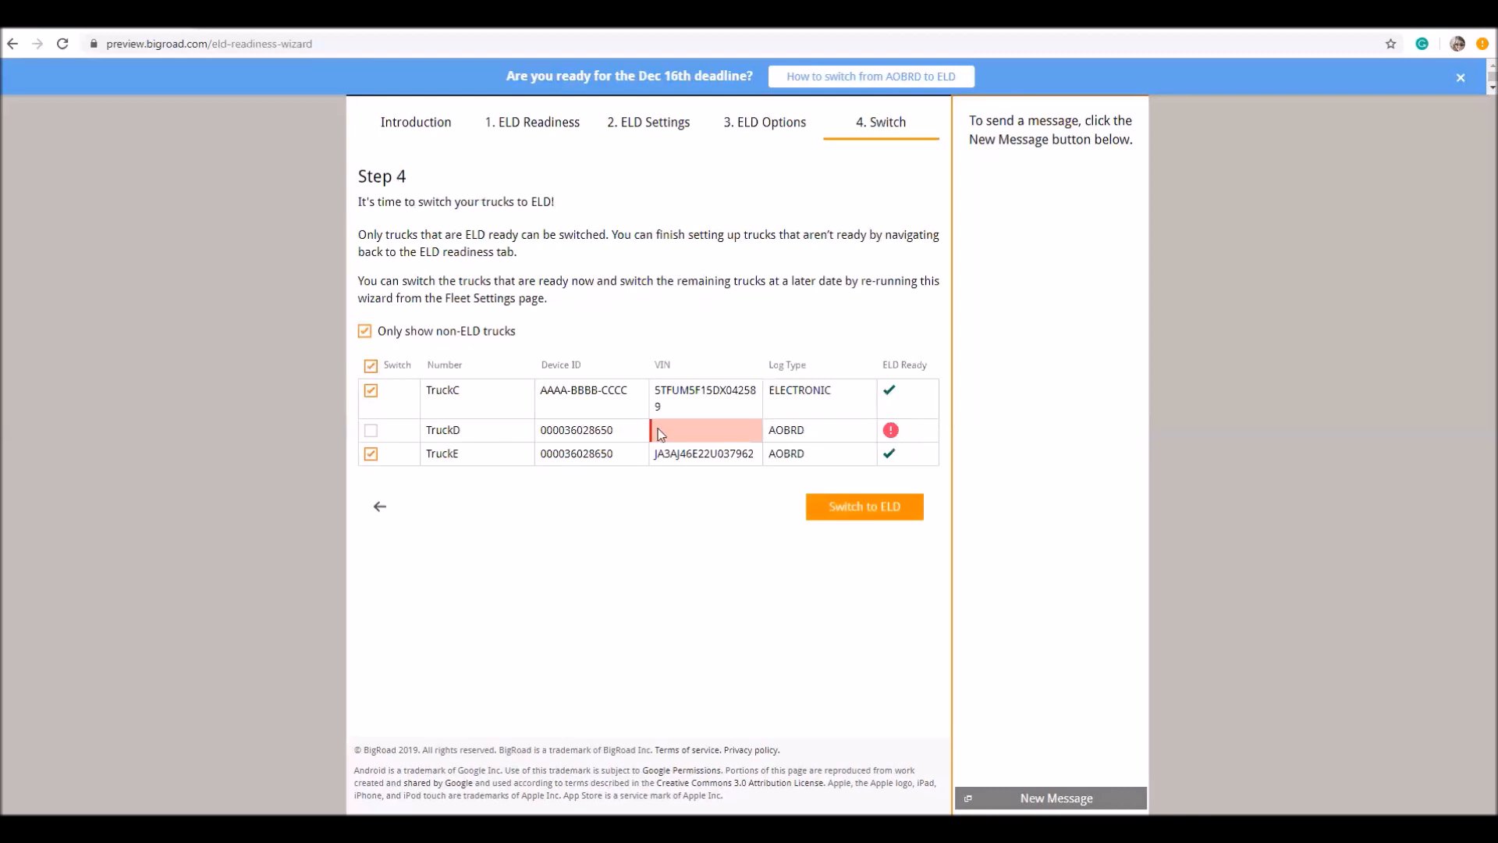
mouse_move(692, 442)
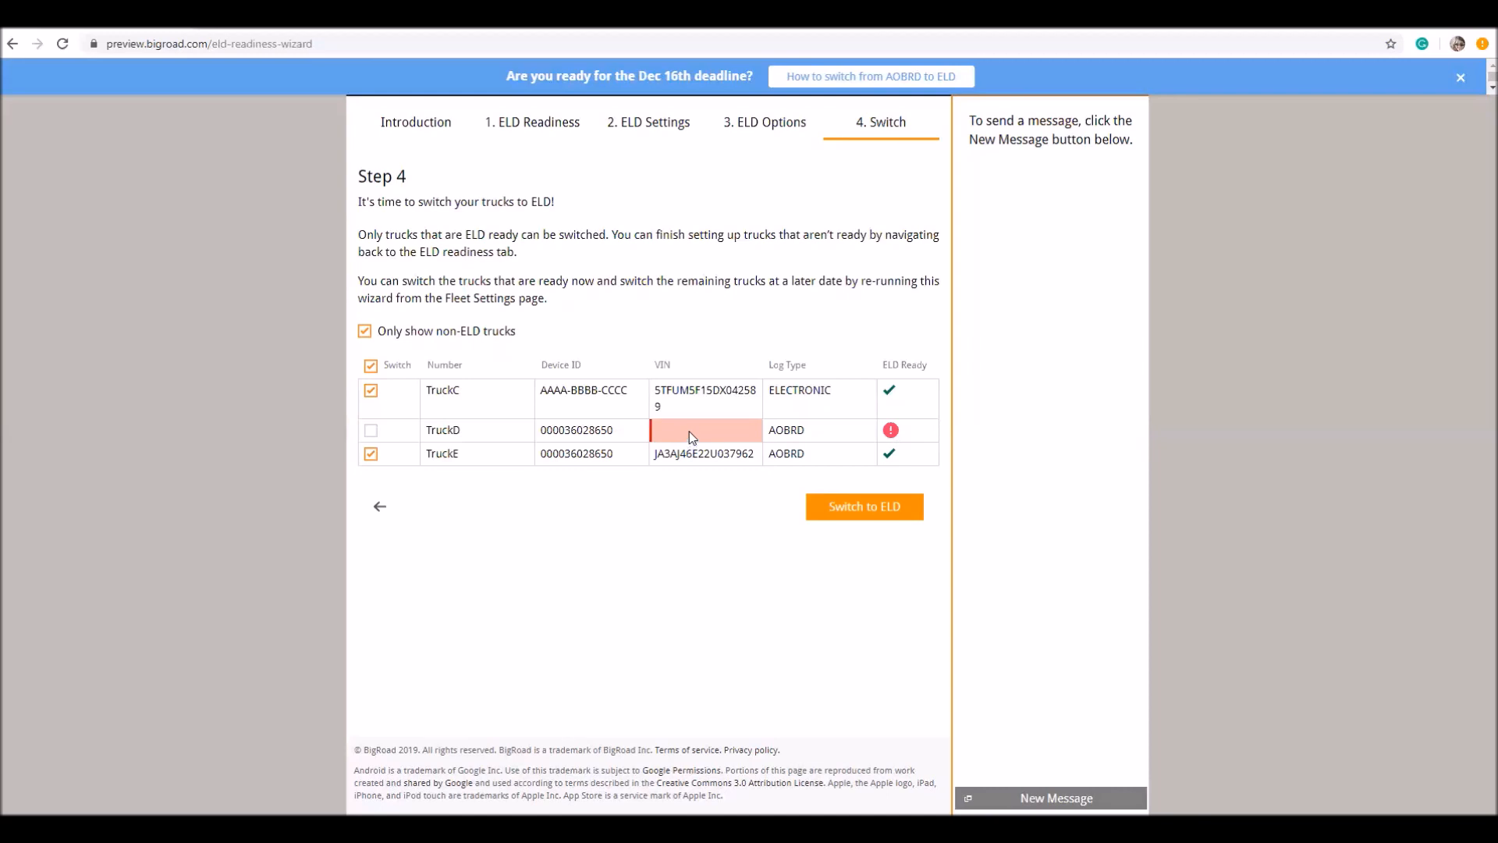
mouse_move(280, 455)
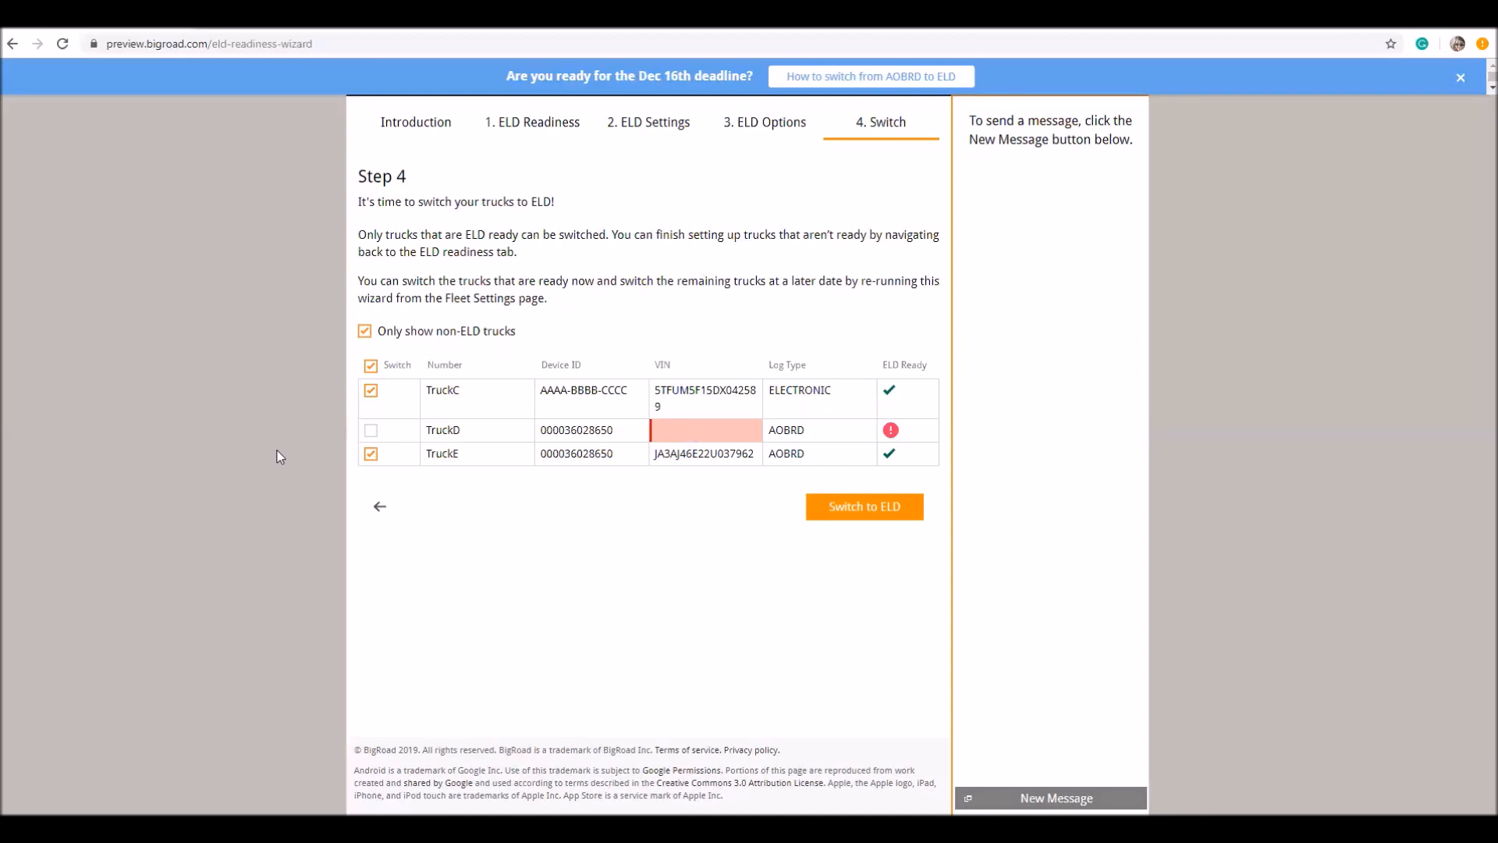
mouse_move(381, 512)
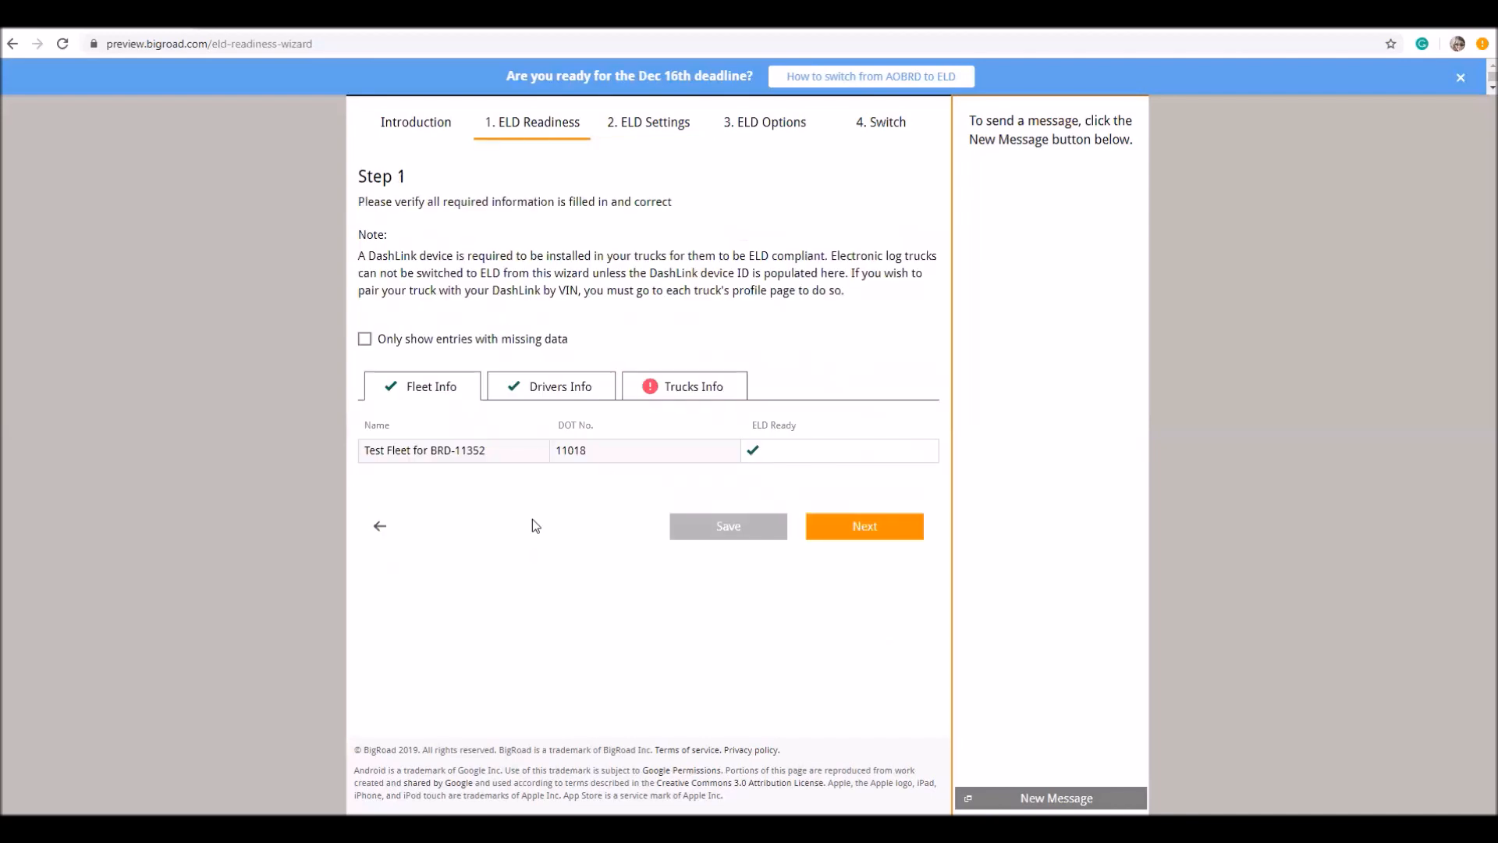
- Review Trucks Info, then advance through ELD Settings and ELD Options back to Step 4 Switch
left_click(683, 385)
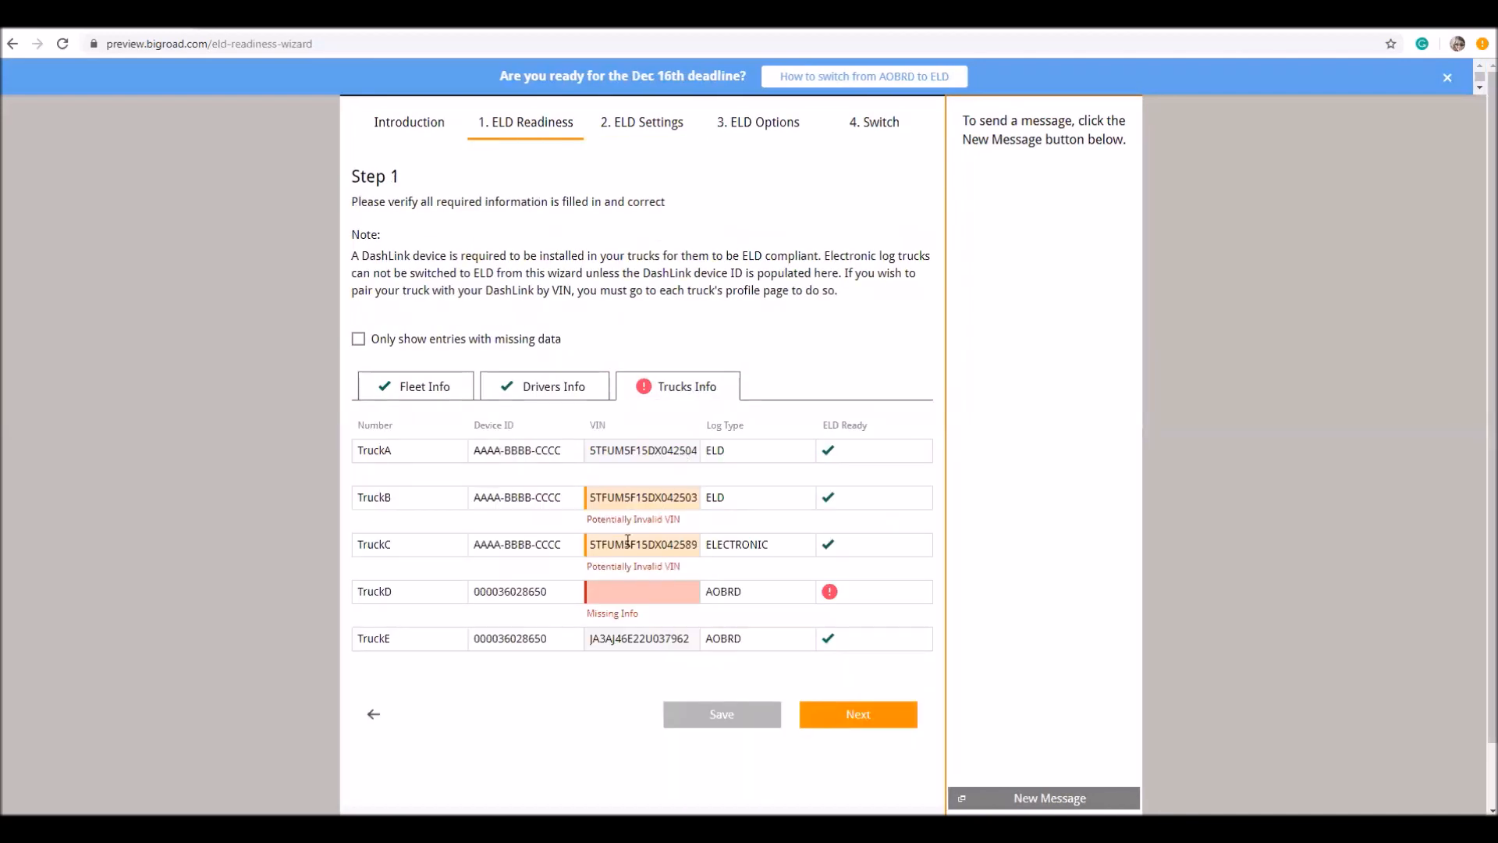
mouse_move(721, 715)
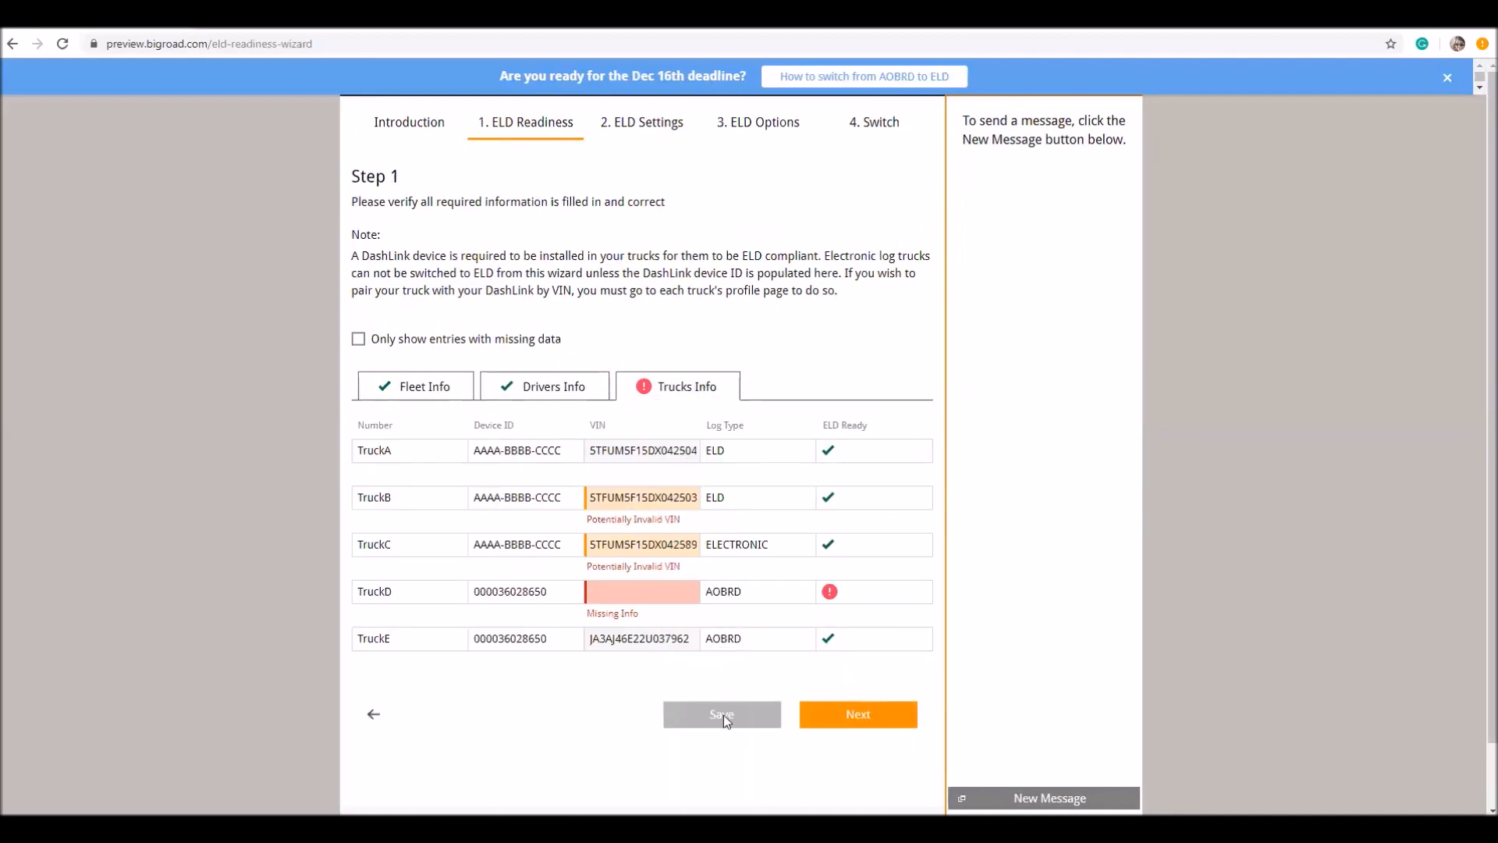
left_click(857, 713)
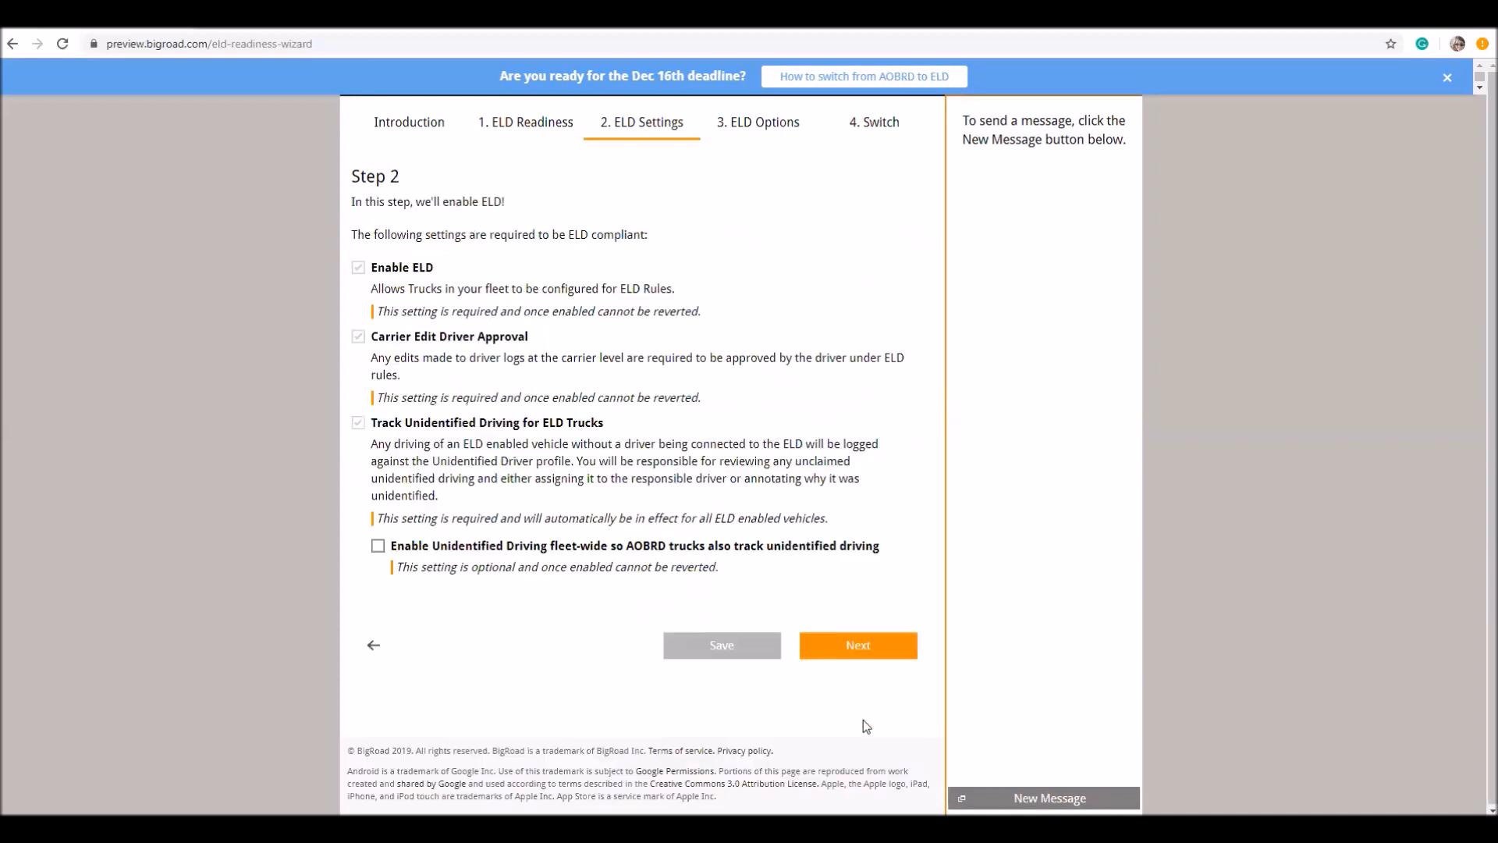
left_click(857, 645)
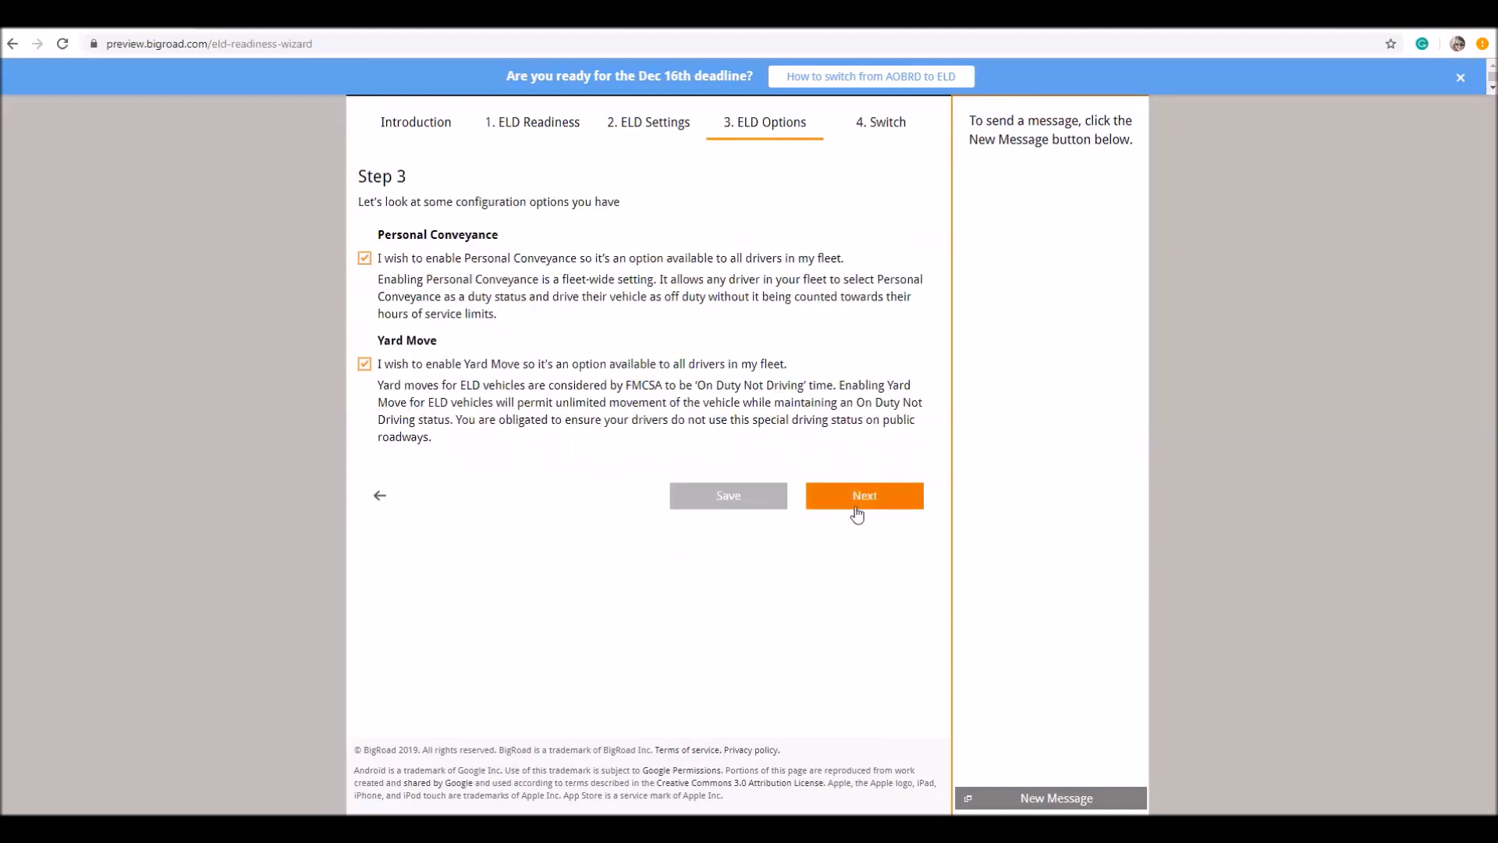
left_click(863, 495)
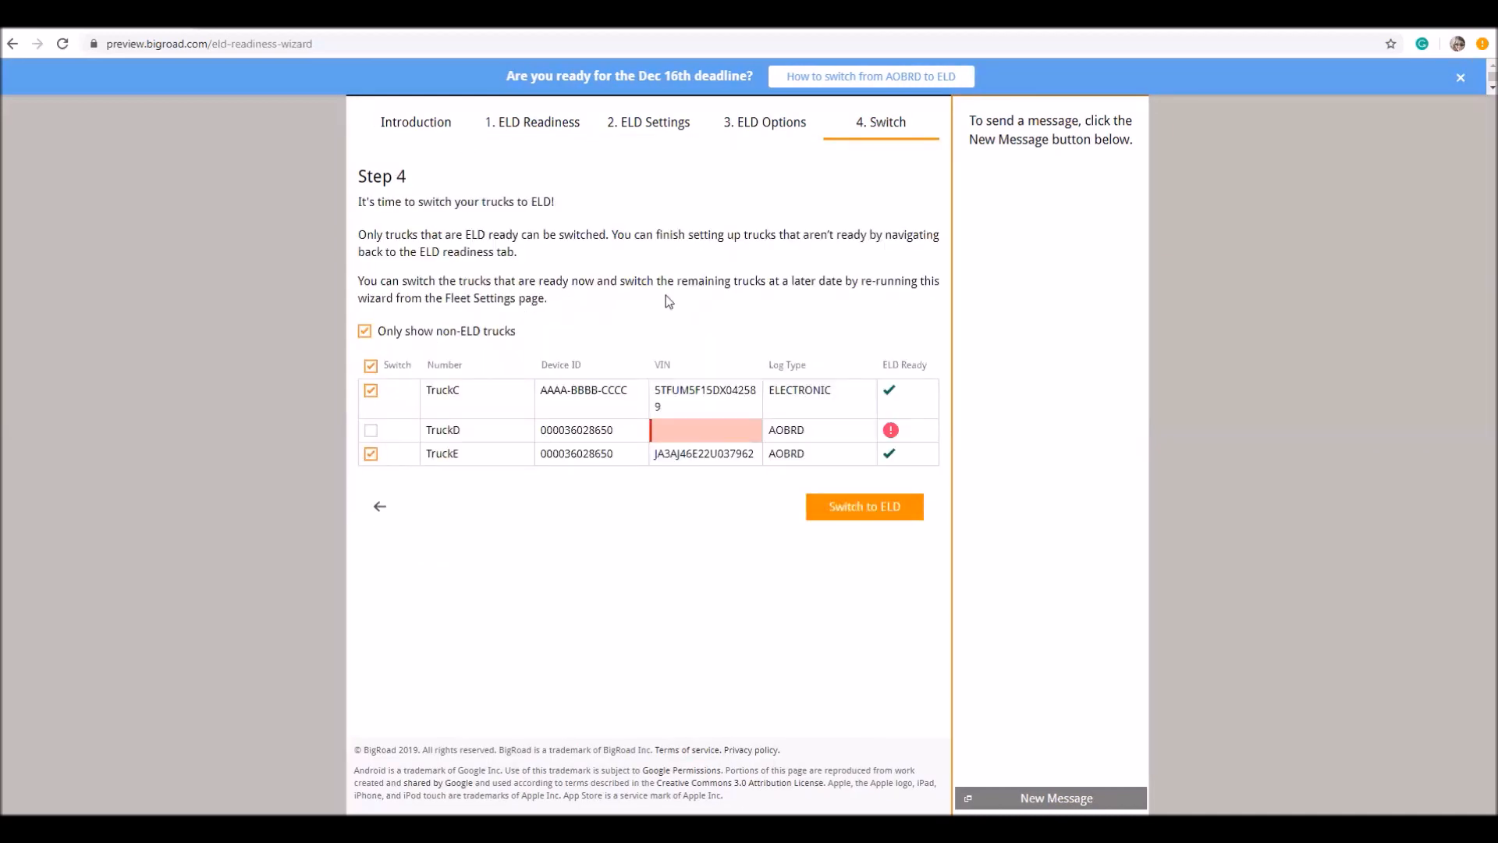
mouse_move(743, 423)
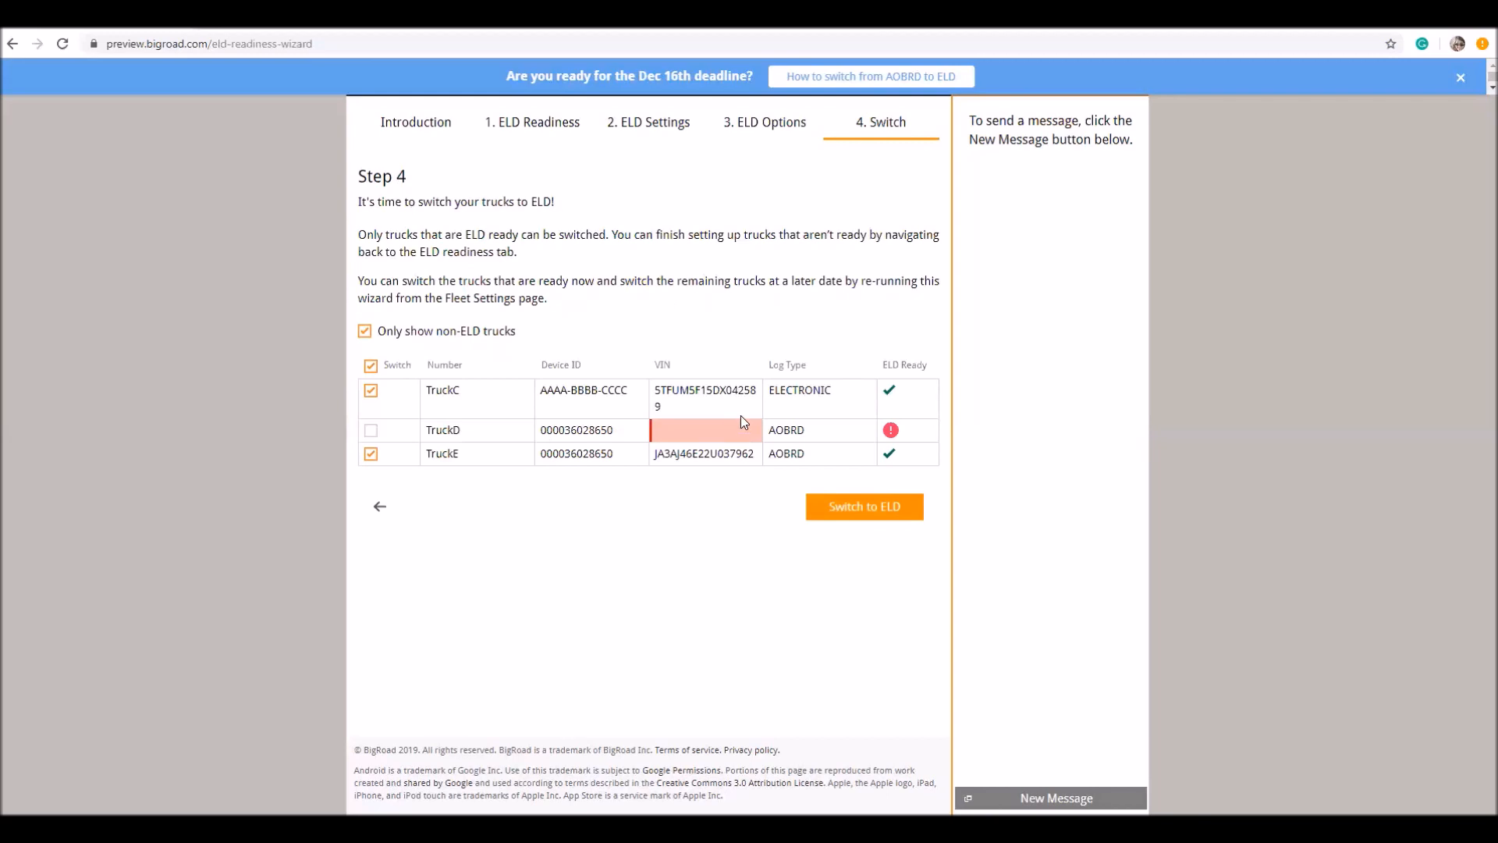
mouse_move(721, 440)
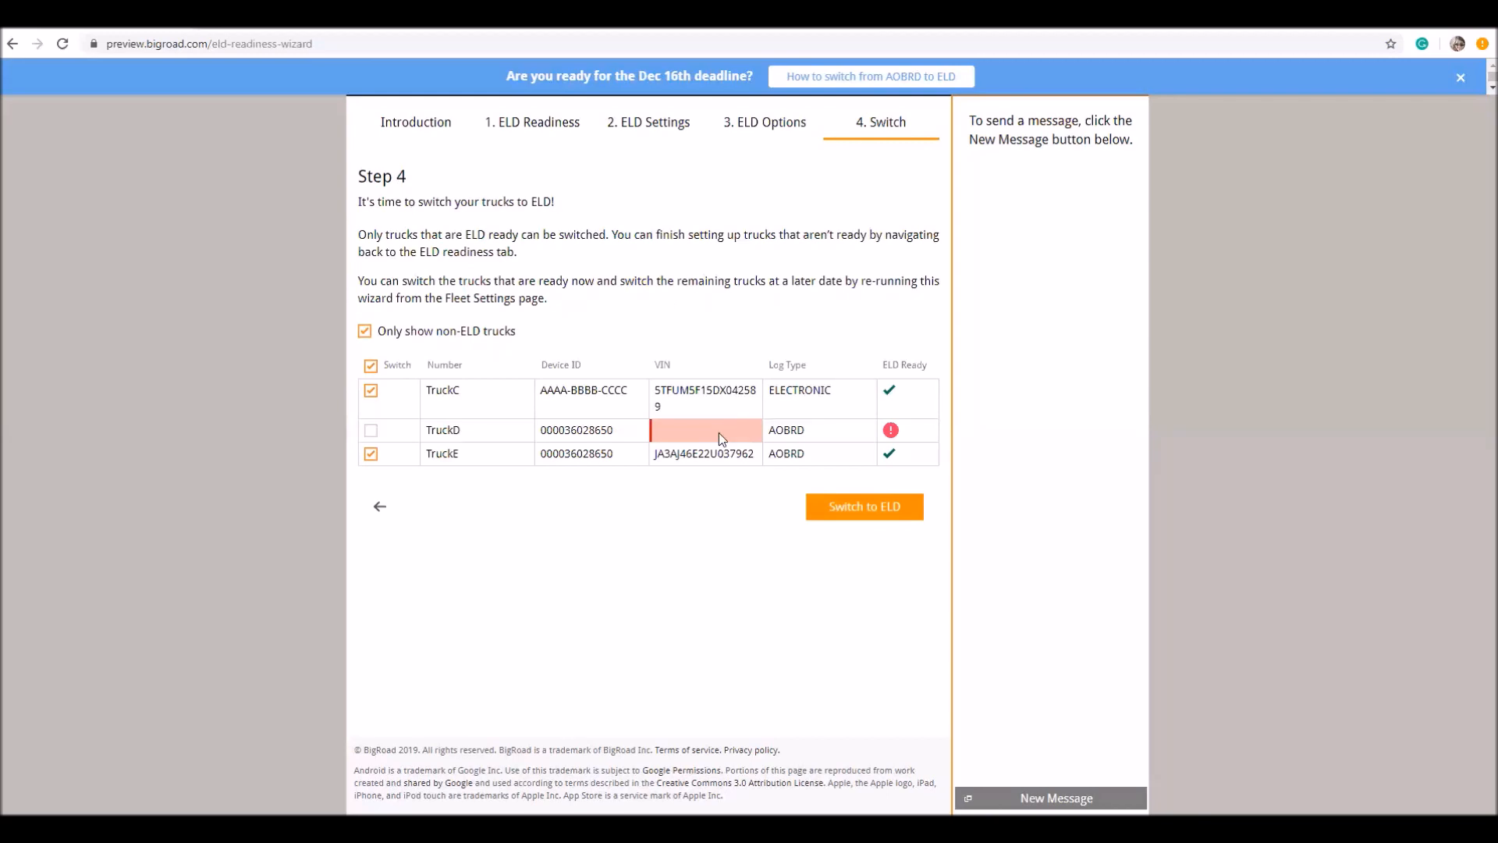
mouse_move(712, 452)
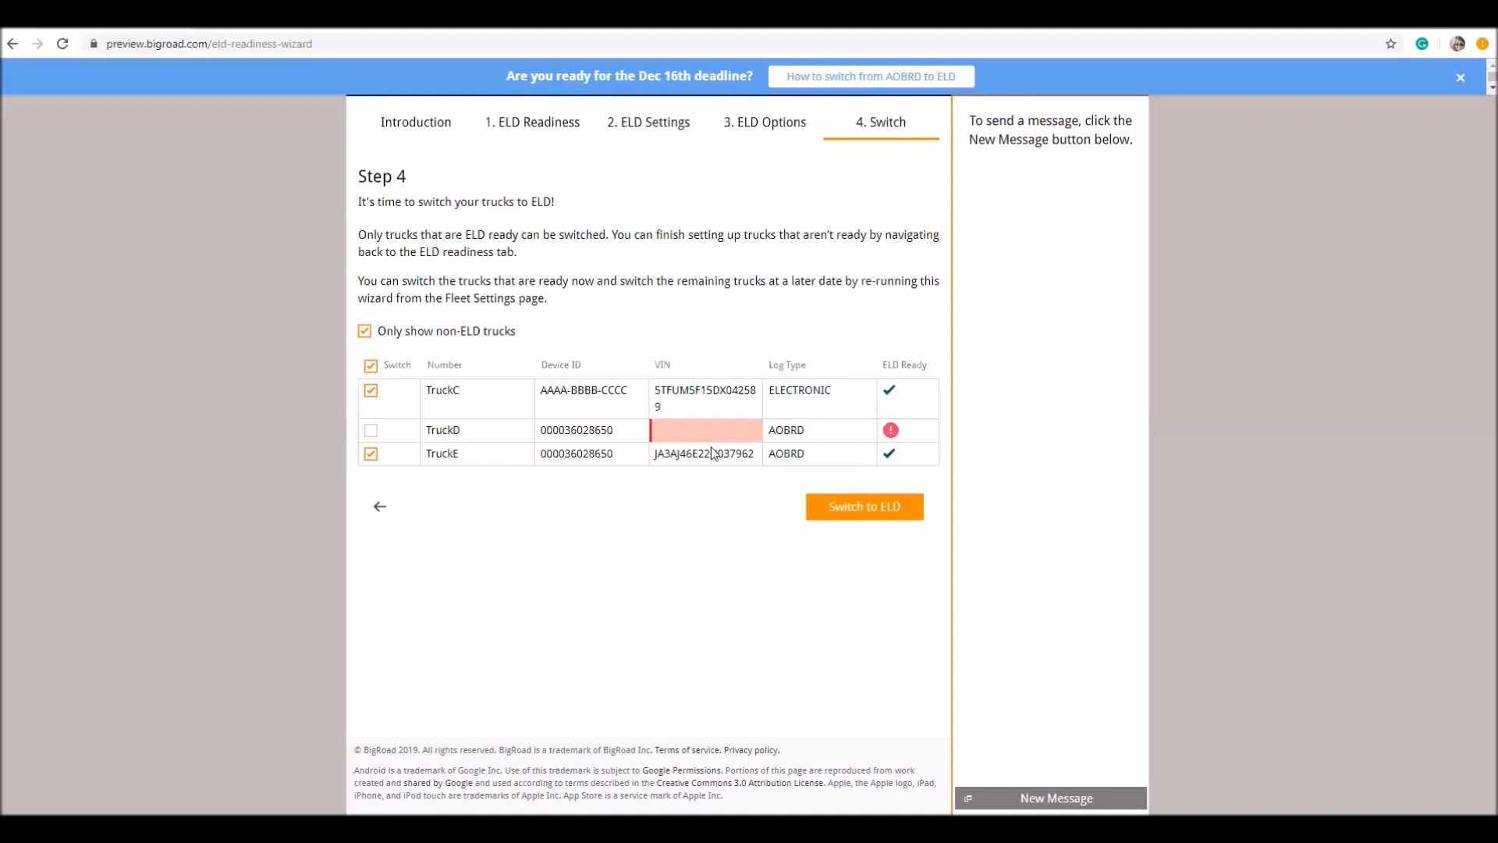
mouse_move(745, 436)
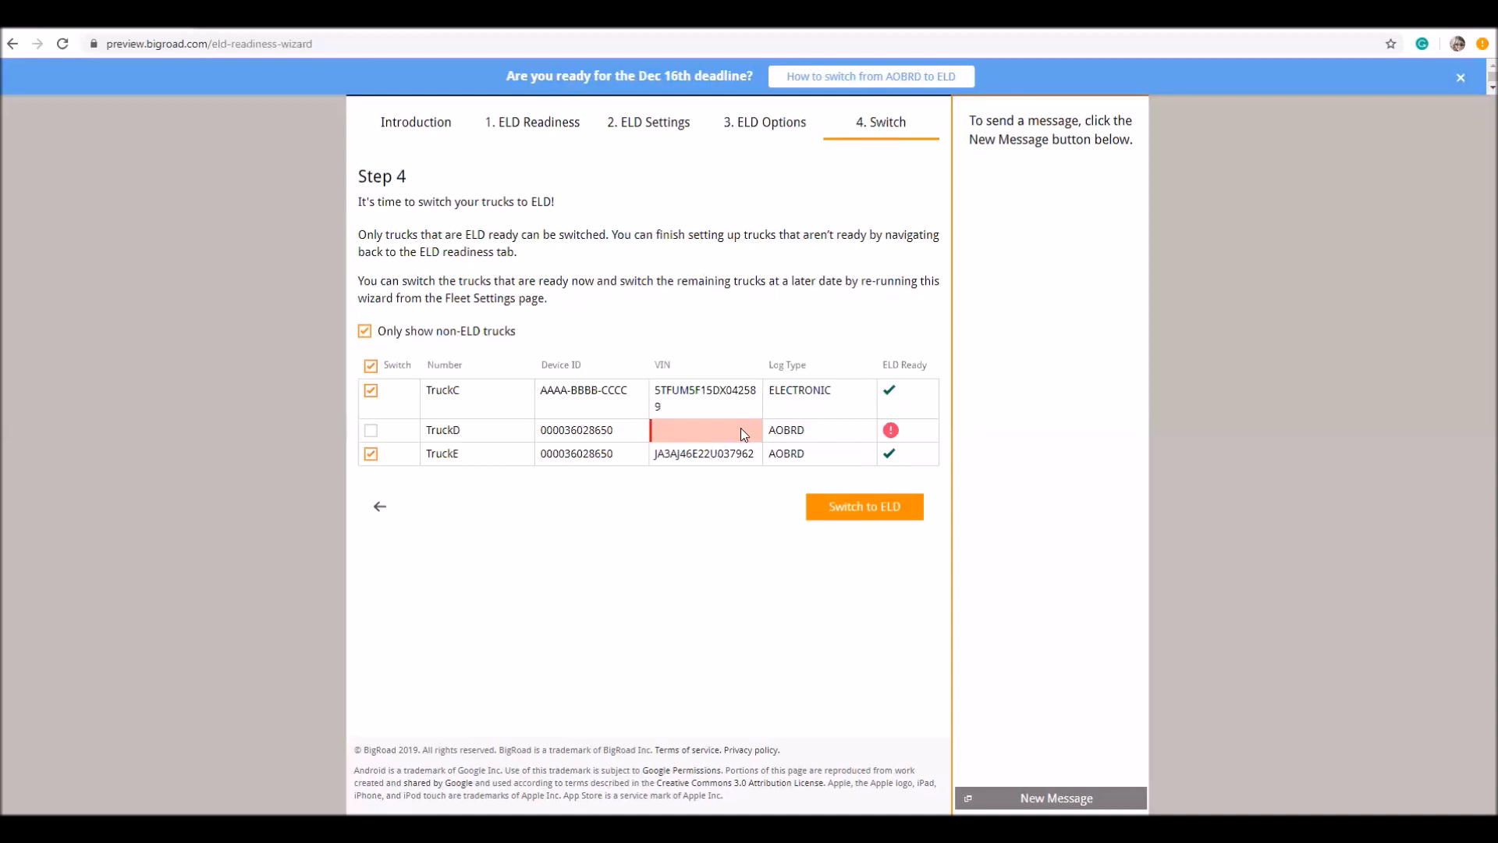
mouse_move(884, 517)
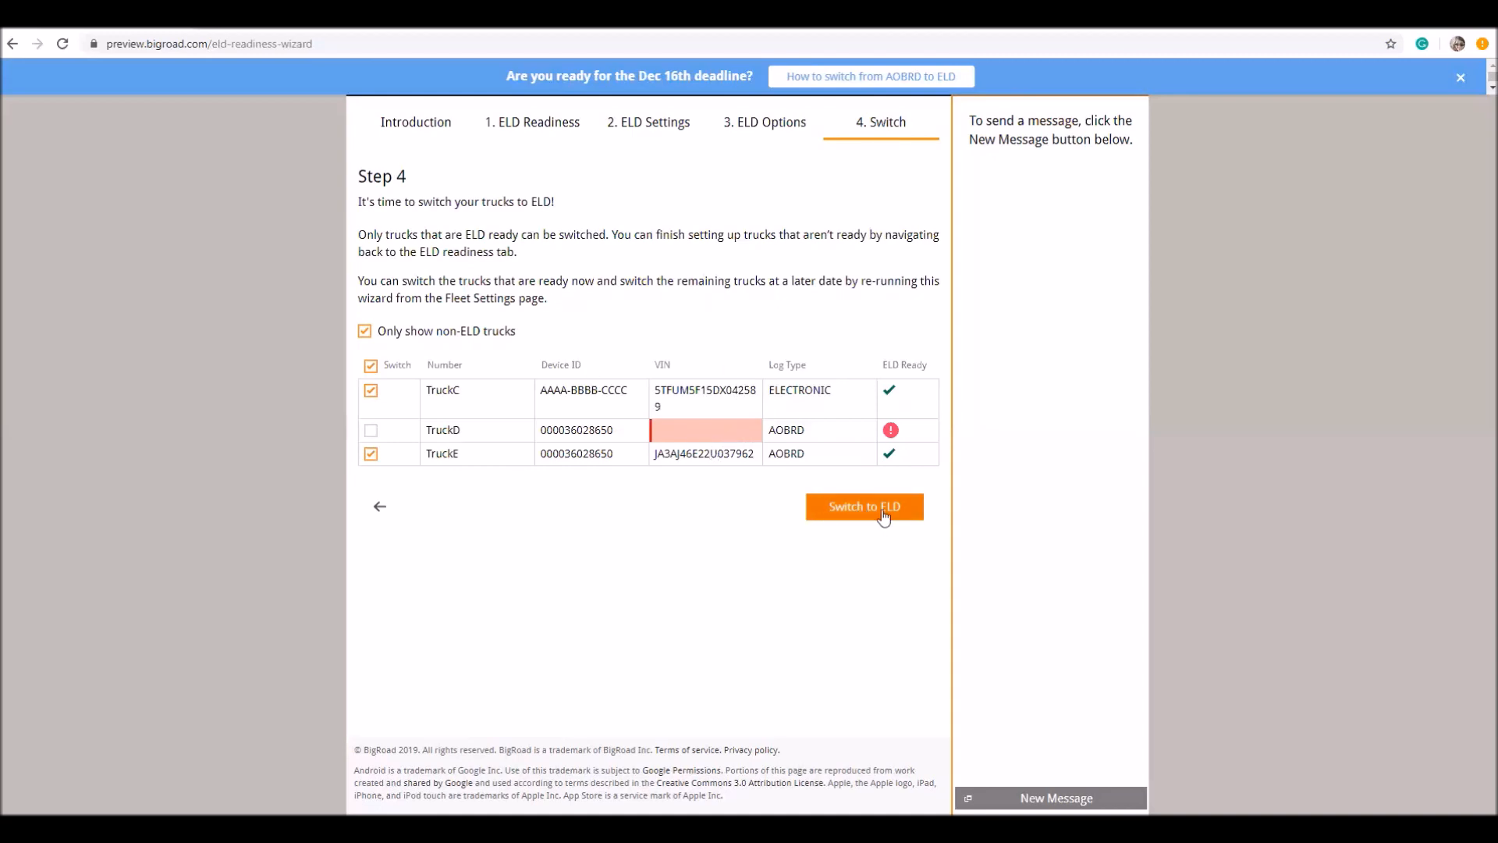
- Switch TruckC and TruckE to ELD and confirm Yes to the irreversible change
left_click(863, 506)
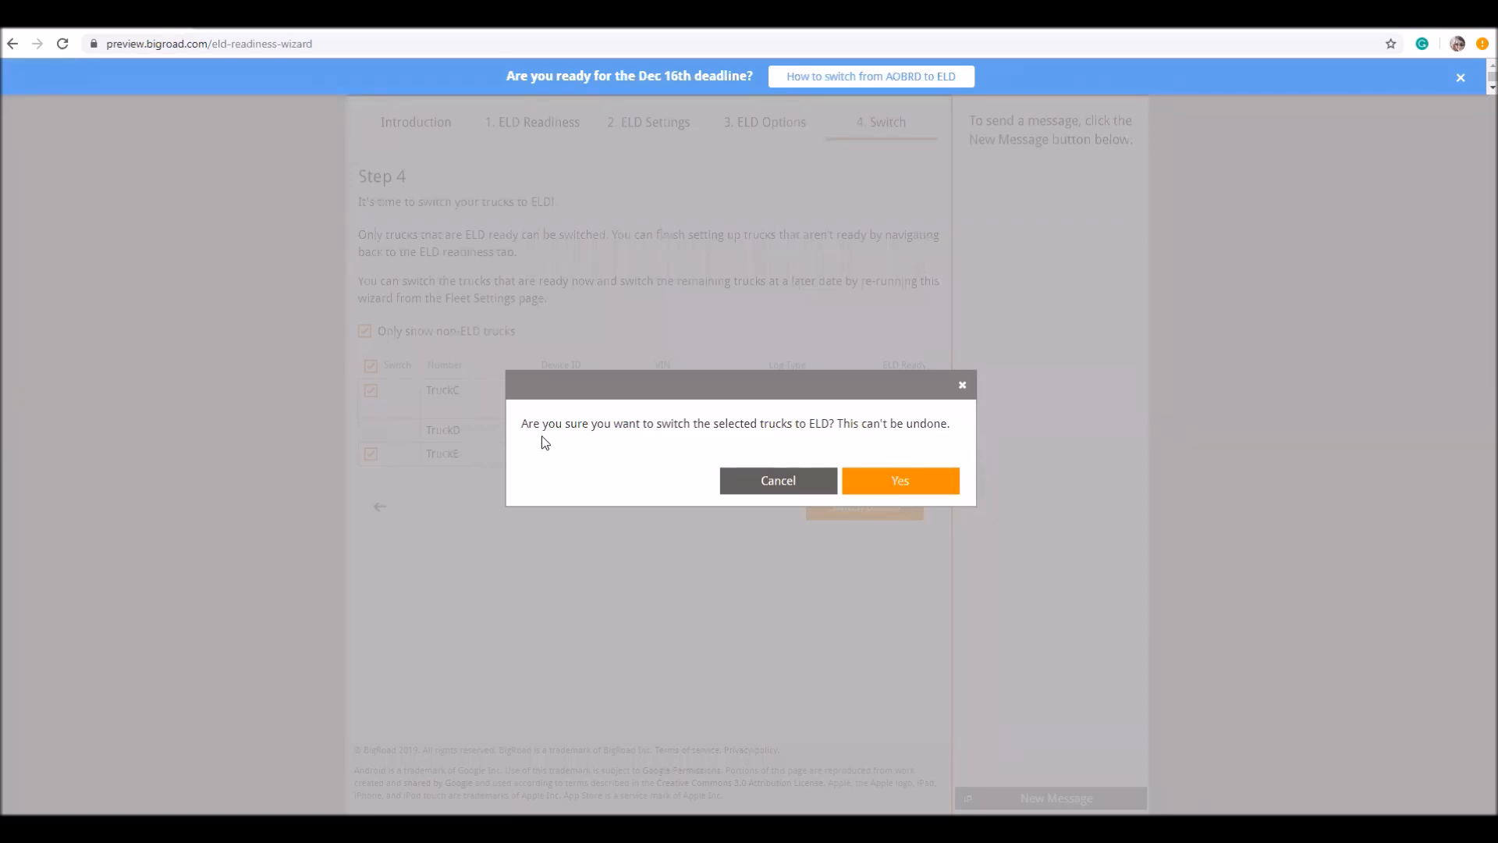
mouse_move(733, 440)
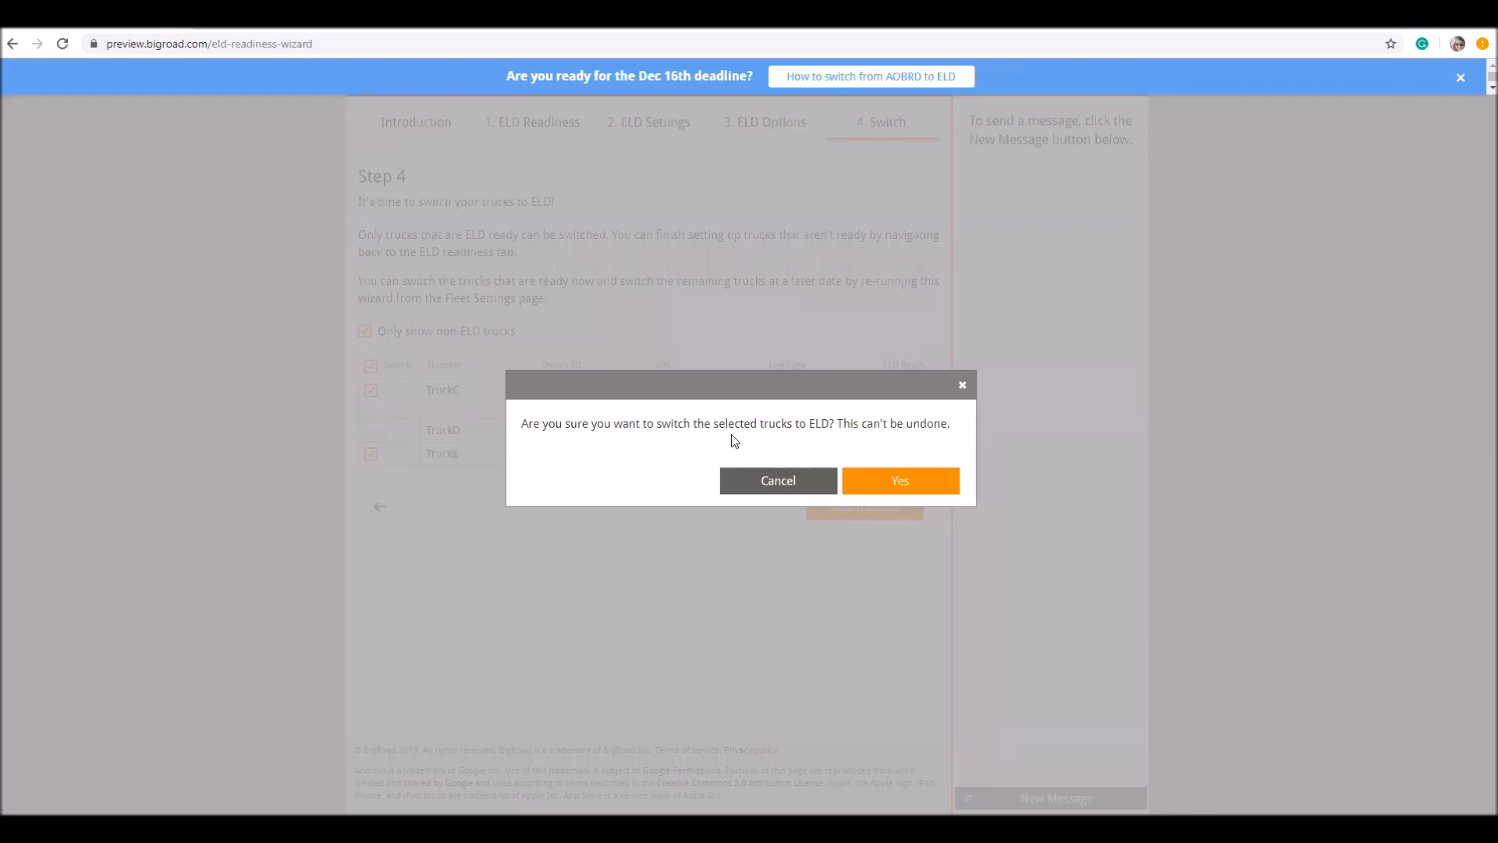
mouse_move(854, 442)
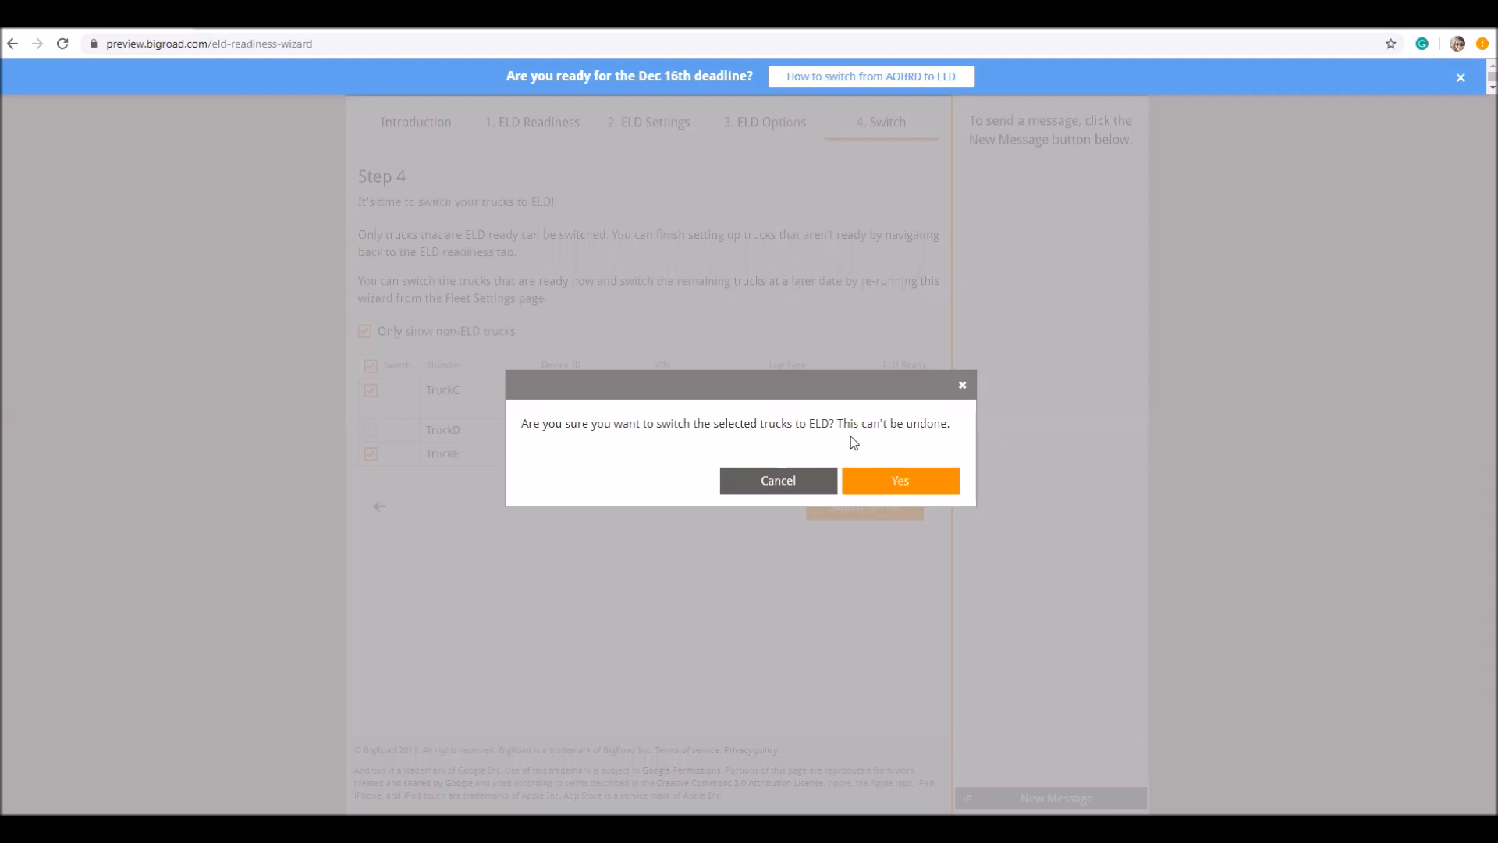
mouse_move(899, 481)
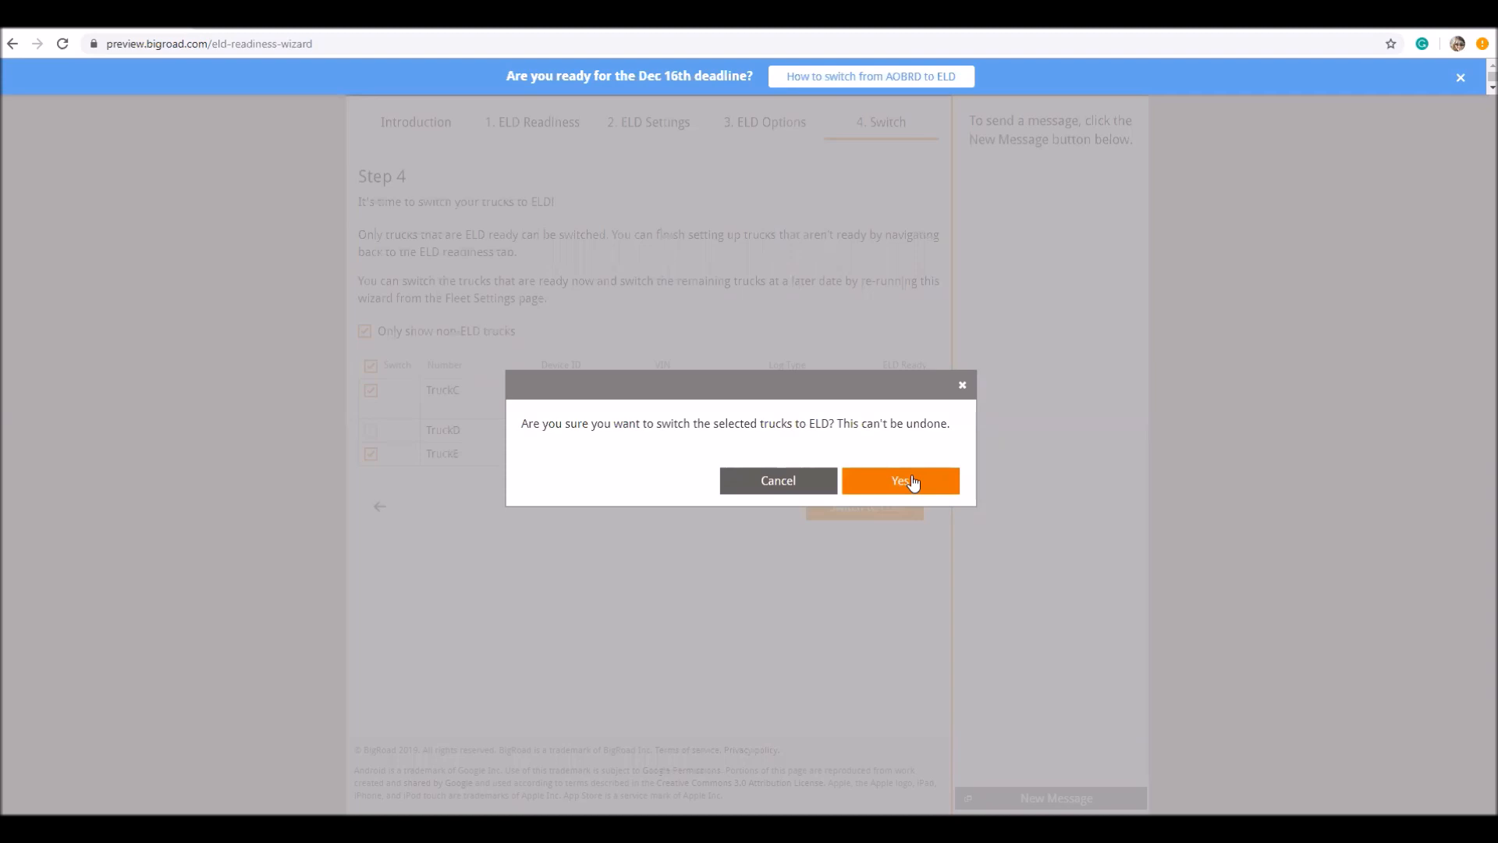
mouse_move(874, 487)
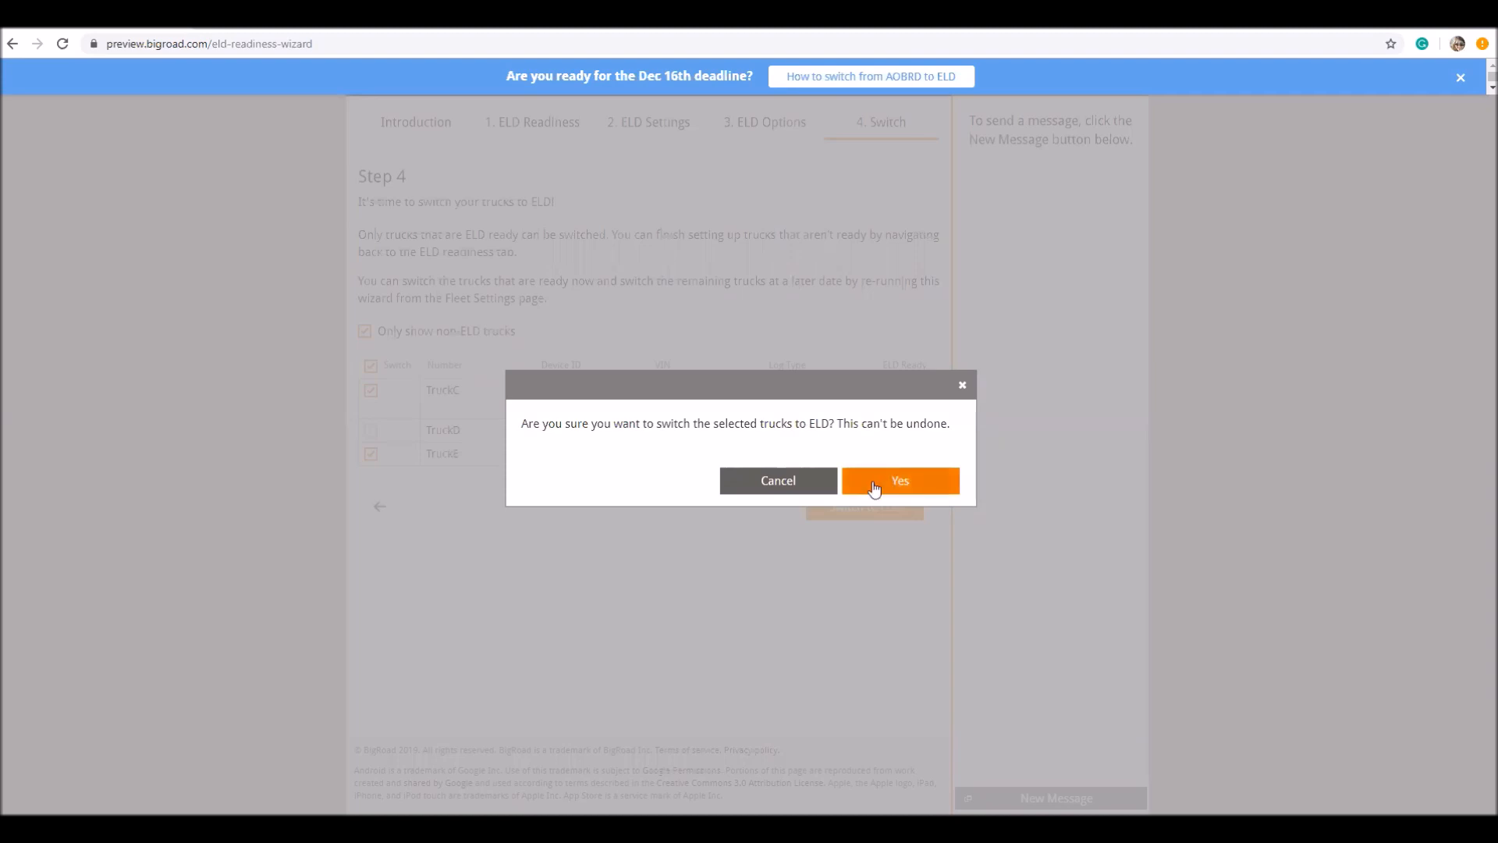
left_click(899, 481)
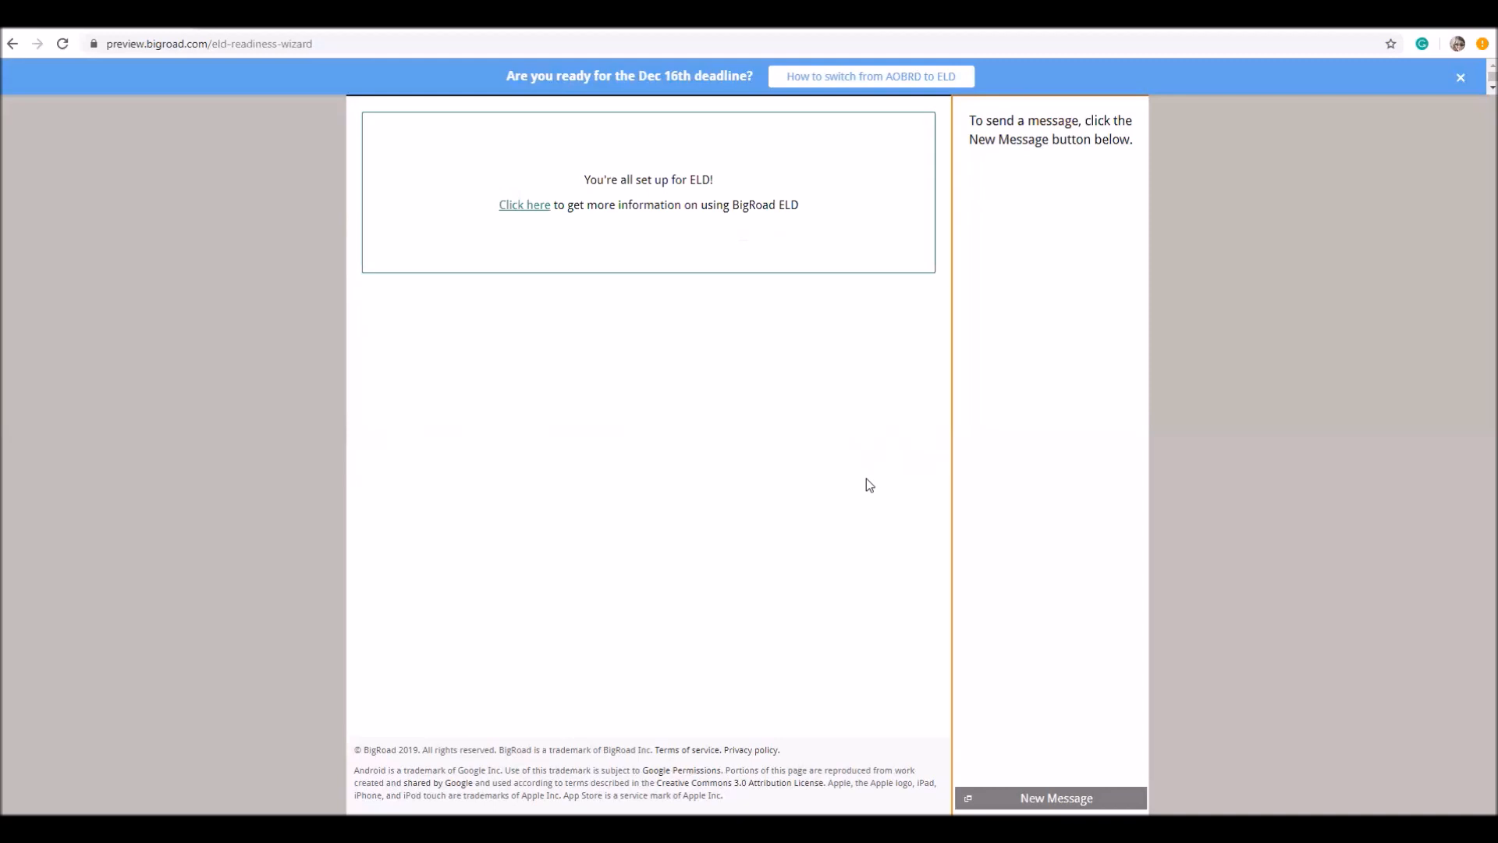
mouse_move(469, 231)
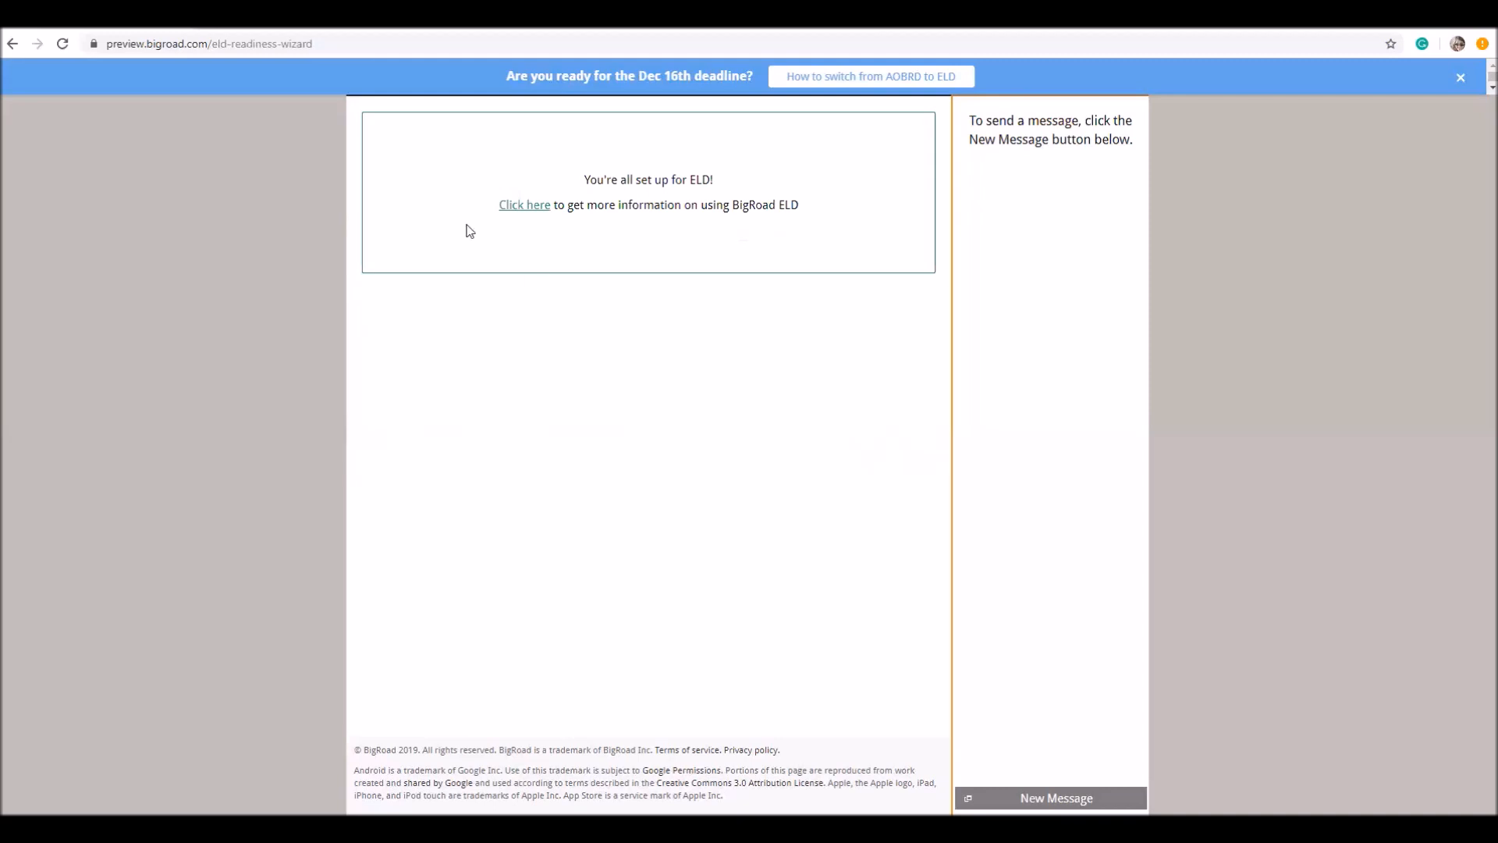
mouse_move(525, 205)
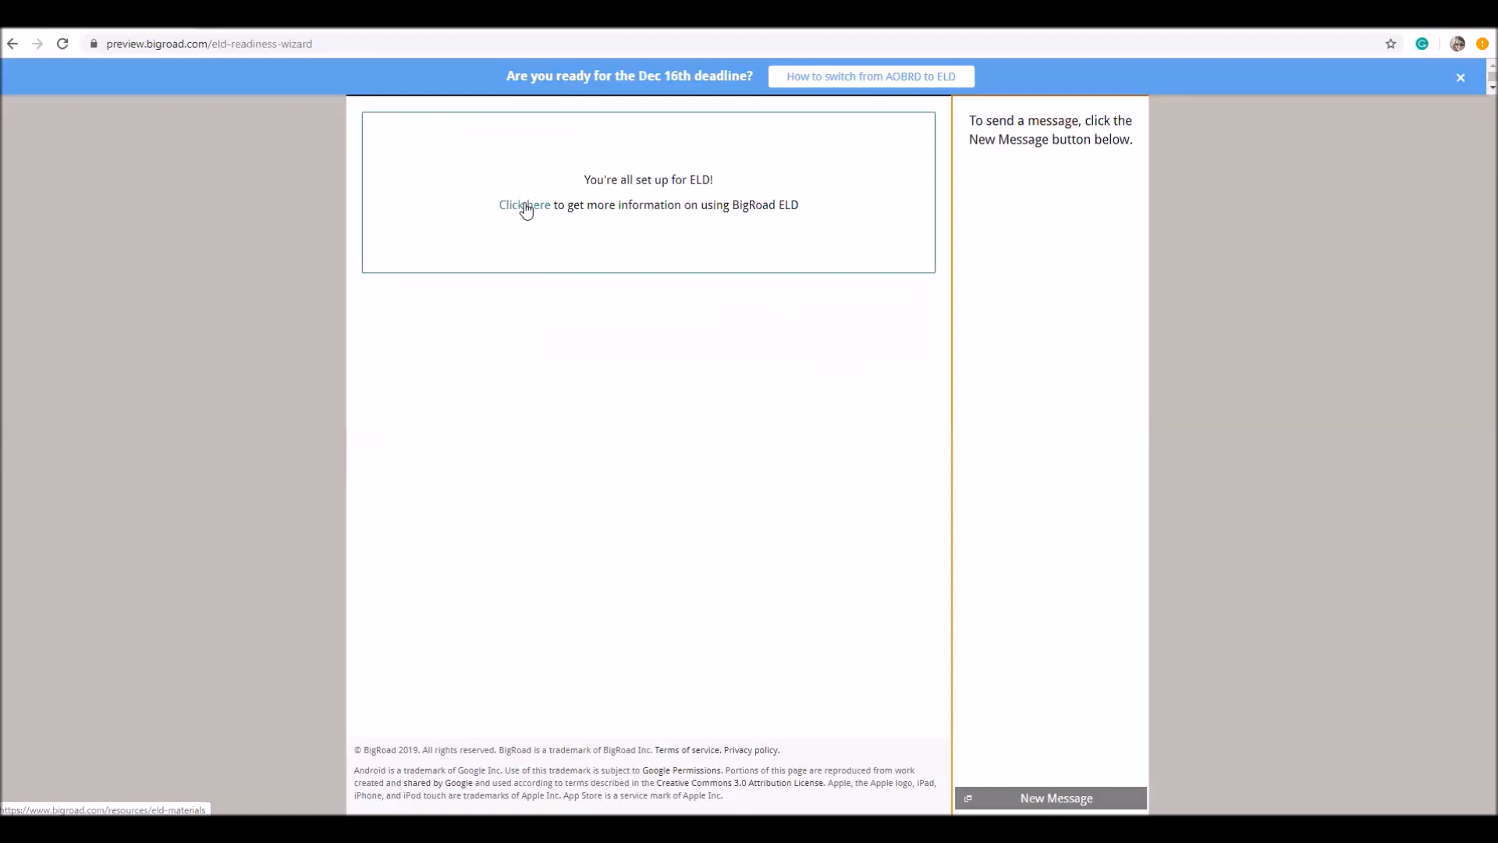
- Follow the 'Click here' link on the all-set-up screen to the BigRoad ELD resources page
left_click(525, 205)
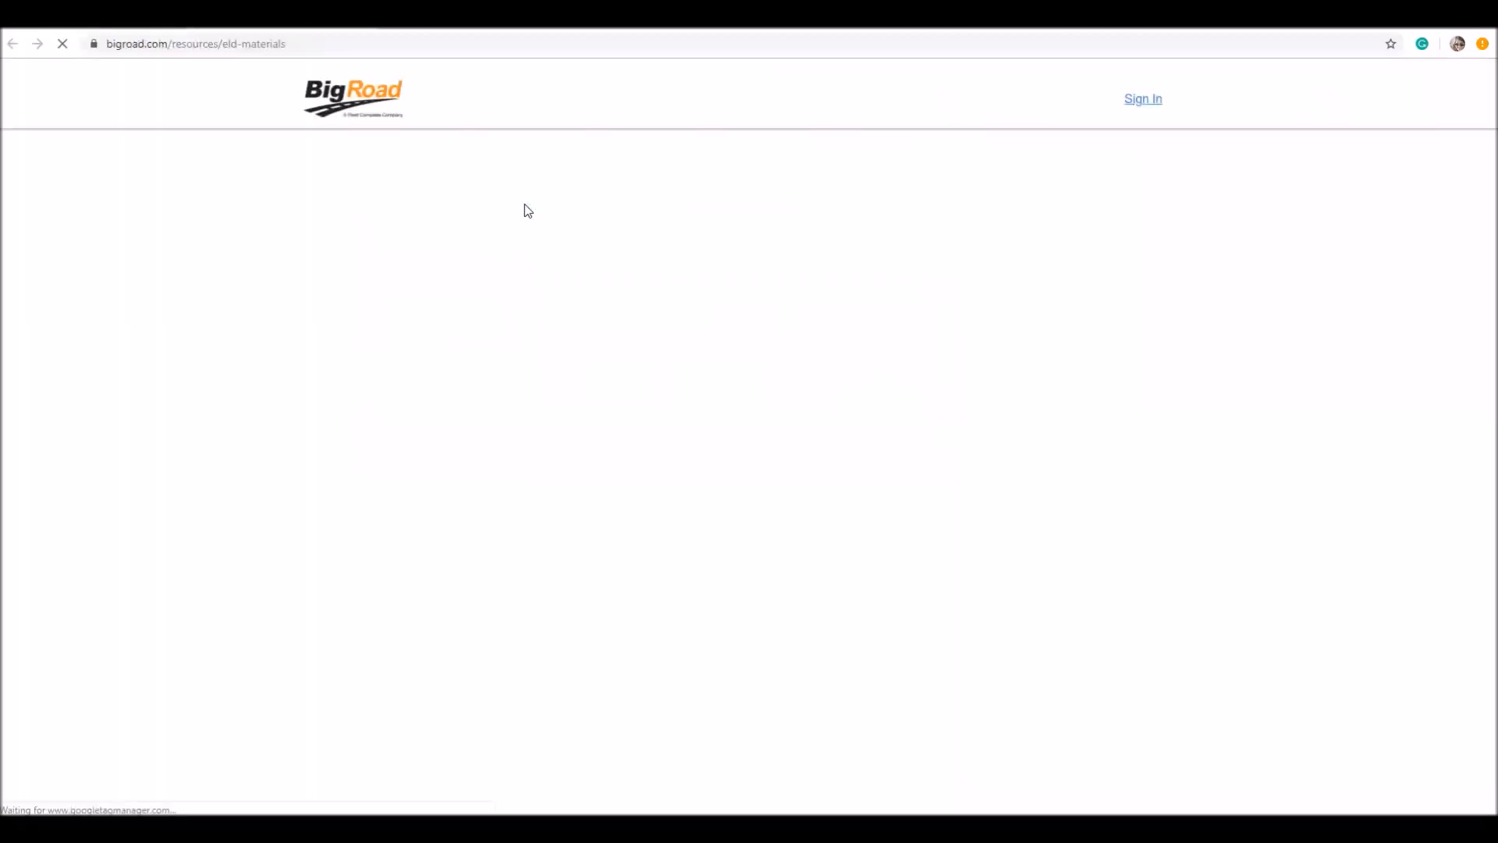